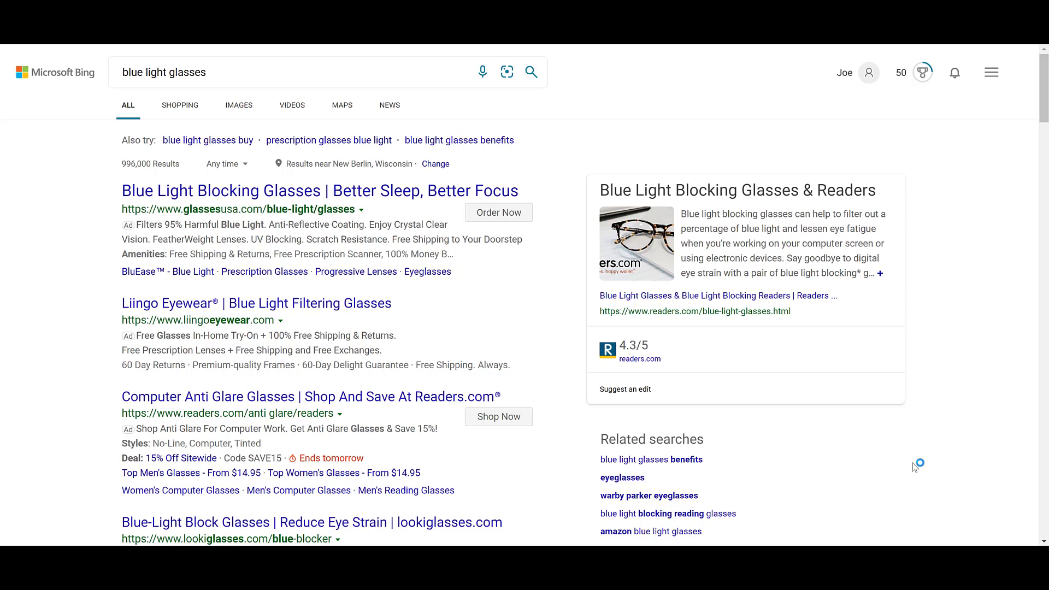
pyautogui.moveTo(917, 464)
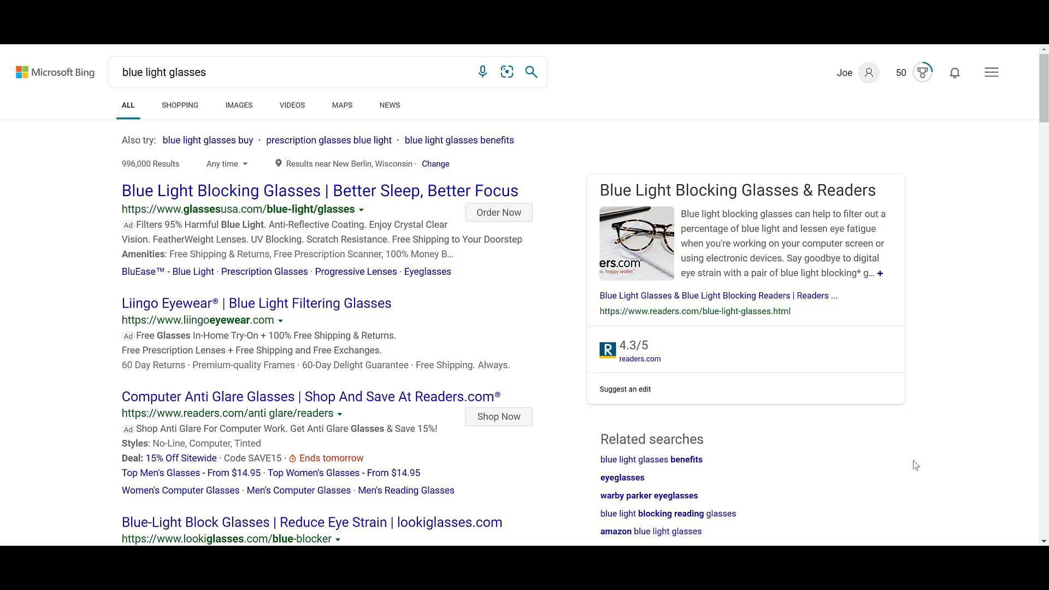
pyautogui.moveTo(532, 154)
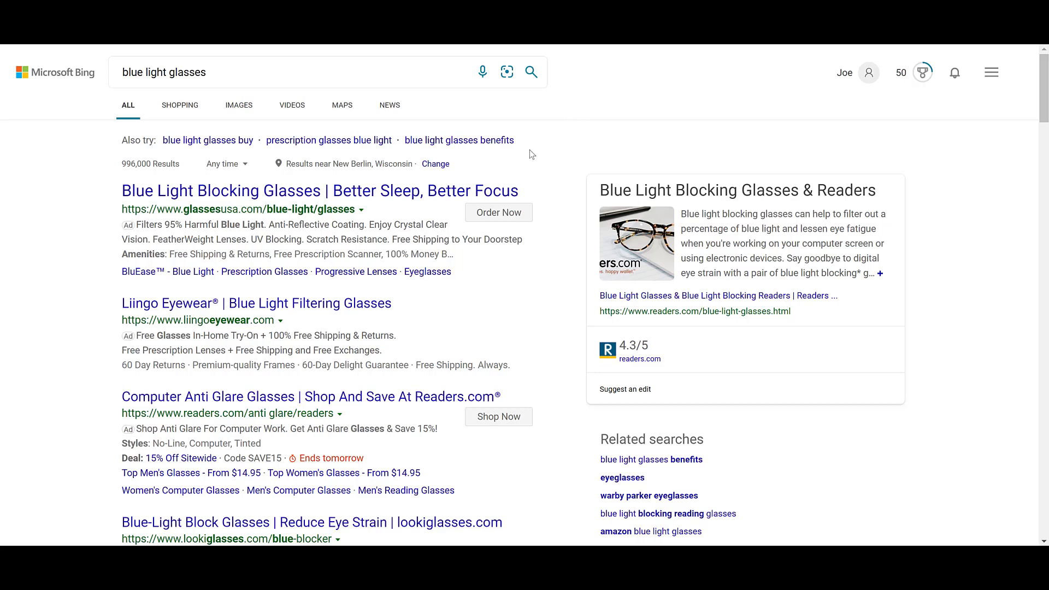
# Step: Go to the GlassesUSA site from the first ad's title
pyautogui.click(320, 190)
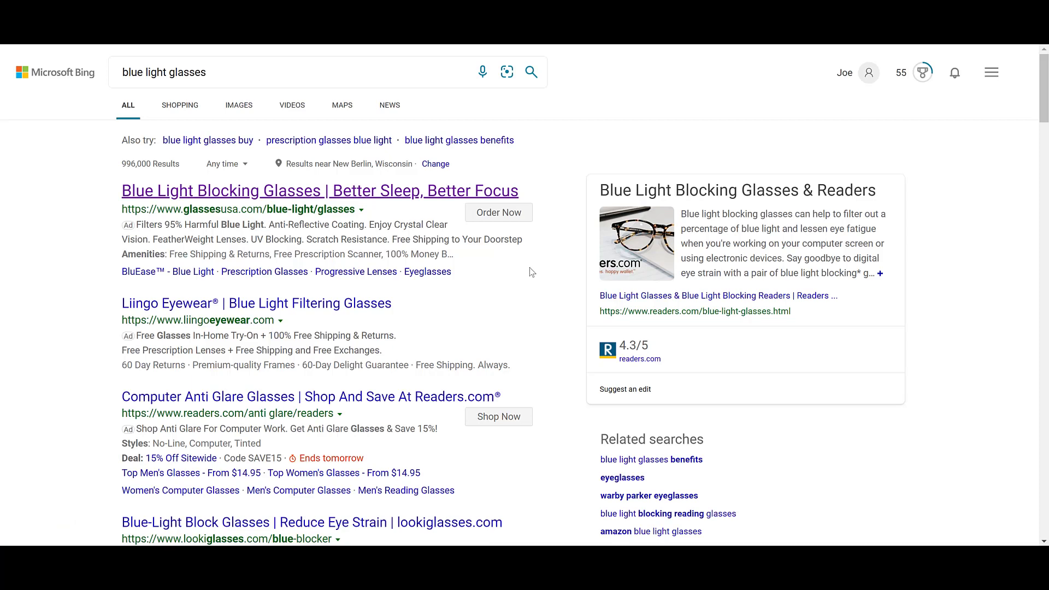
pyautogui.moveTo(524, 236)
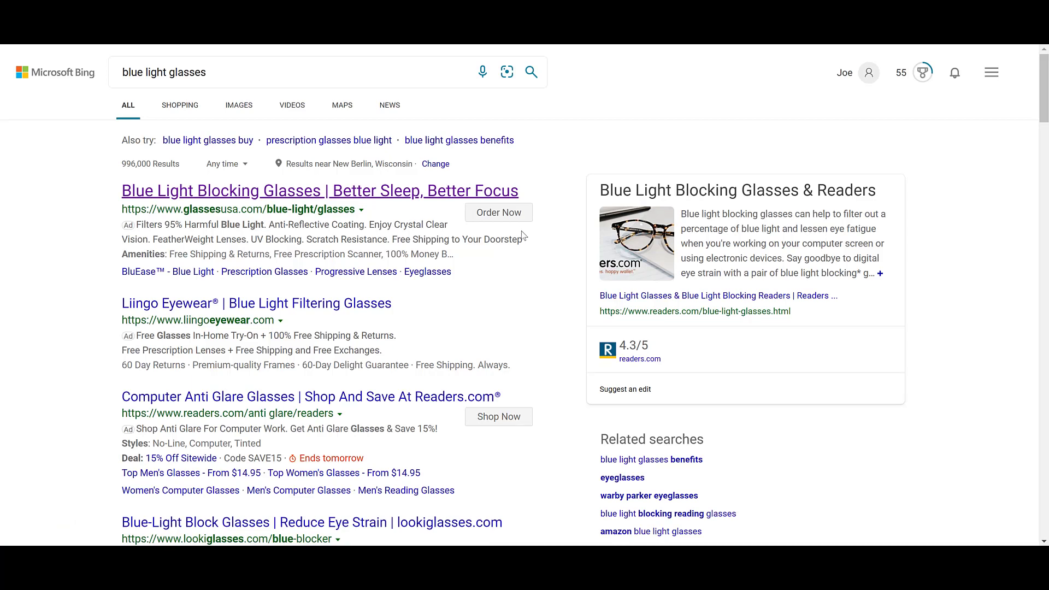
pyautogui.click(318, 190)
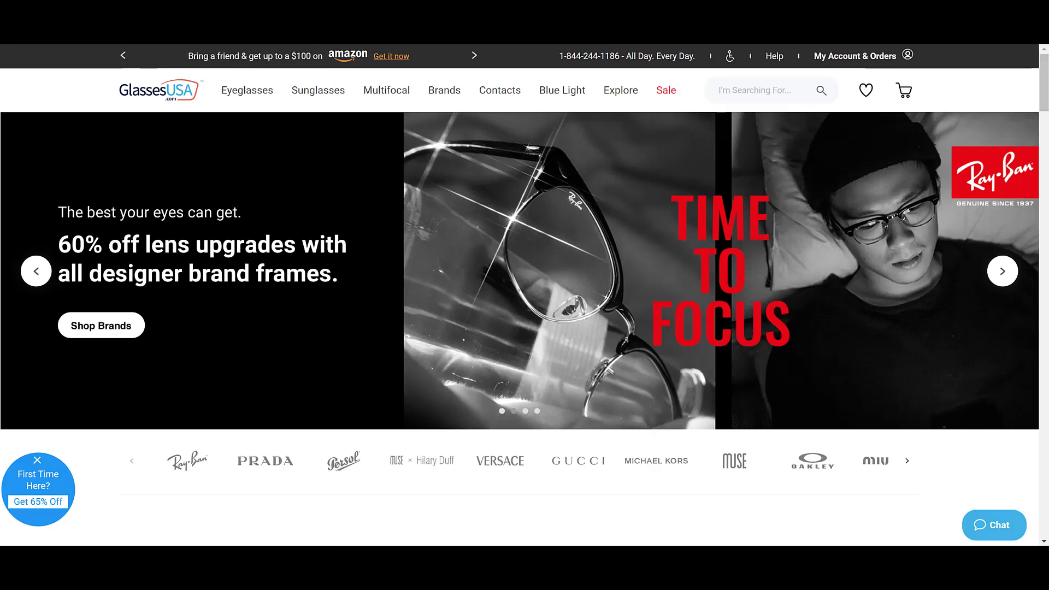
# Step: Browse through the GlassesUSA homepage banner carousel promotions
pyautogui.click(1003, 271)
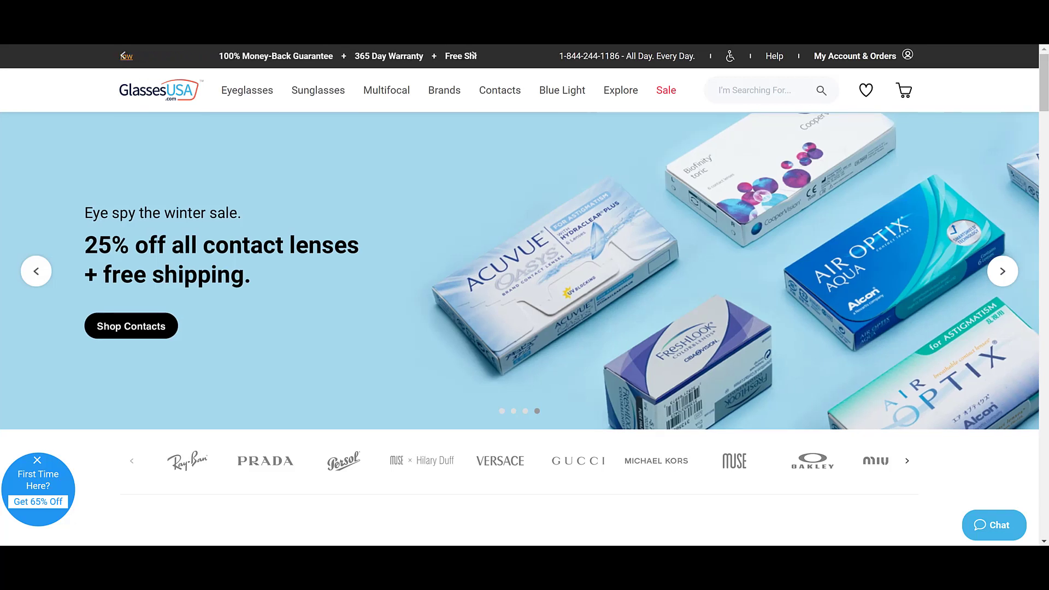
pyautogui.click(1002, 272)
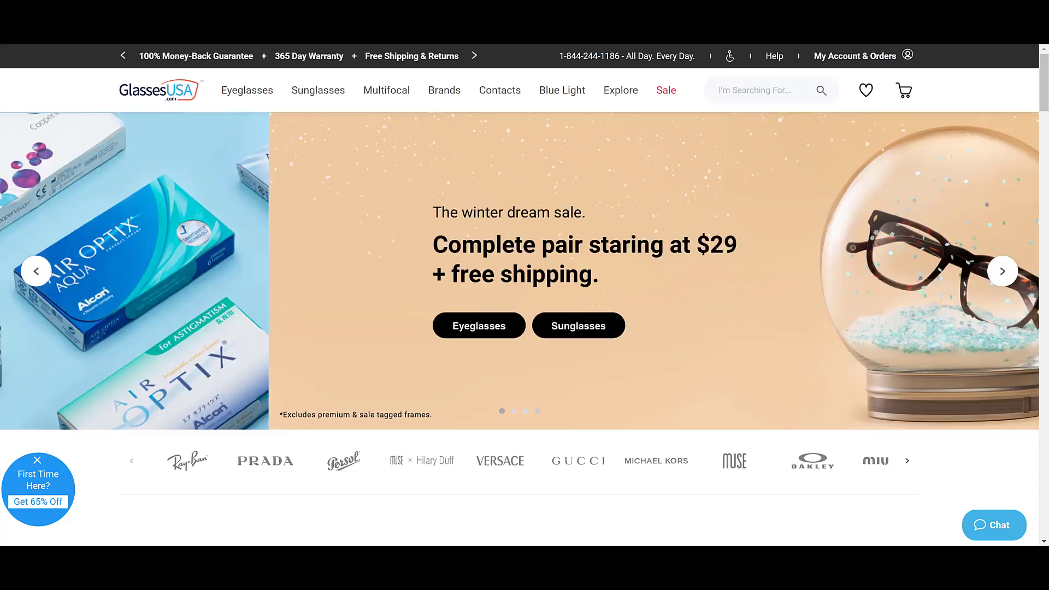
pyautogui.click(1002, 271)
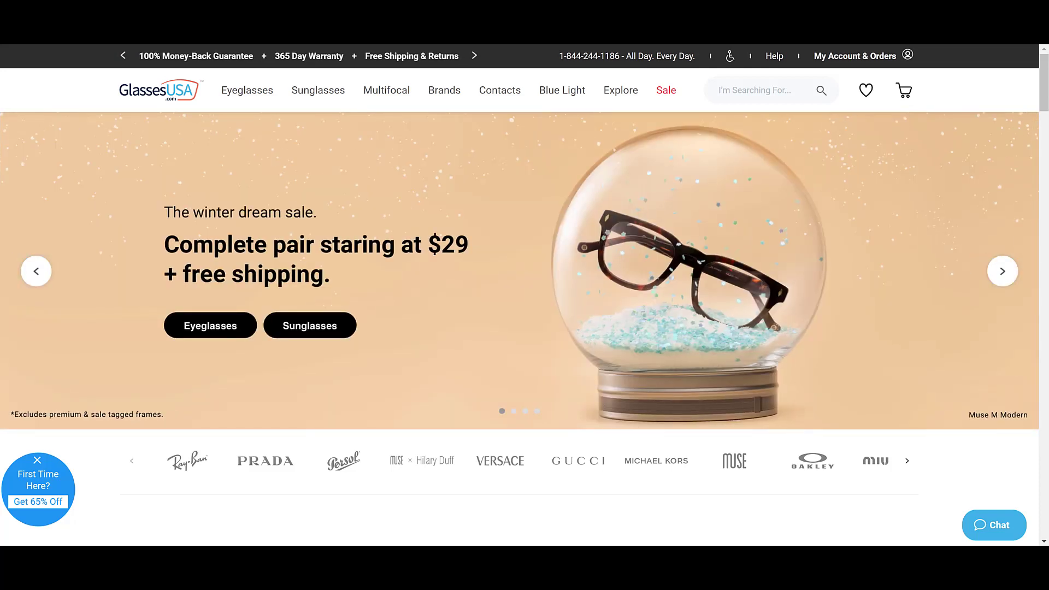
pyautogui.click(1002, 271)
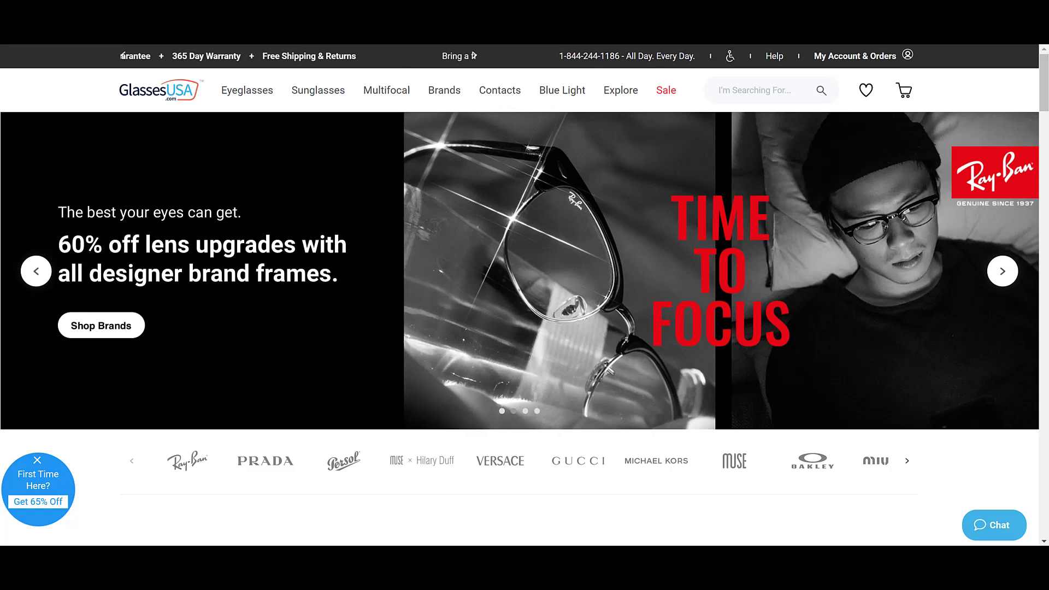
pyautogui.click(1003, 271)
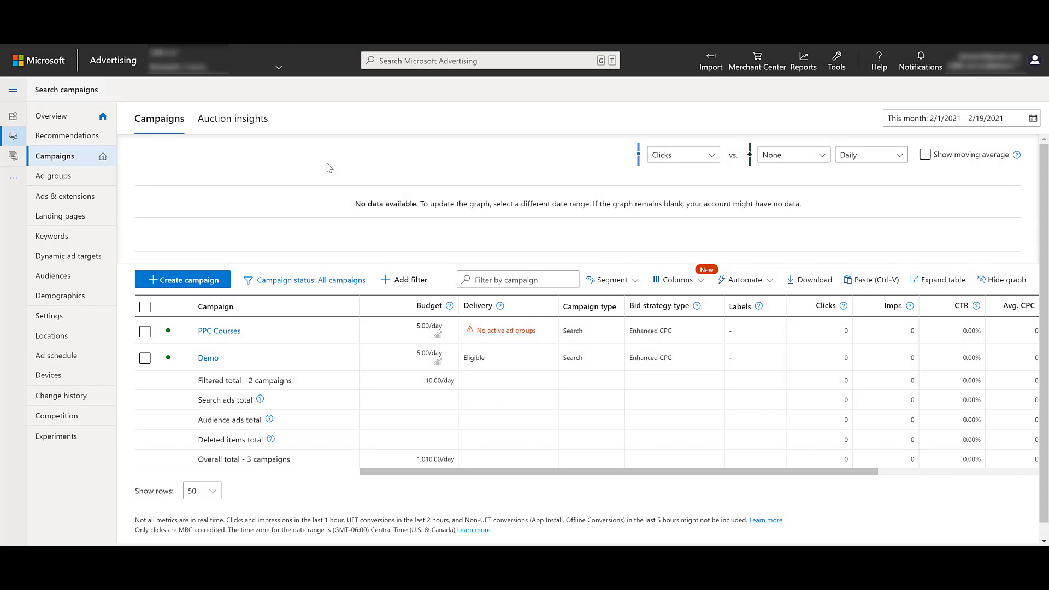
pyautogui.moveTo(72, 196)
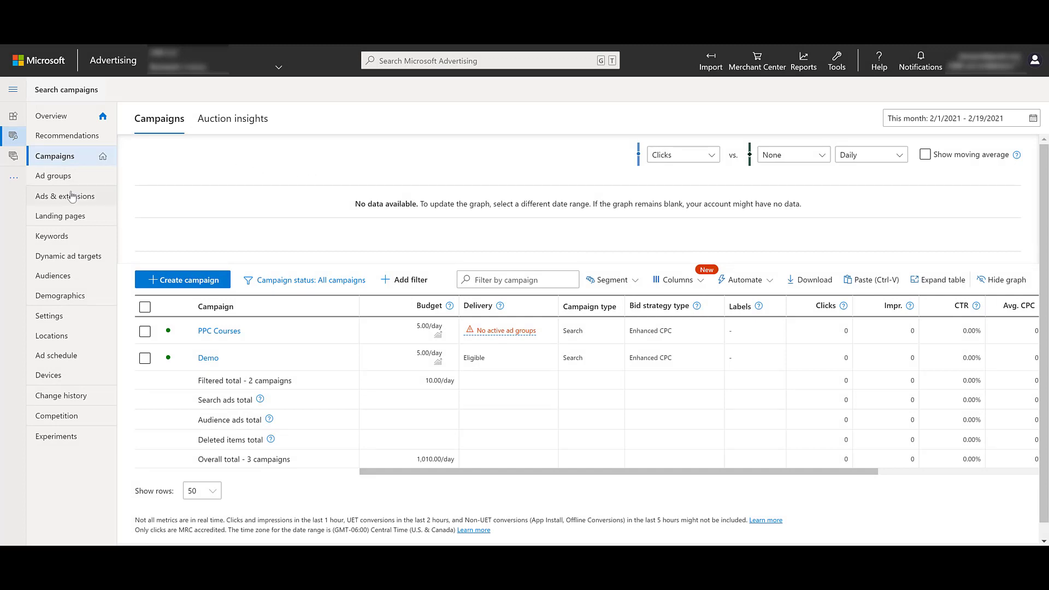
# Step: Show the account's Extensions list under Ads & extensions
pyautogui.click(65, 196)
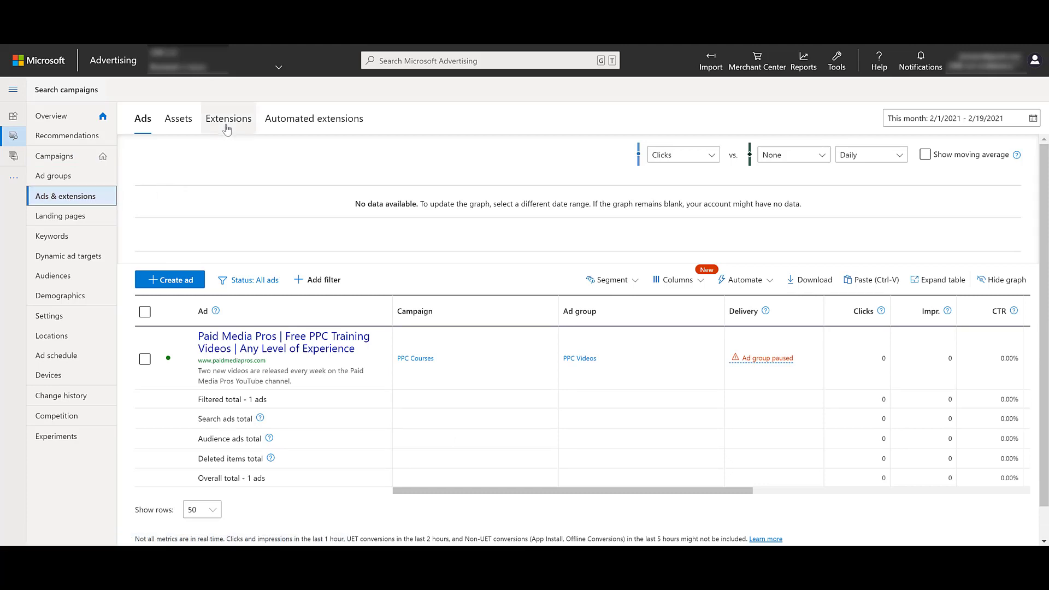
pyautogui.click(228, 118)
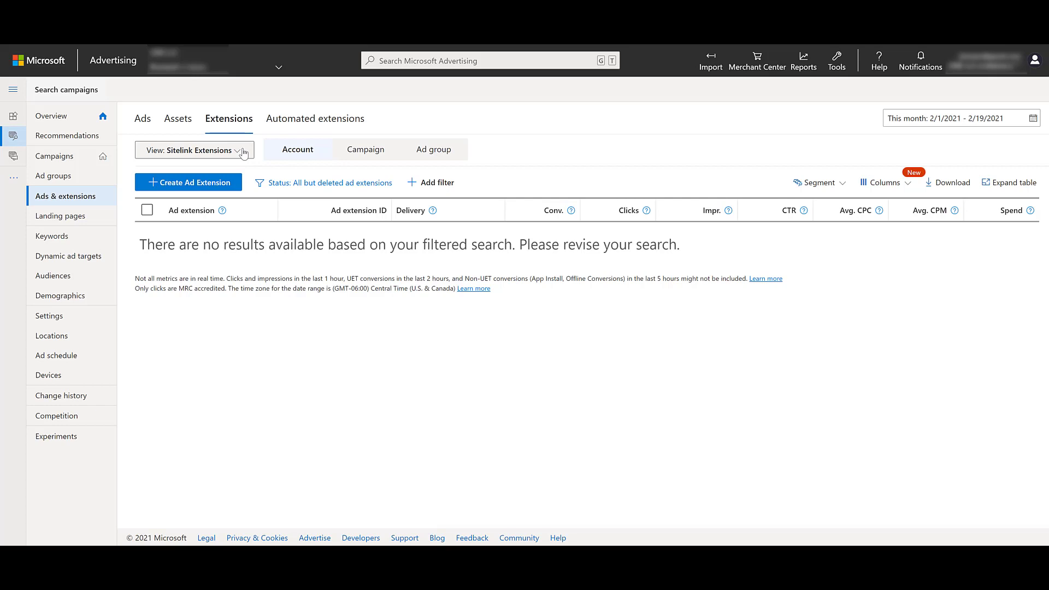
# Step: View Action Extensions and start creating an account-level action extension
pyautogui.click(192, 150)
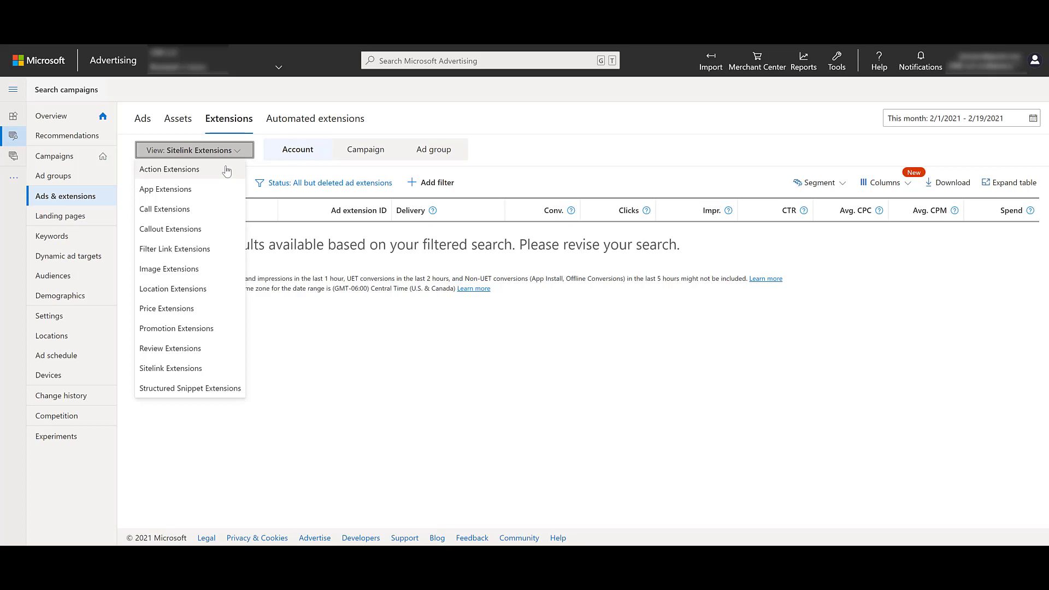
pyautogui.click(168, 169)
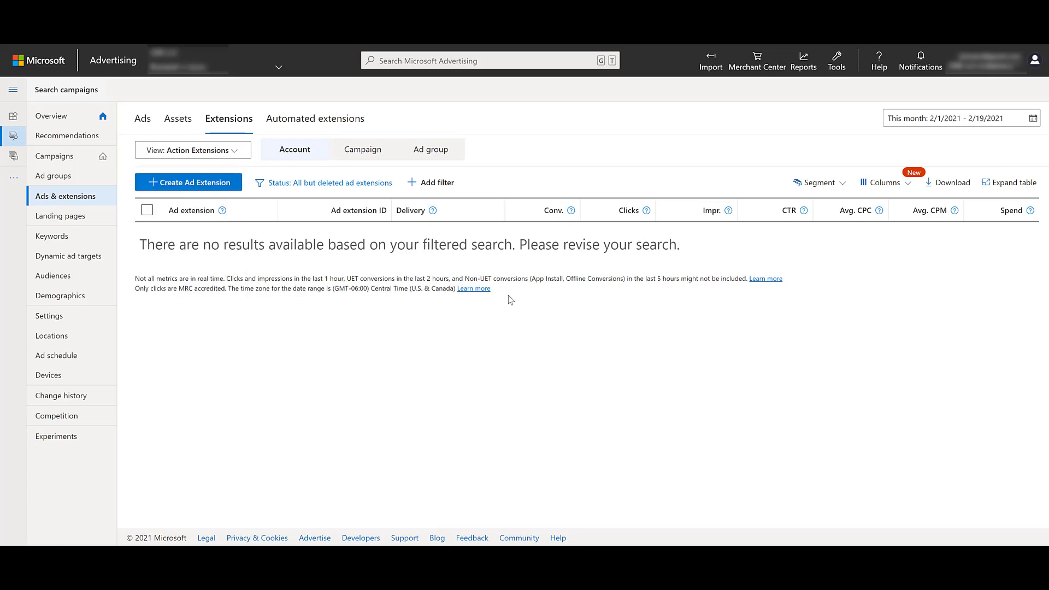
pyautogui.moveTo(514, 299)
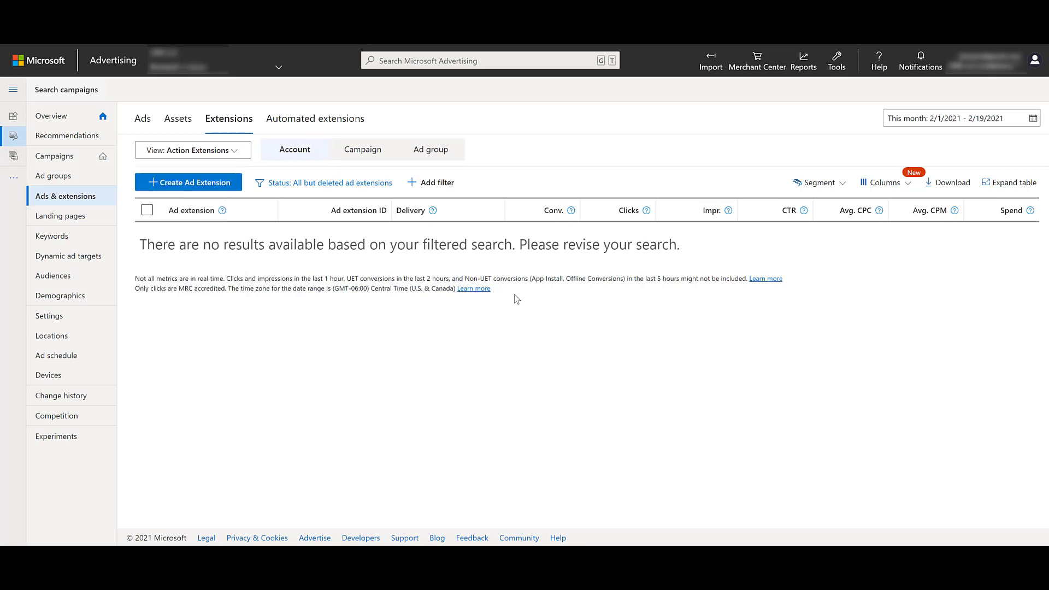
pyautogui.moveTo(498, 227)
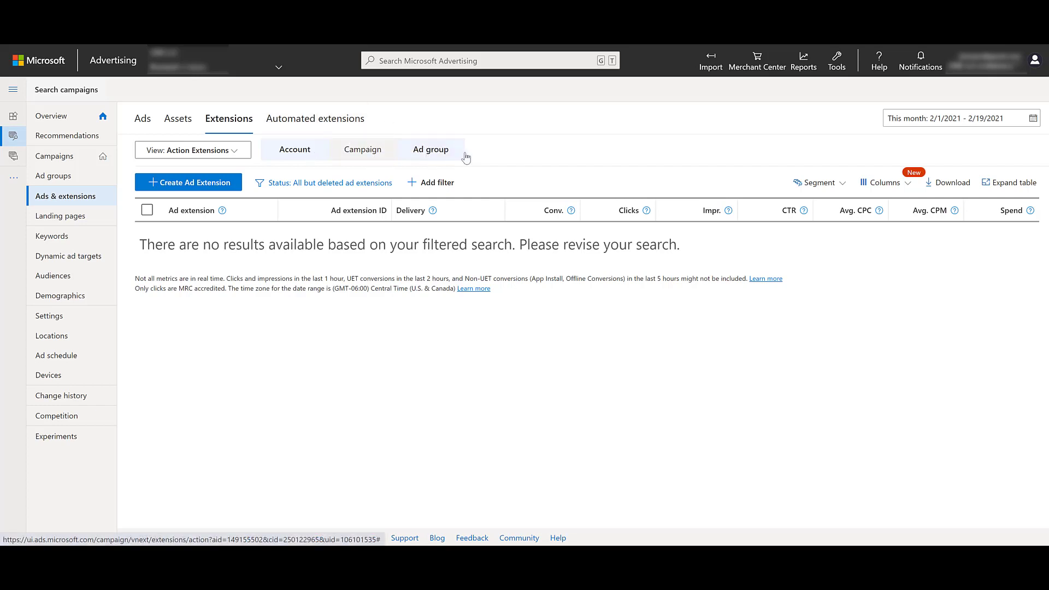
pyautogui.moveTo(506, 149)
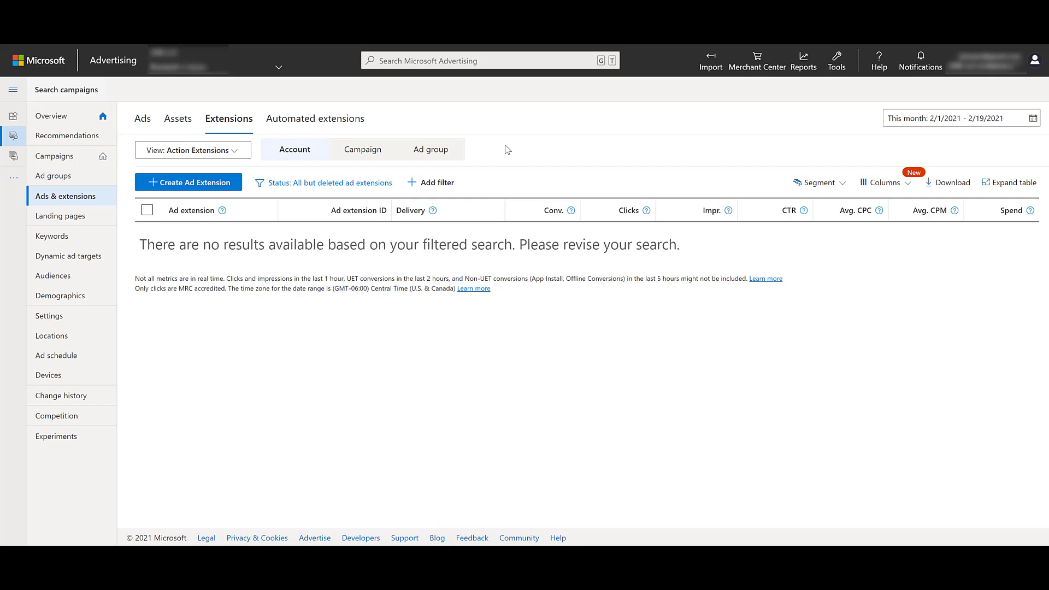
pyautogui.click(188, 182)
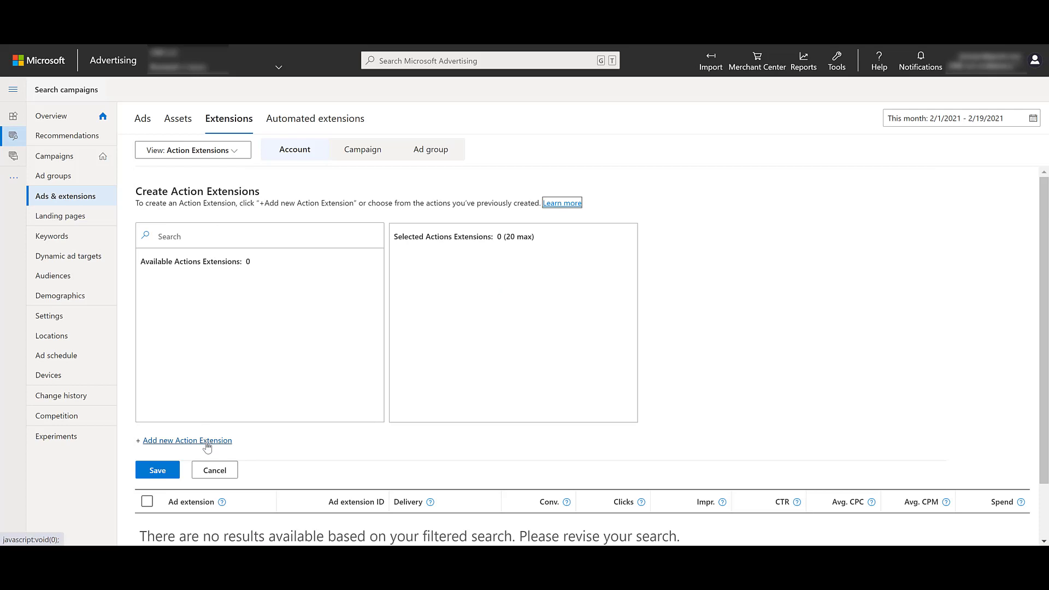
# Step: Add a new action extension and set its language to Spanish (Actuar ahora)
pyautogui.click(188, 441)
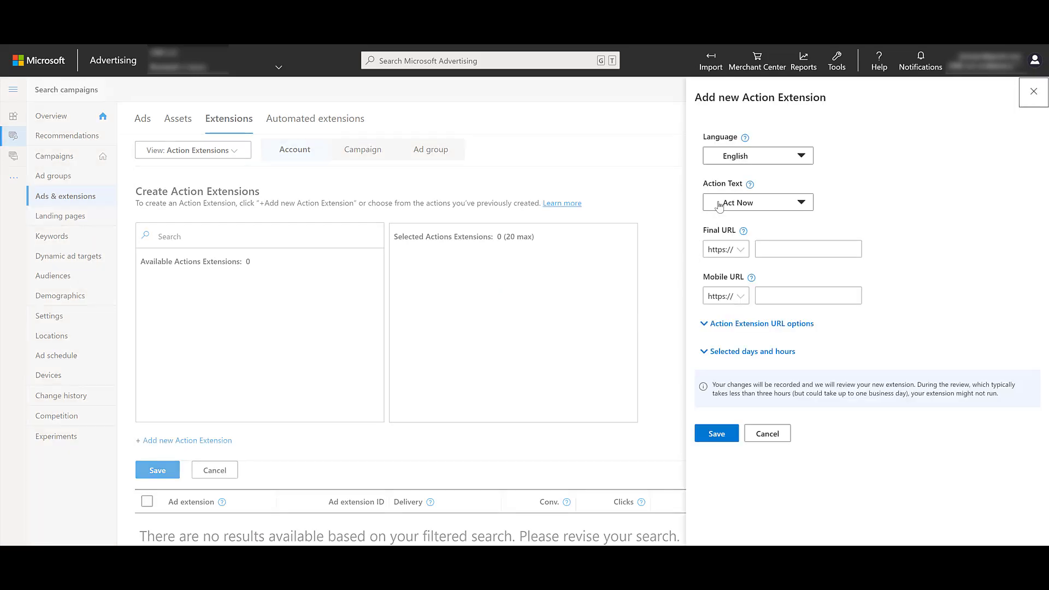
pyautogui.click(756, 155)
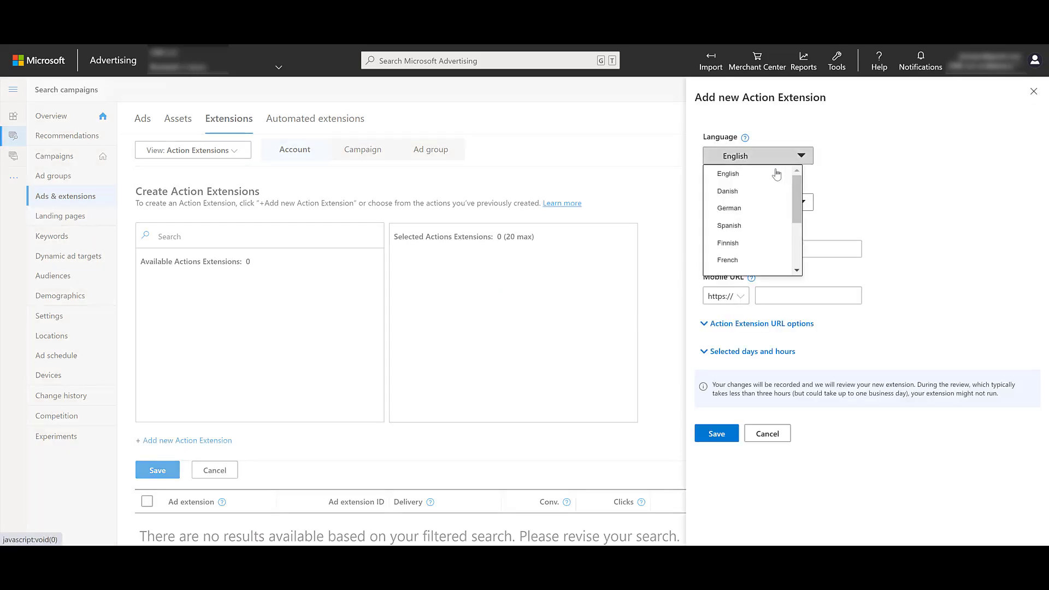
pyautogui.scroll(-3)
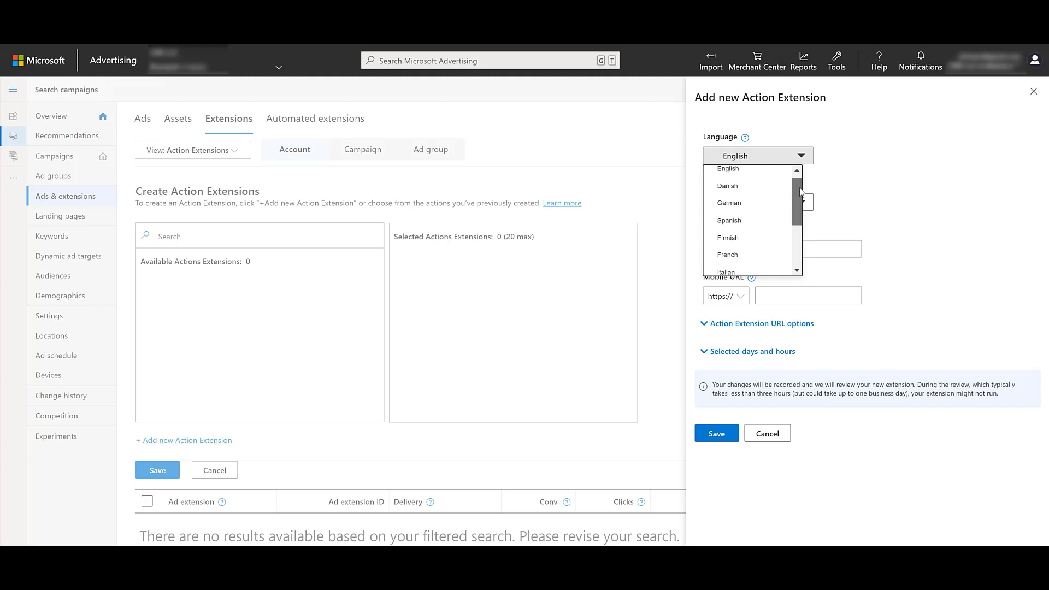
pyautogui.scroll(-3)
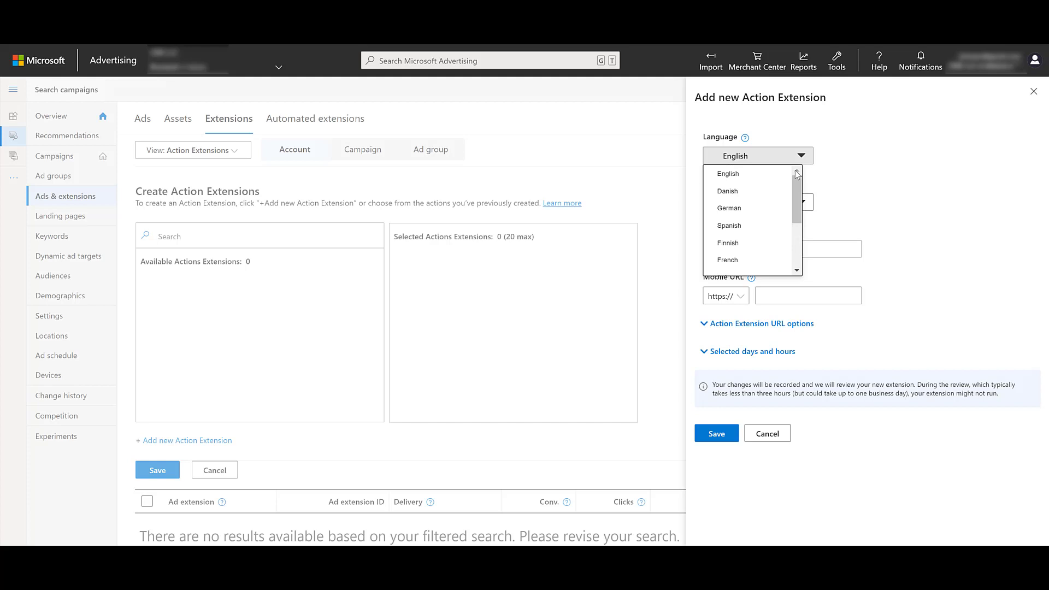
pyautogui.click(727, 174)
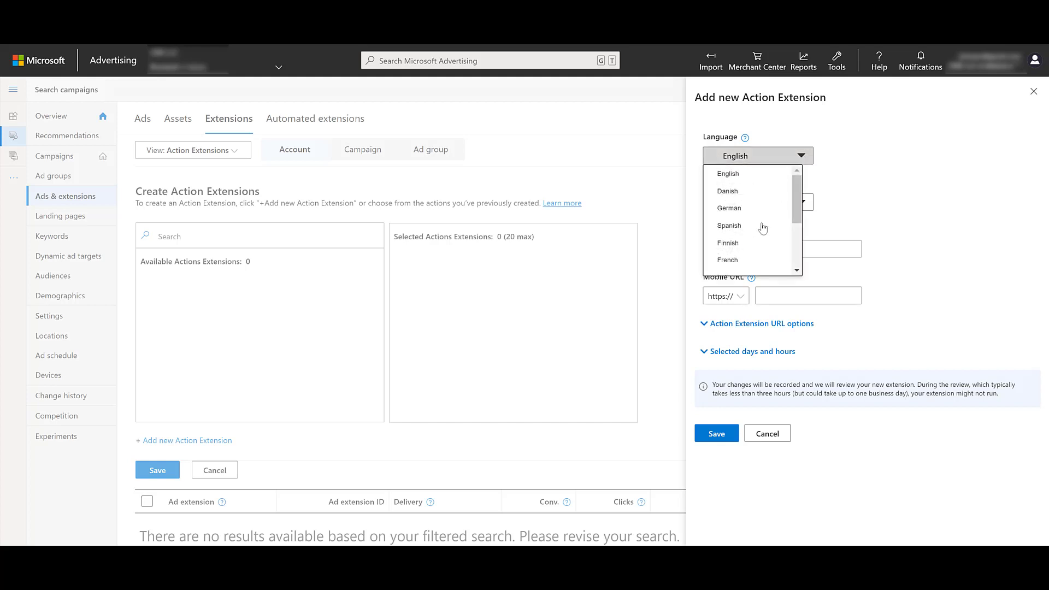
pyautogui.click(730, 225)
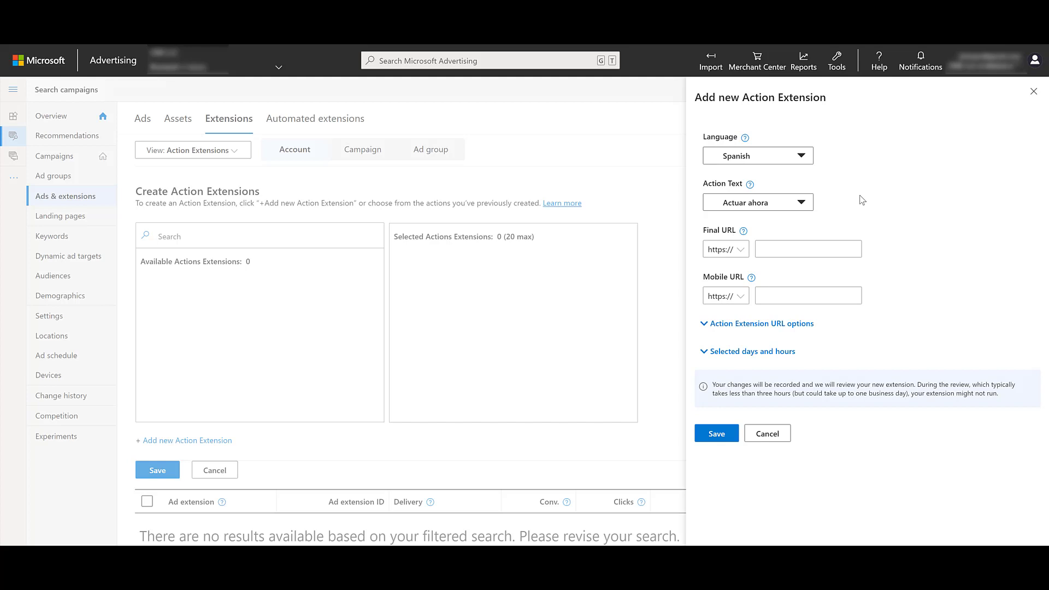
# Step: Switch the new extension's language back to English
pyautogui.click(758, 156)
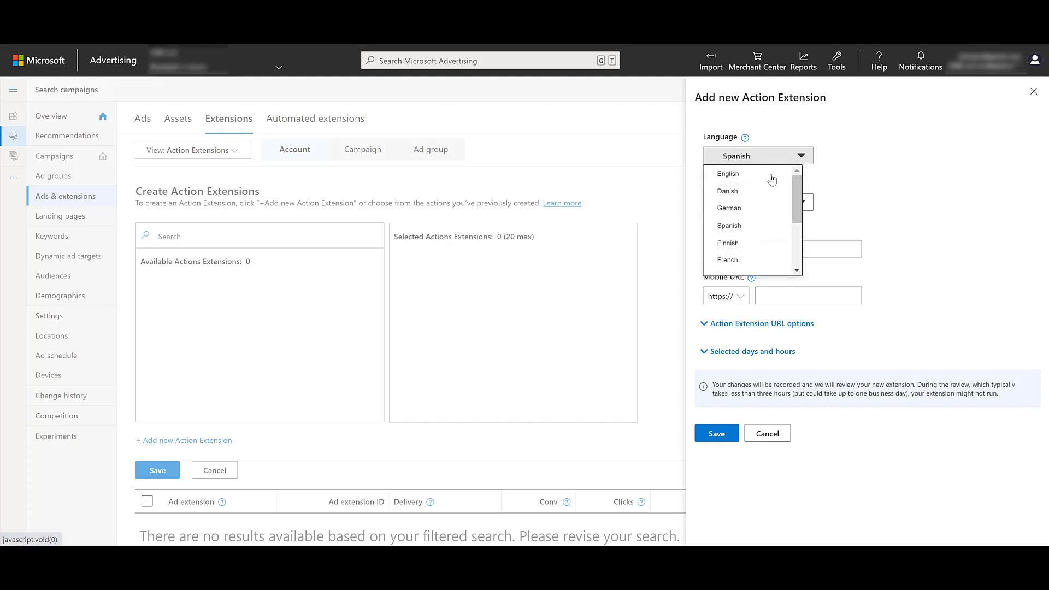
pyautogui.click(728, 174)
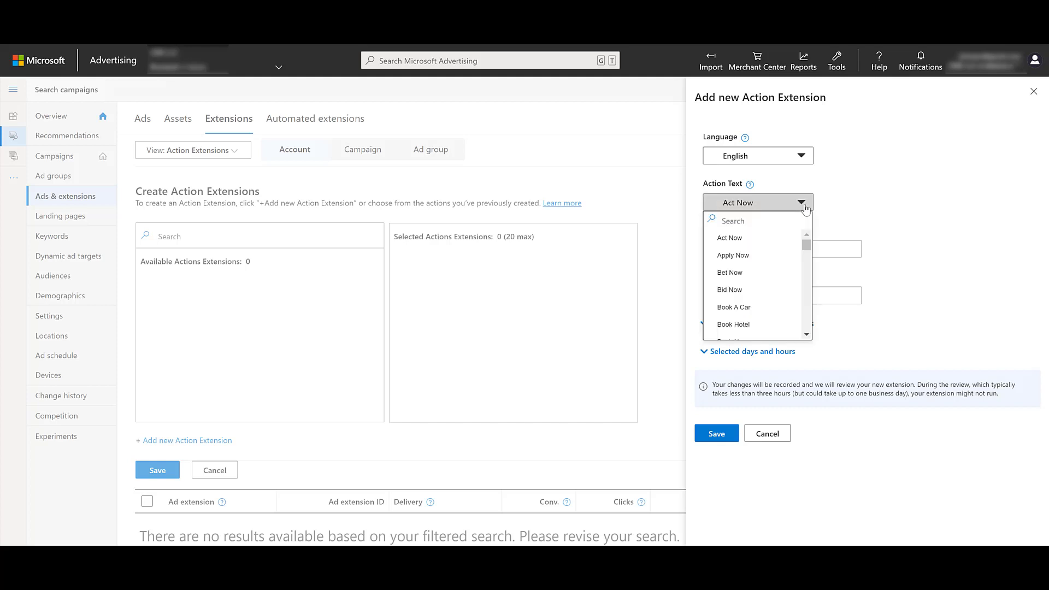
pyautogui.moveTo(808, 248)
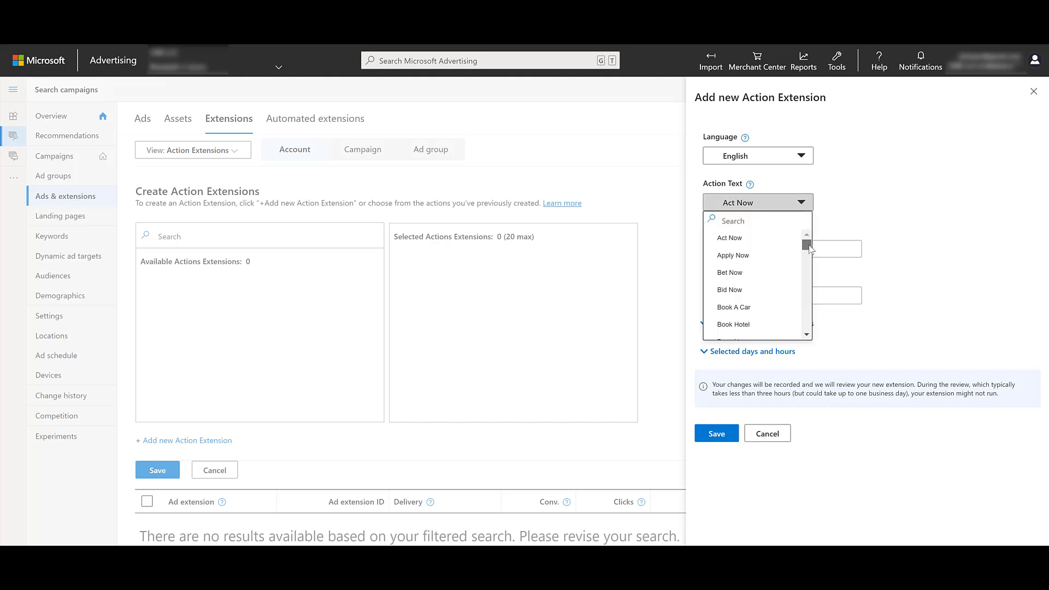
# Step: Set action text Watch Now with final URL paidmediapros.com and save the extension
pyautogui.scroll(-3)
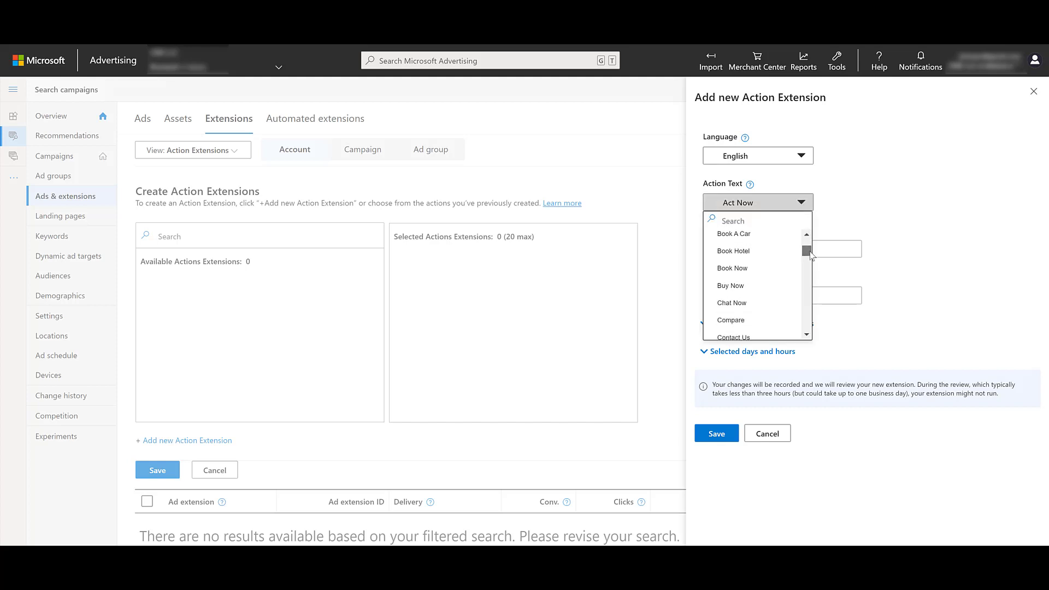
pyautogui.scroll(-3)
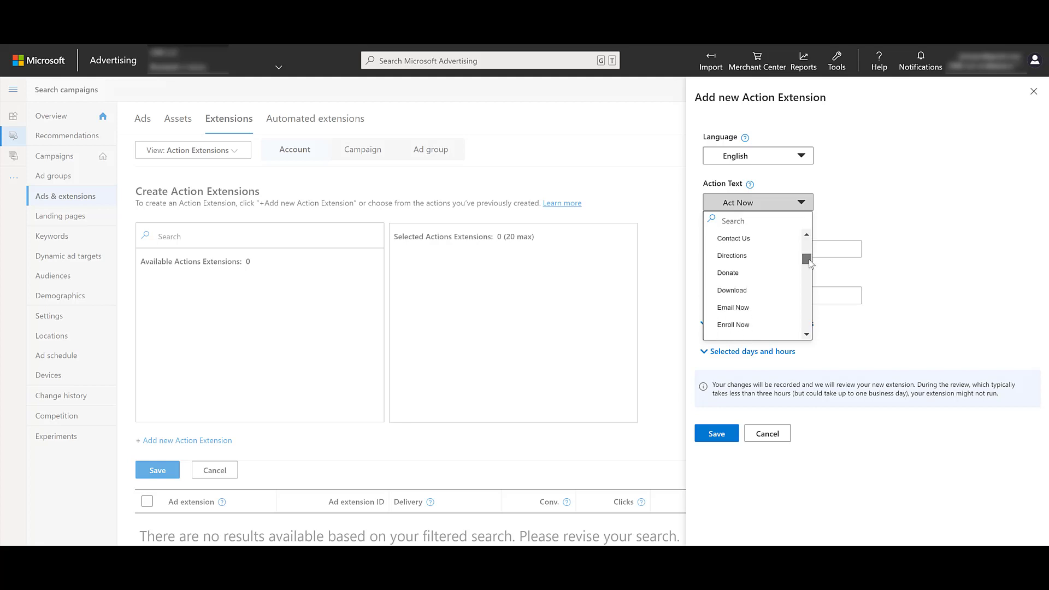
pyautogui.scroll(-3)
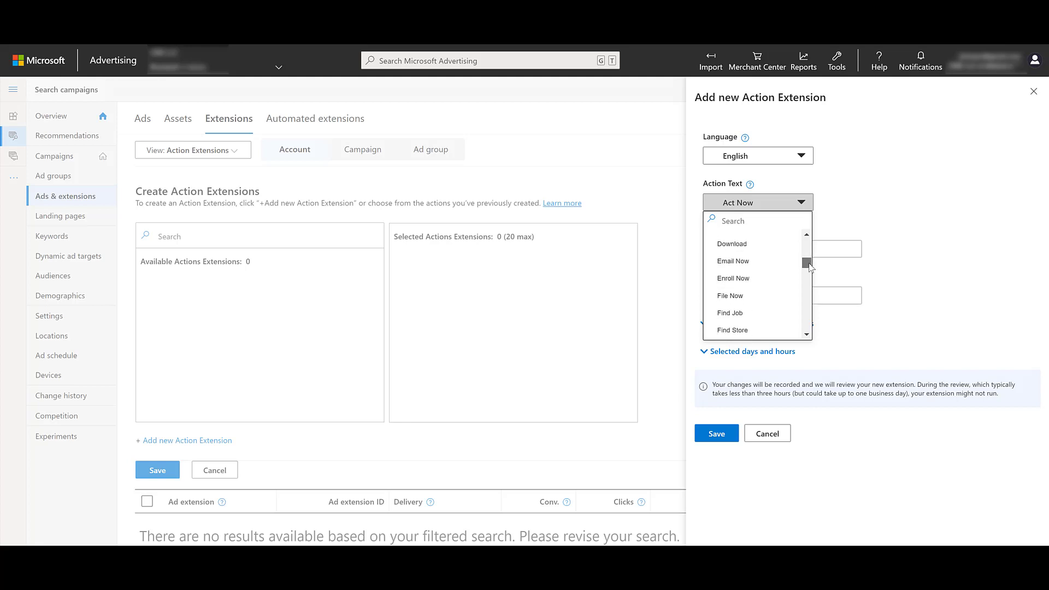
pyautogui.scroll(-3)
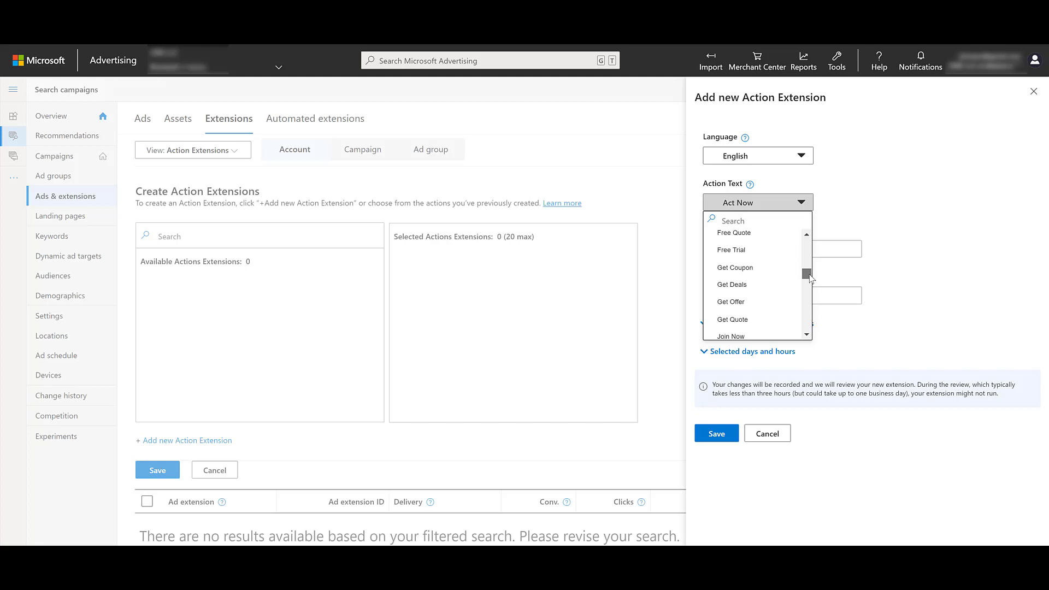
pyautogui.scroll(-3)
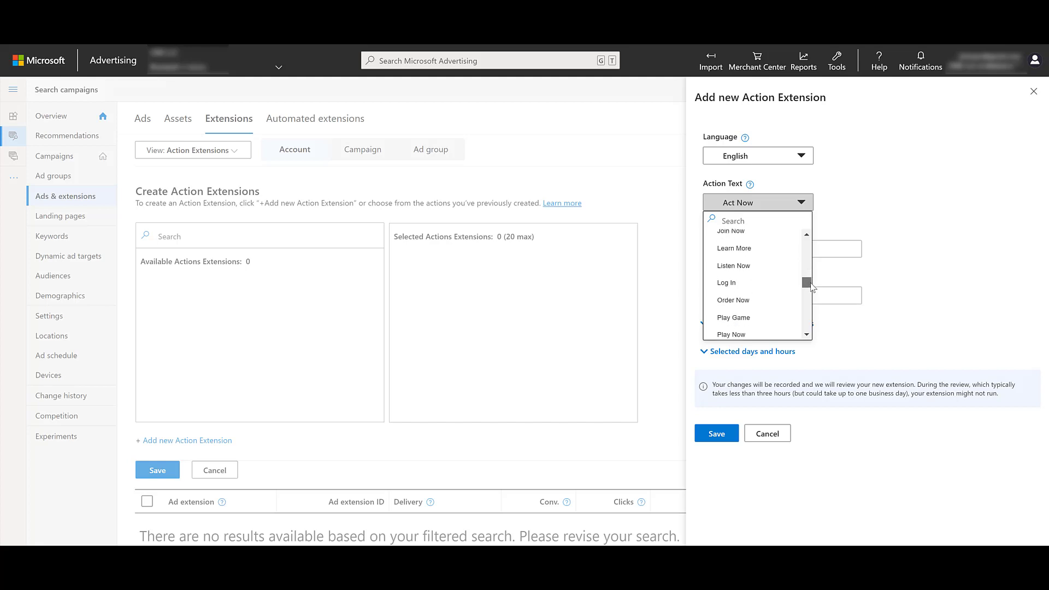
pyautogui.scroll(-3)
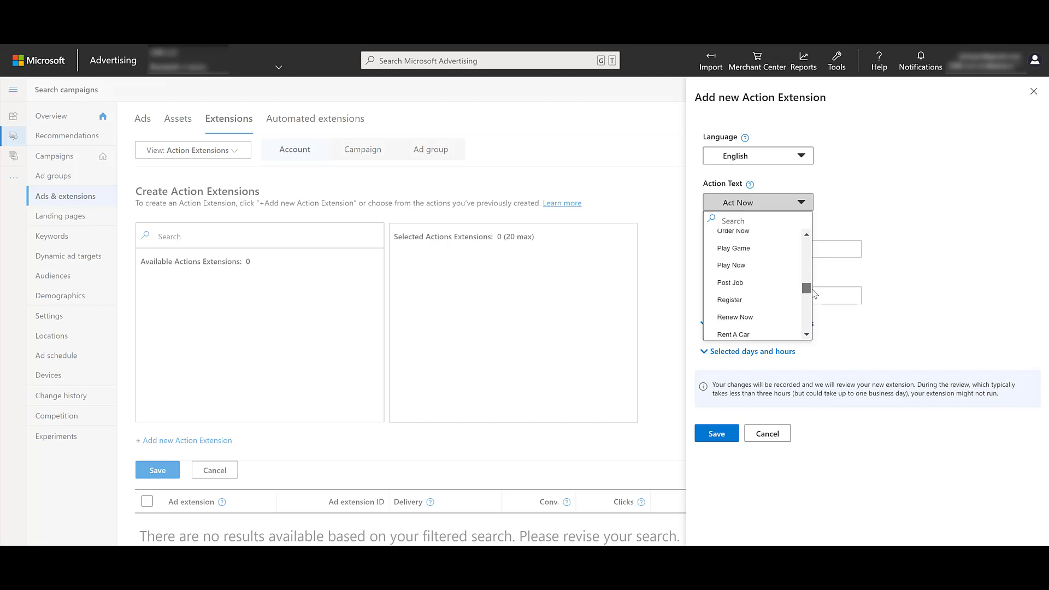
pyautogui.scroll(-3)
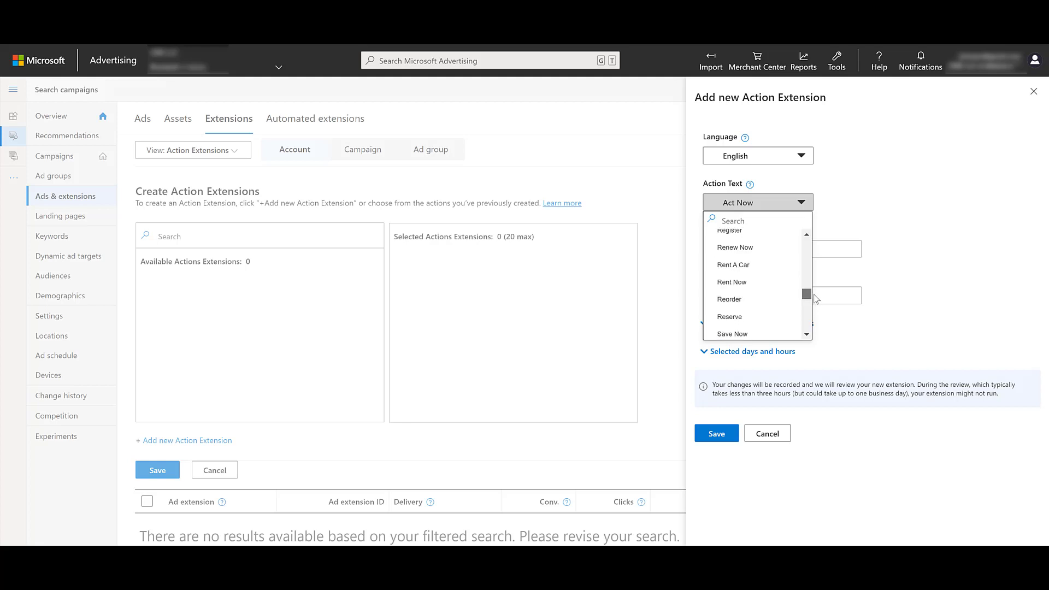
pyautogui.scroll(-3)
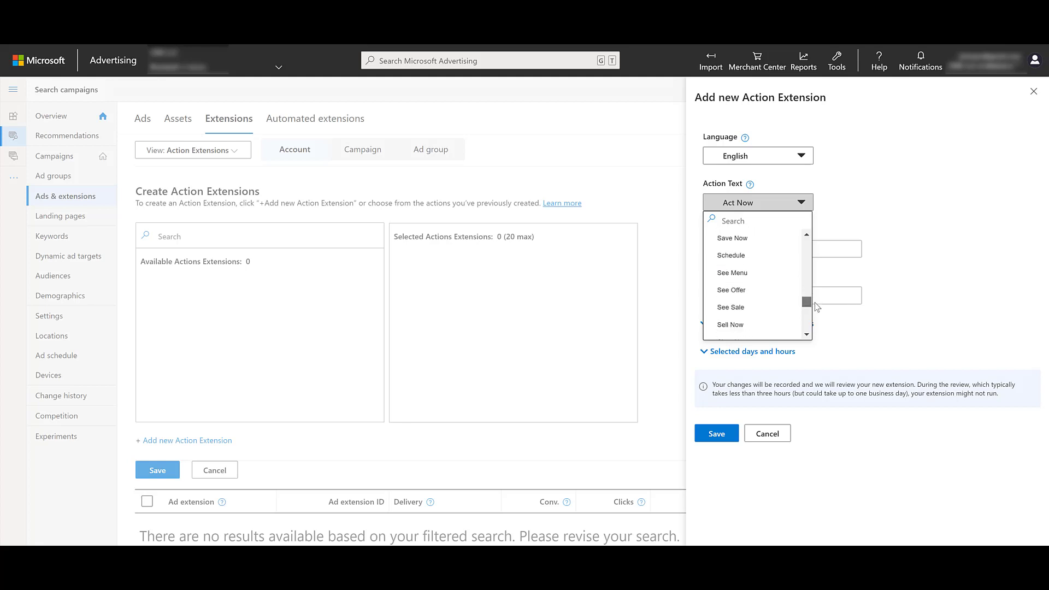
pyautogui.scroll(-3)
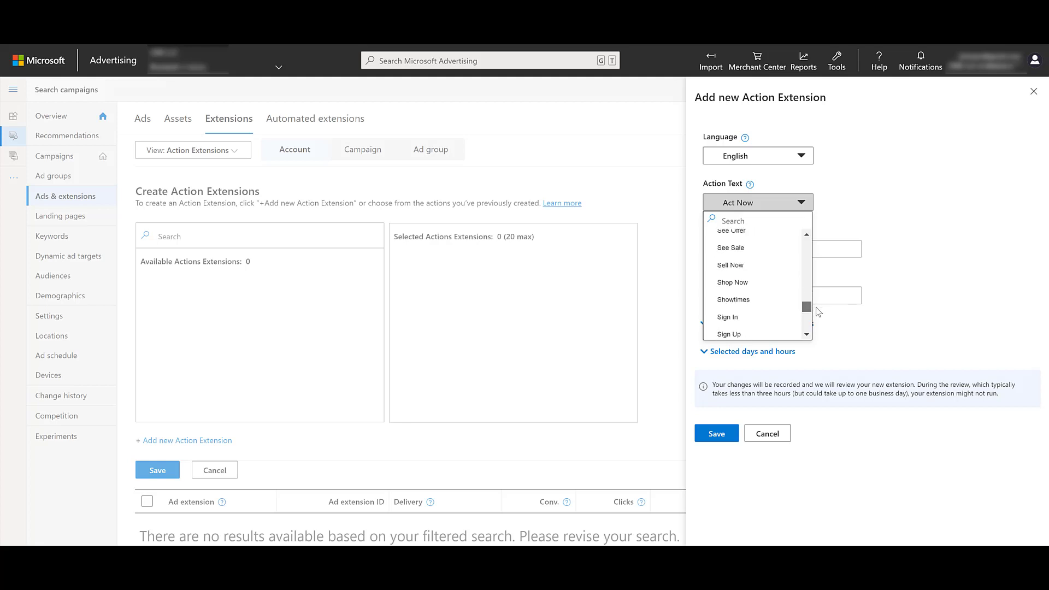
pyautogui.scroll(-3)
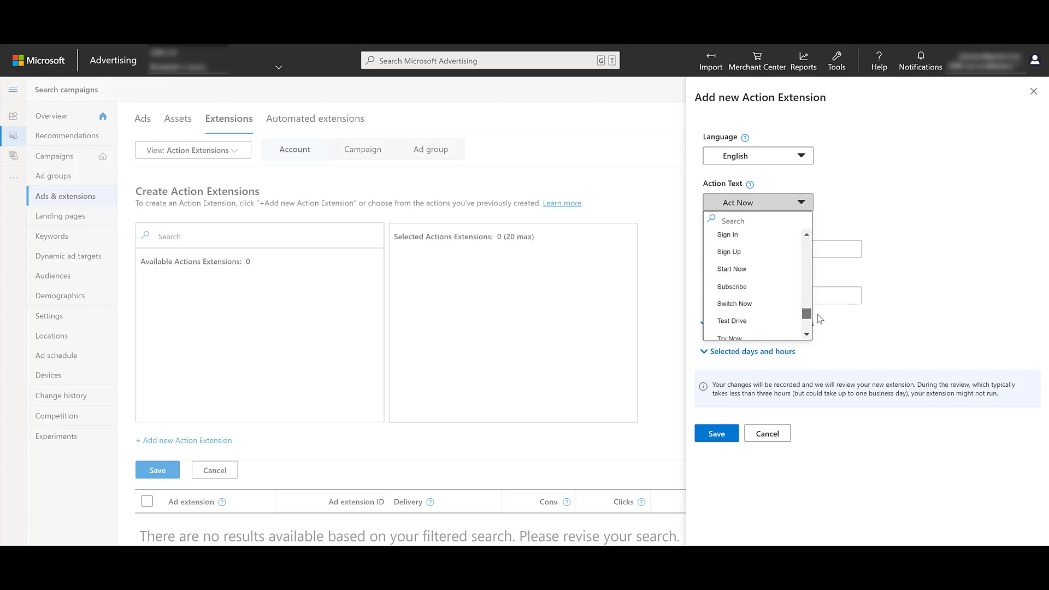
pyautogui.scroll(-3)
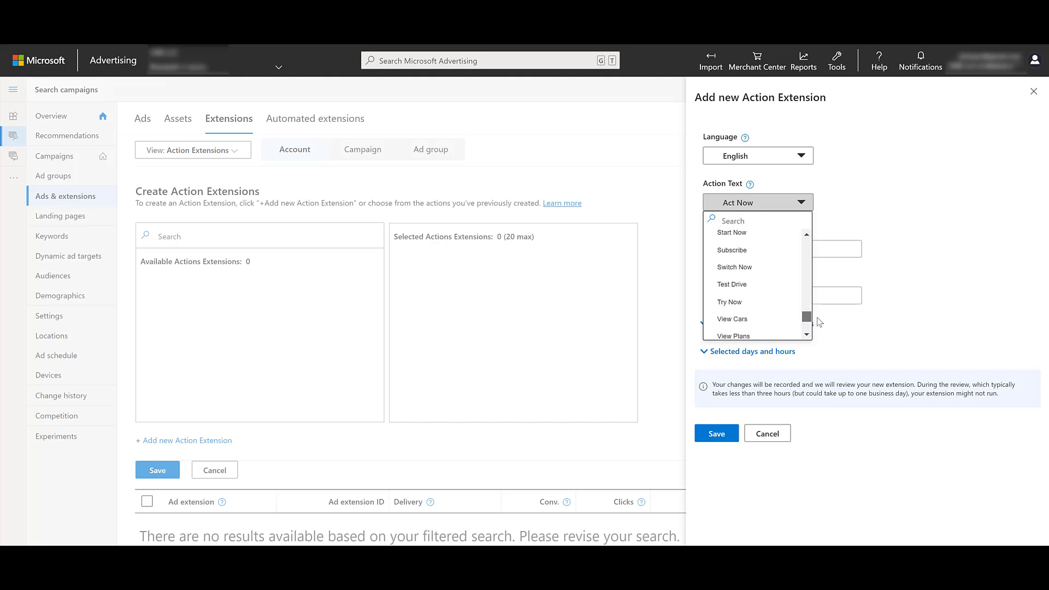
pyautogui.scroll(-3)
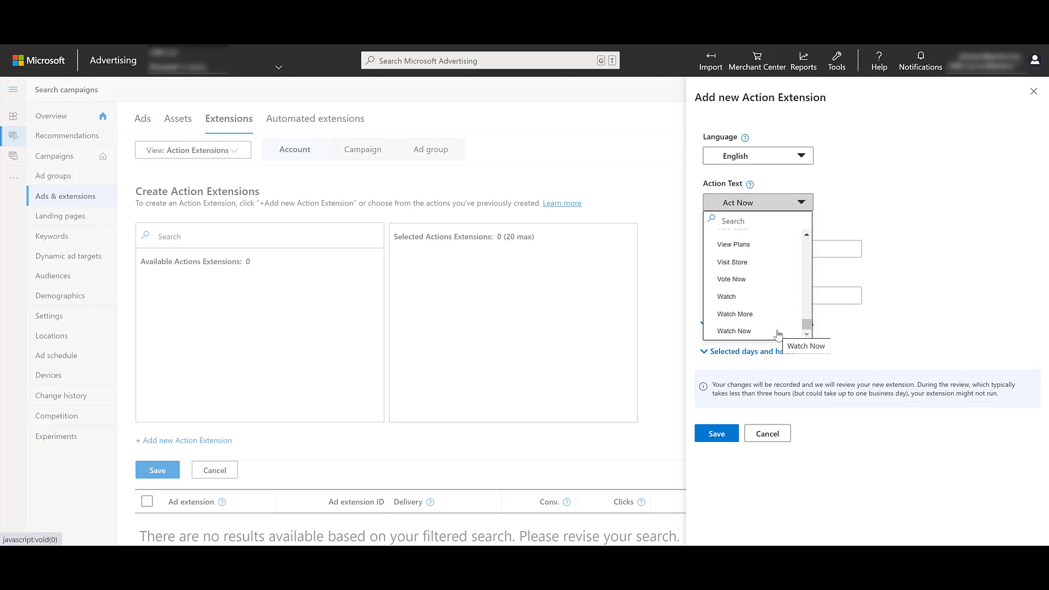
pyautogui.click(732, 330)
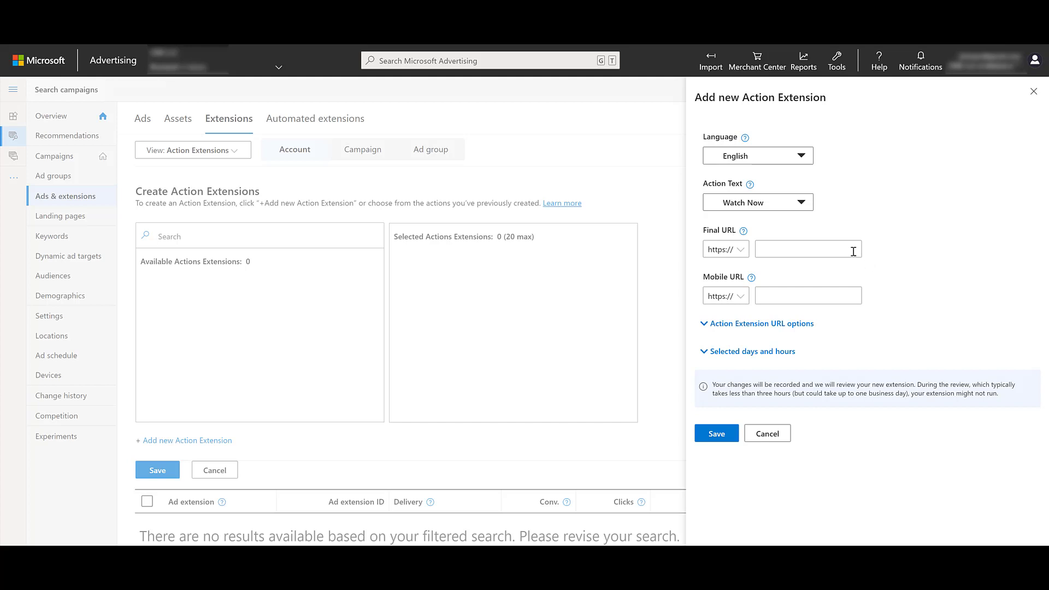
pyautogui.write('paidmediapros.com')
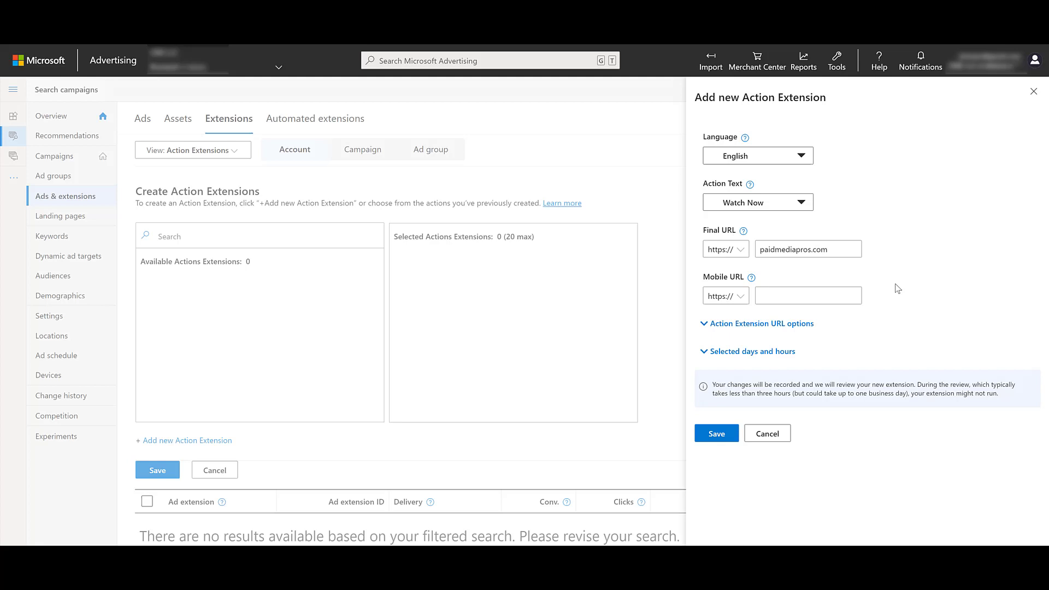
pyautogui.click(716, 433)
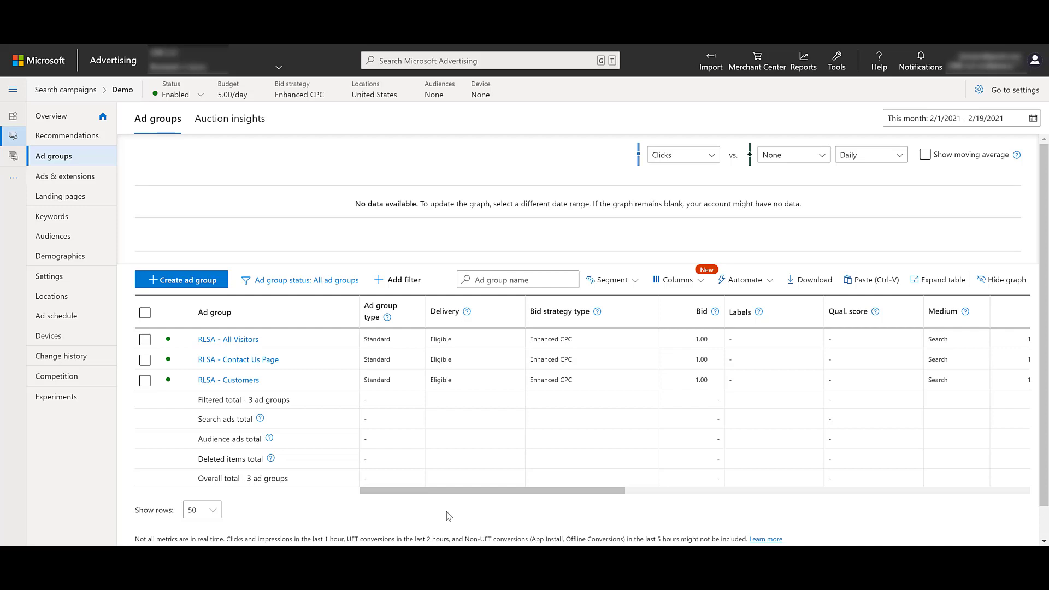
pyautogui.moveTo(246, 346)
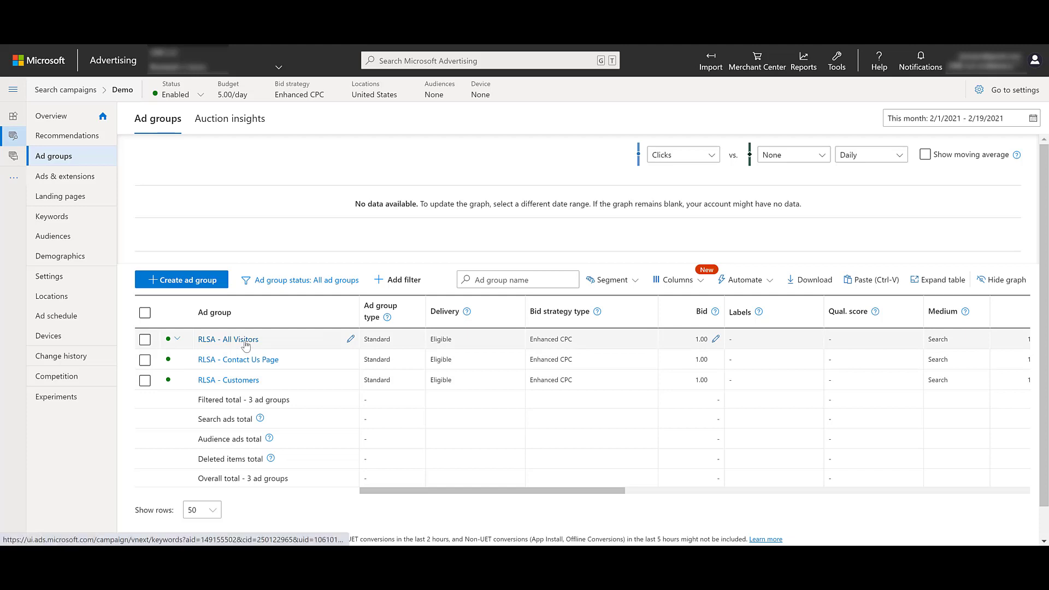
# Step: Start a new action extension for the RLSA - All Visitors ad group
pyautogui.click(227, 339)
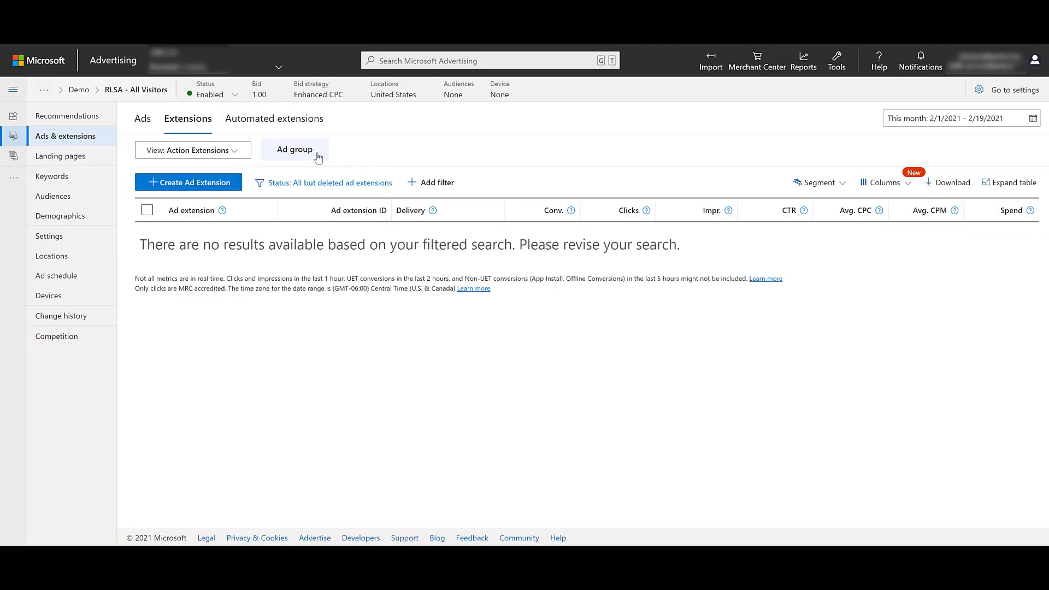
pyautogui.moveTo(380, 160)
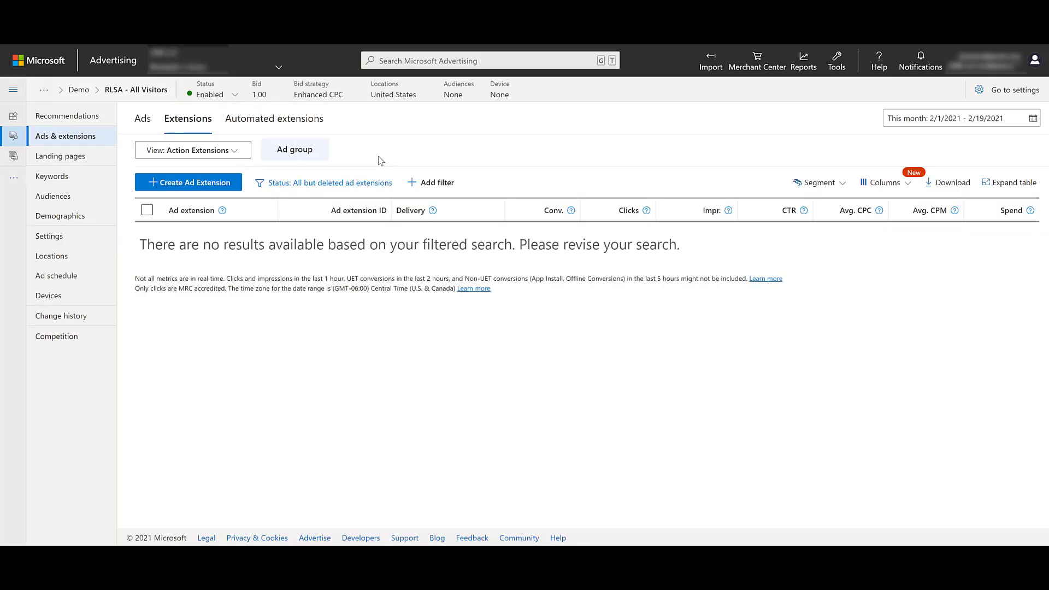
pyautogui.moveTo(392, 150)
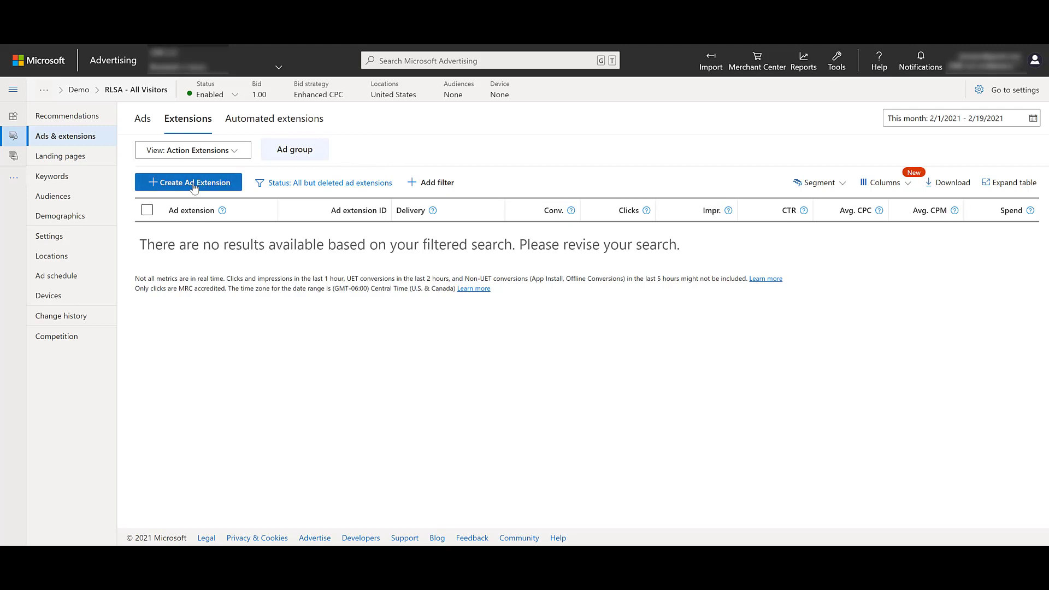
pyautogui.click(188, 183)
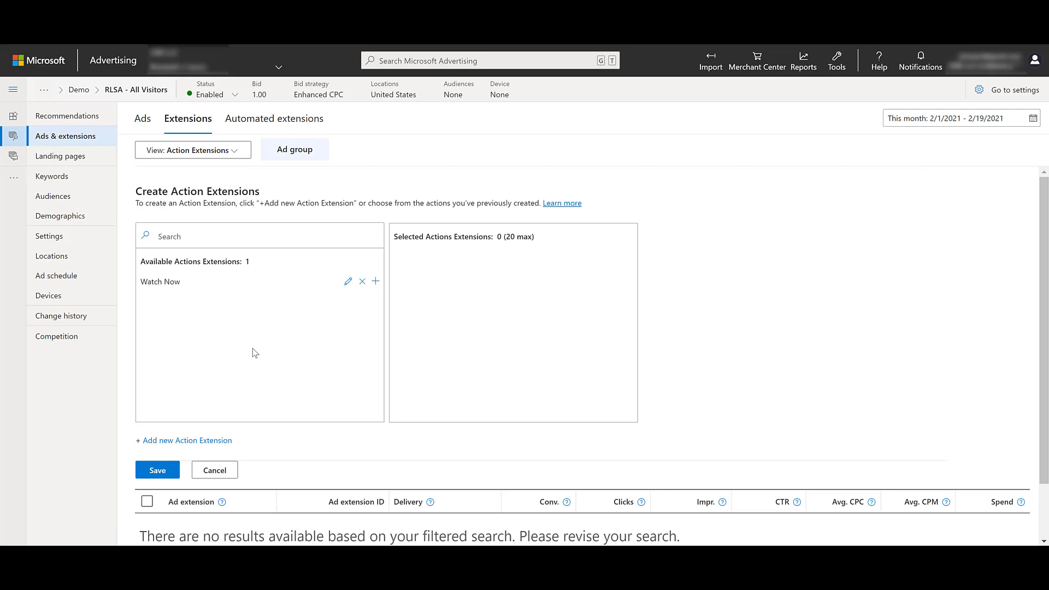
pyautogui.moveTo(374, 287)
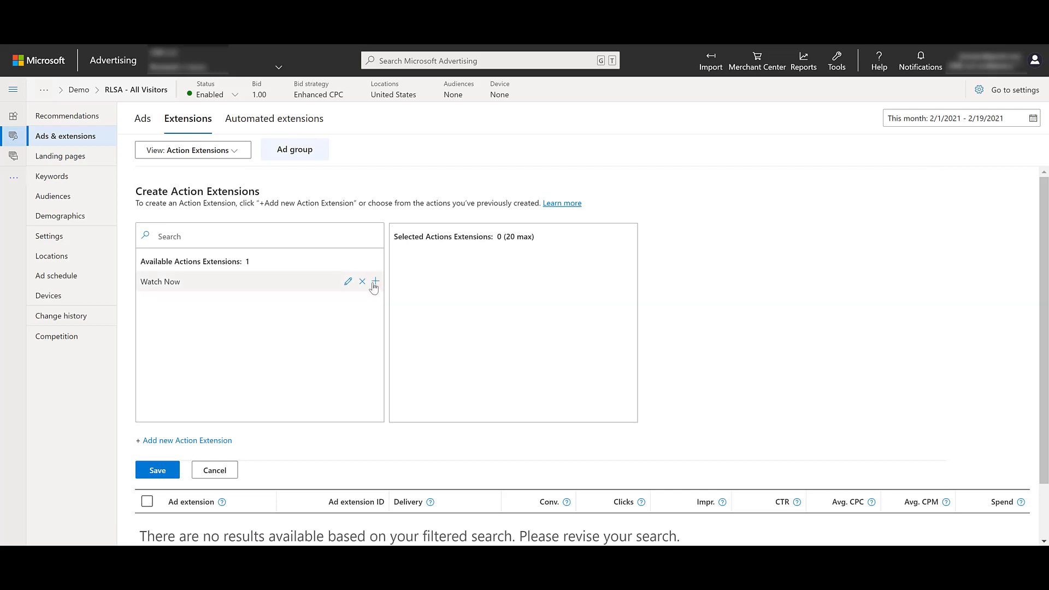
pyautogui.moveTo(343, 331)
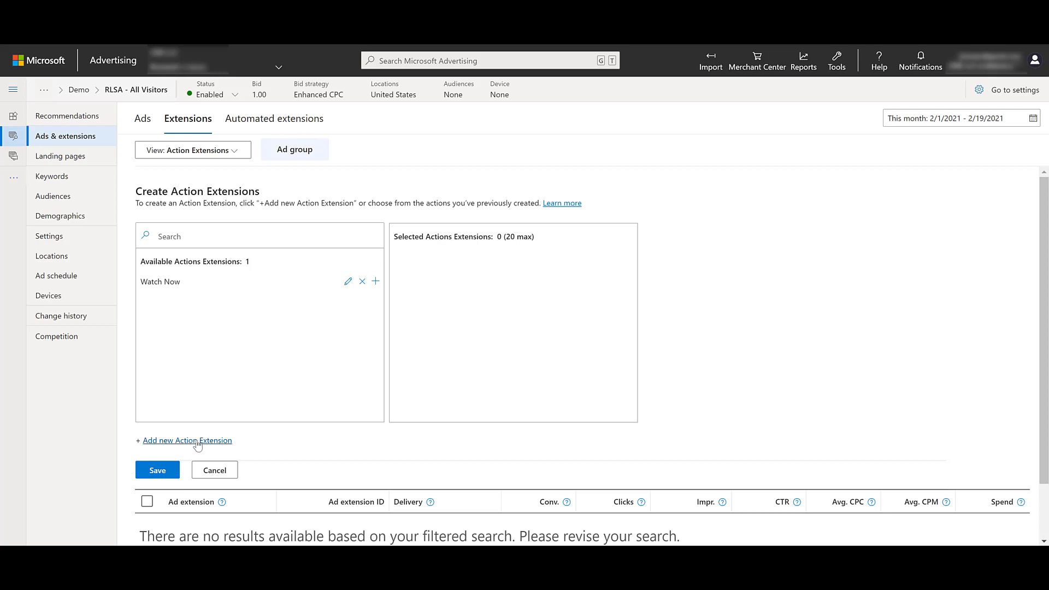
pyautogui.click(187, 441)
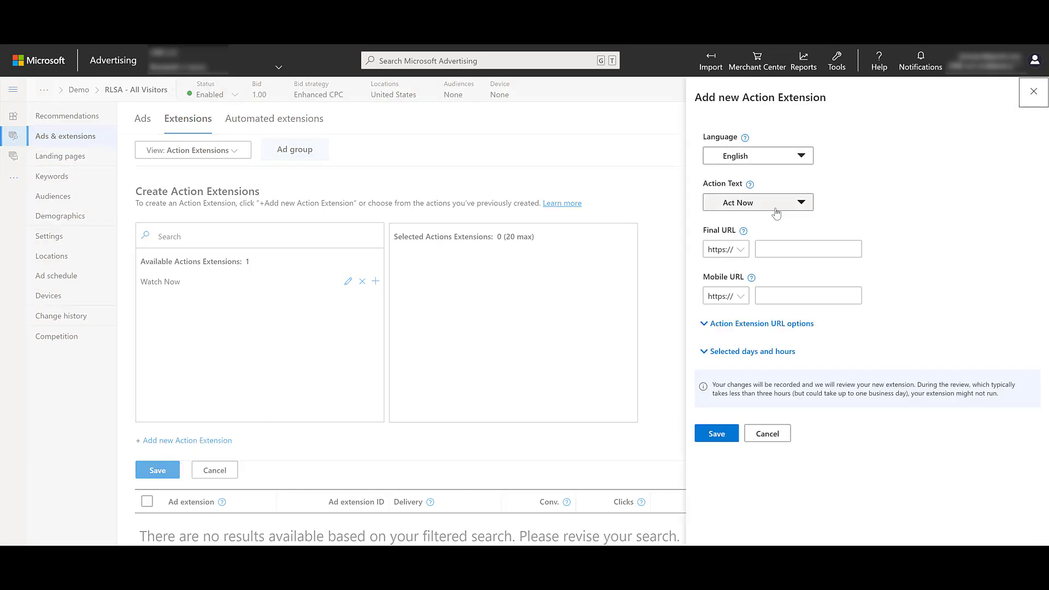
# Step: Set action text Learn More with final URL website.com
pyautogui.click(757, 202)
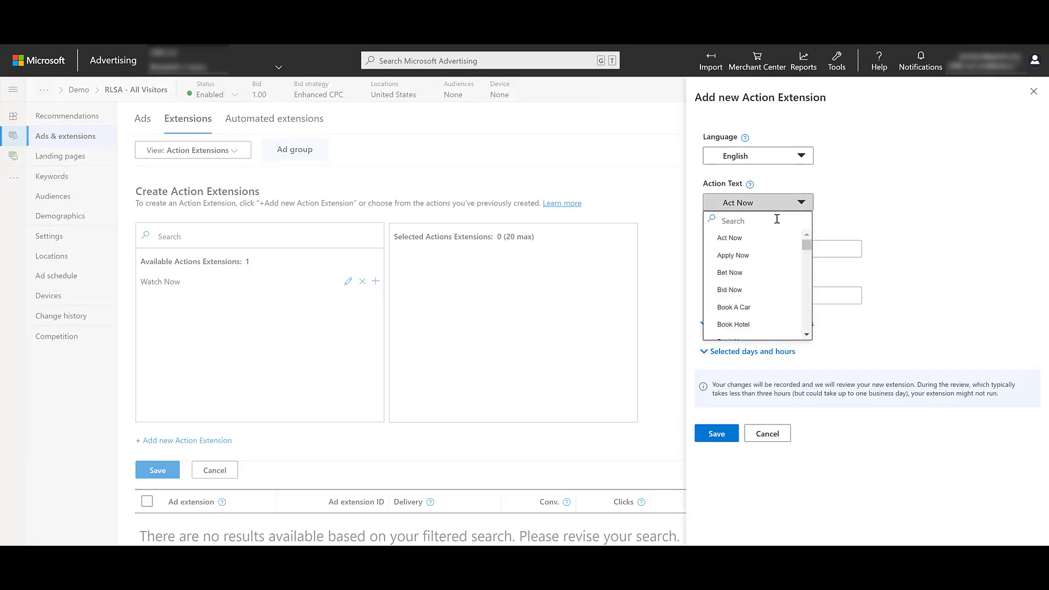
pyautogui.scroll(-3)
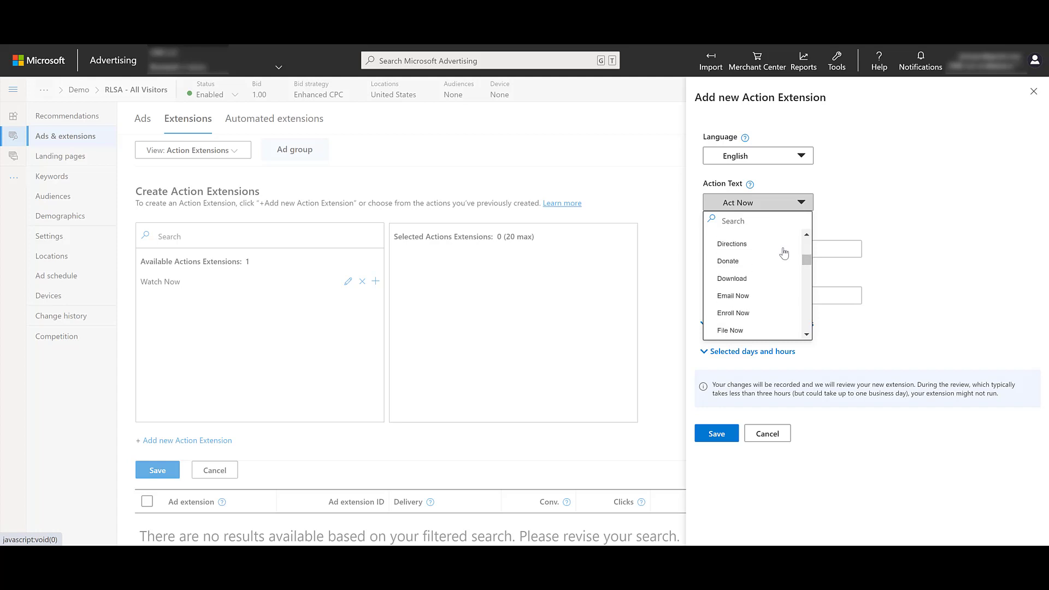
pyautogui.scroll(-3)
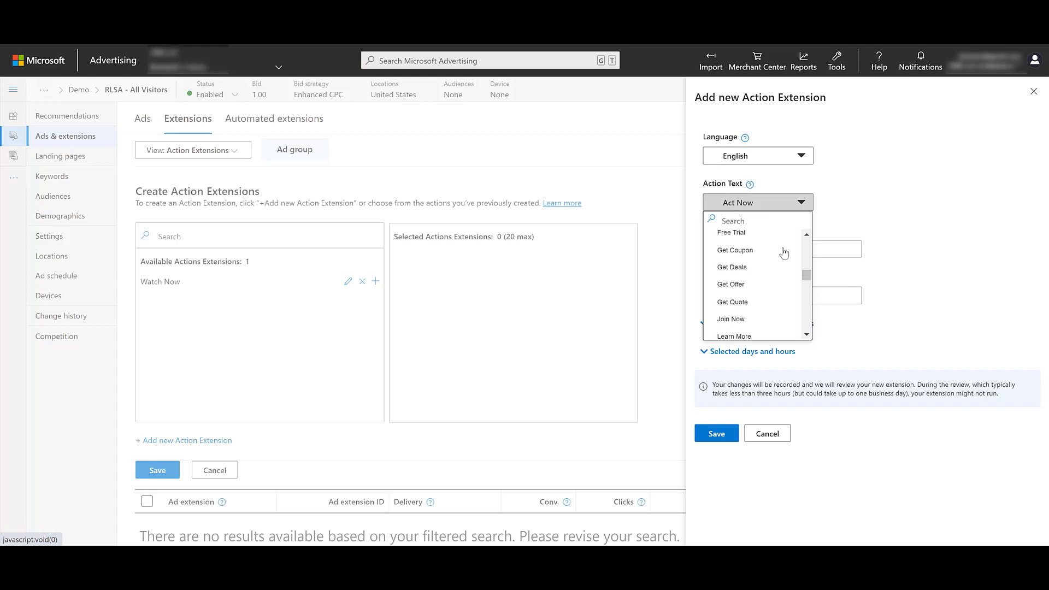
pyautogui.scroll(-3)
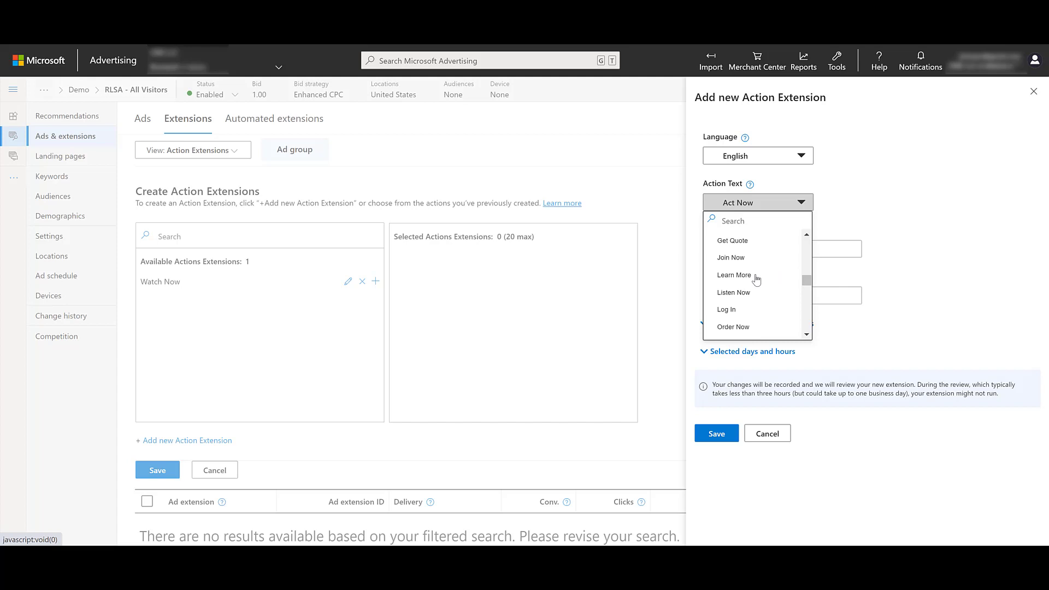
pyautogui.click(733, 275)
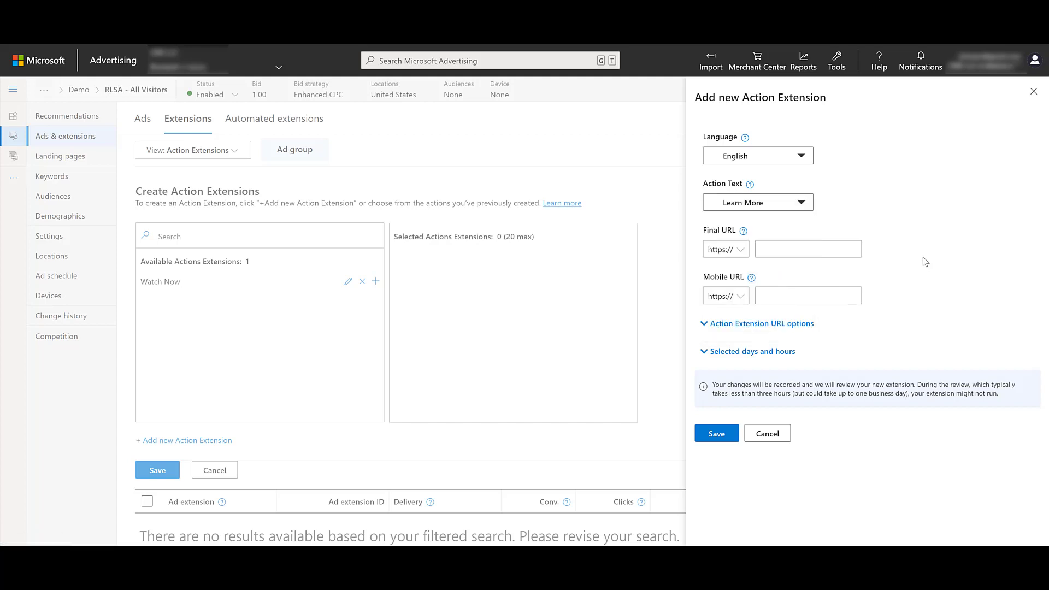
pyautogui.write('website.com')
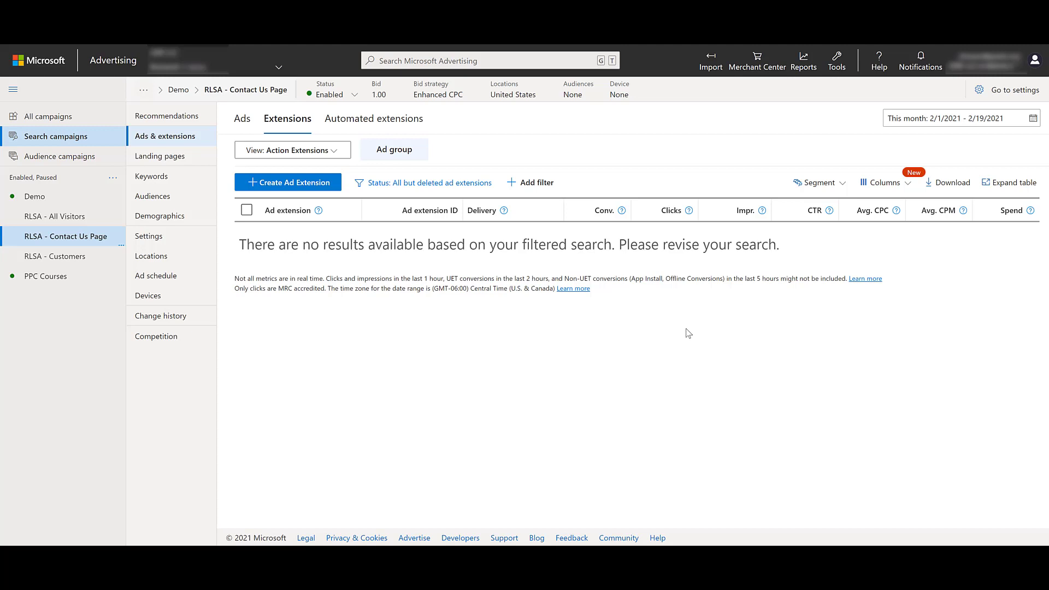
pyautogui.moveTo(670, 341)
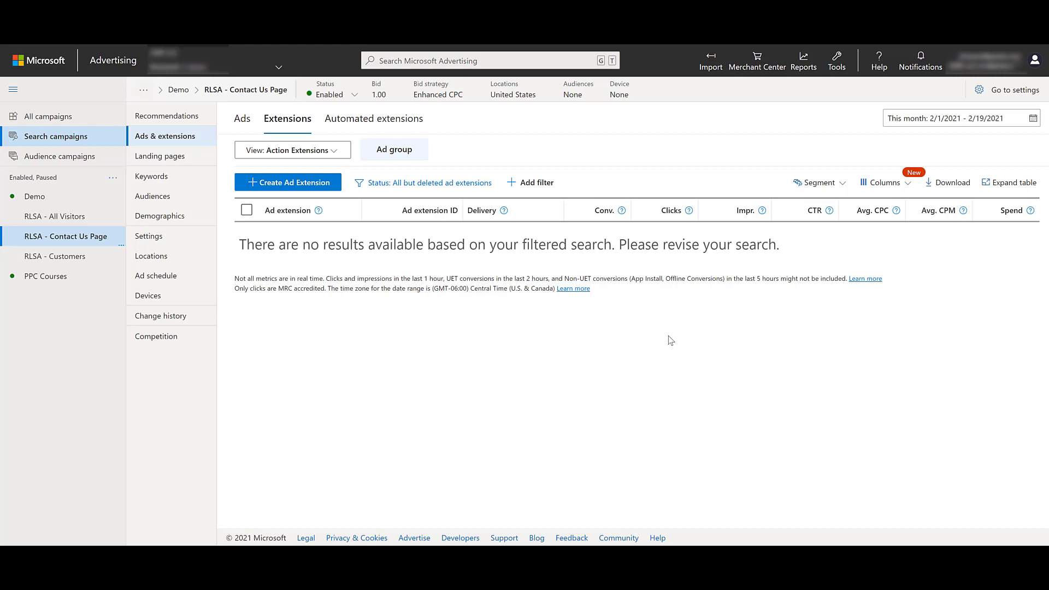
pyautogui.moveTo(347, 211)
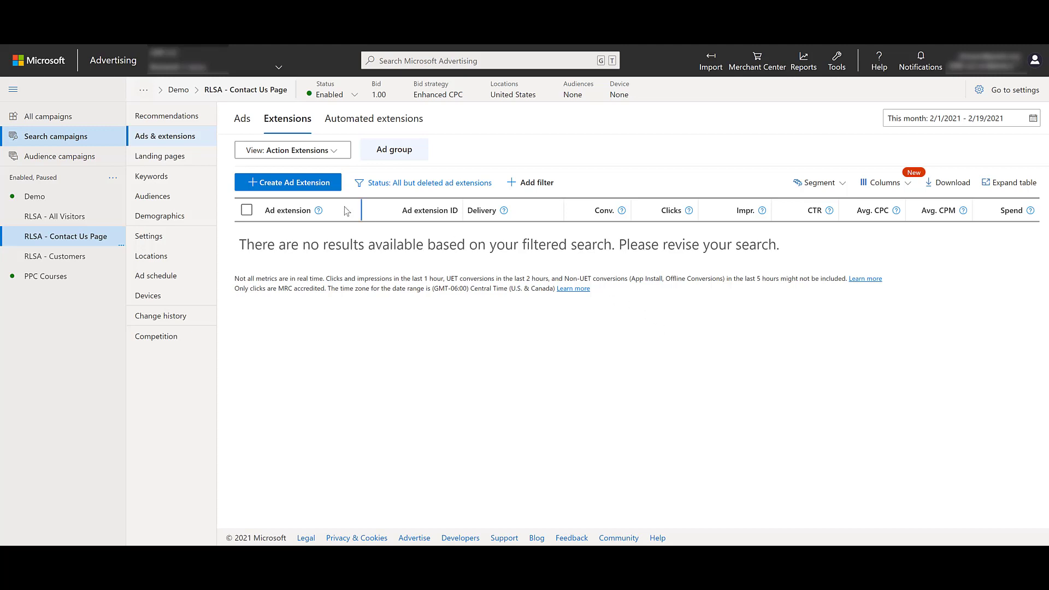
# Step: Create and save a Contact Us action extension, then go to the RLSA - Customers ad group
pyautogui.click(288, 182)
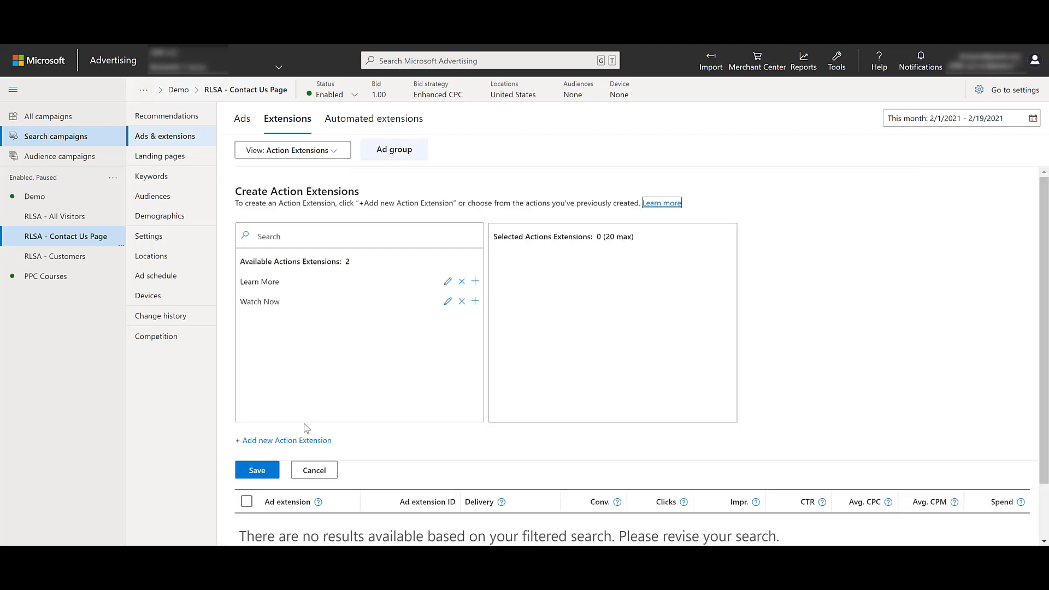
pyautogui.click(284, 441)
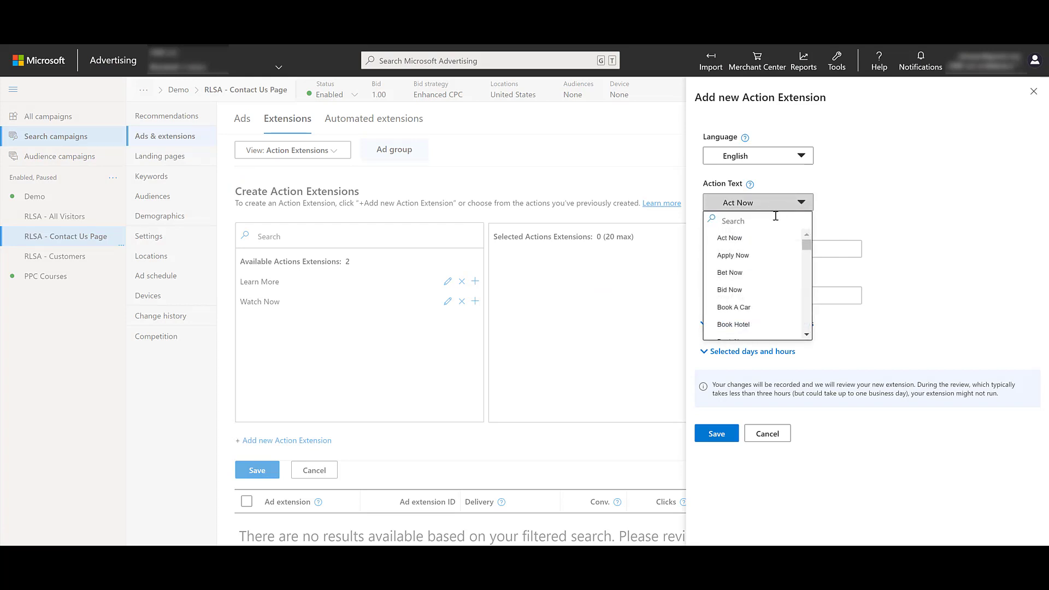
pyautogui.scroll(-3)
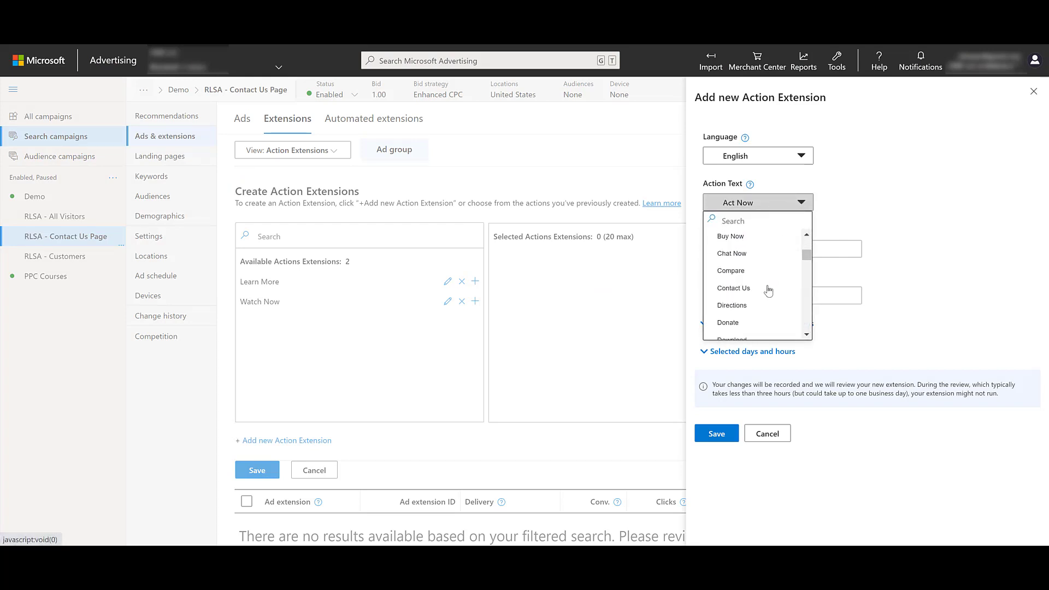
pyautogui.click(732, 291)
pyautogui.write('website.com')
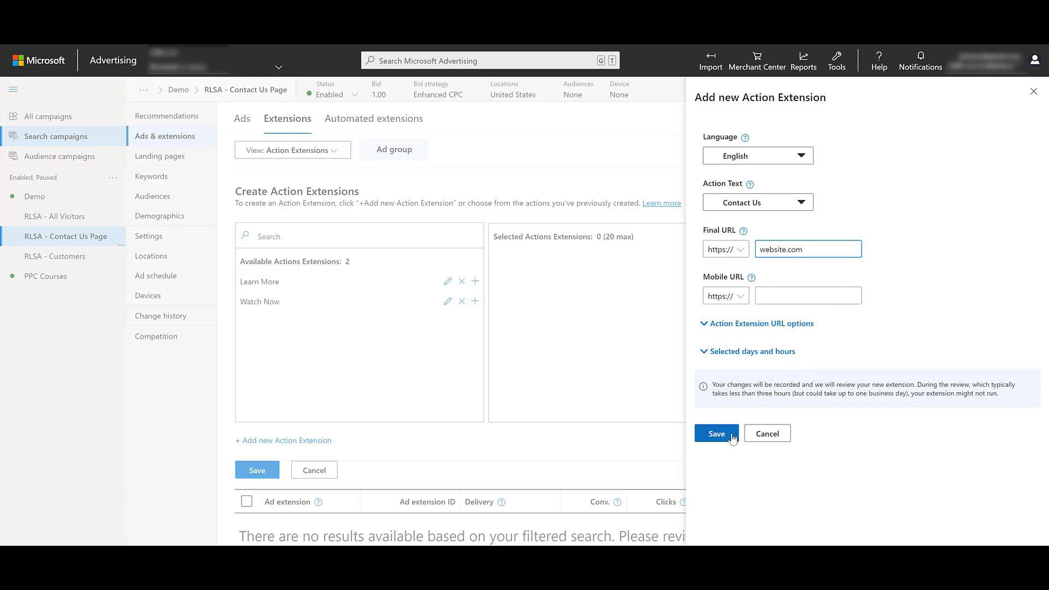
pyautogui.click(716, 434)
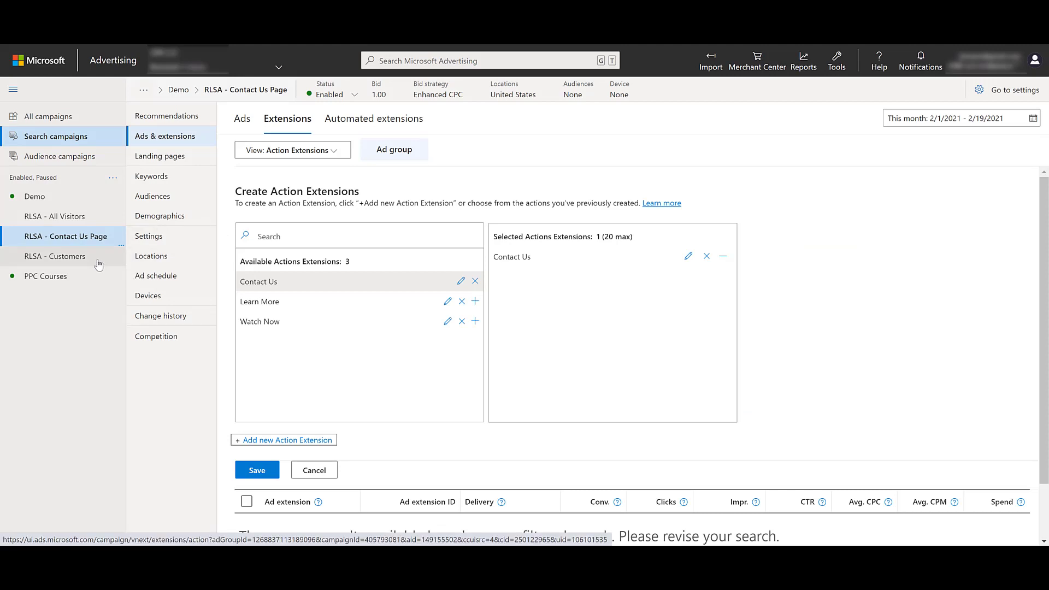
pyautogui.click(56, 256)
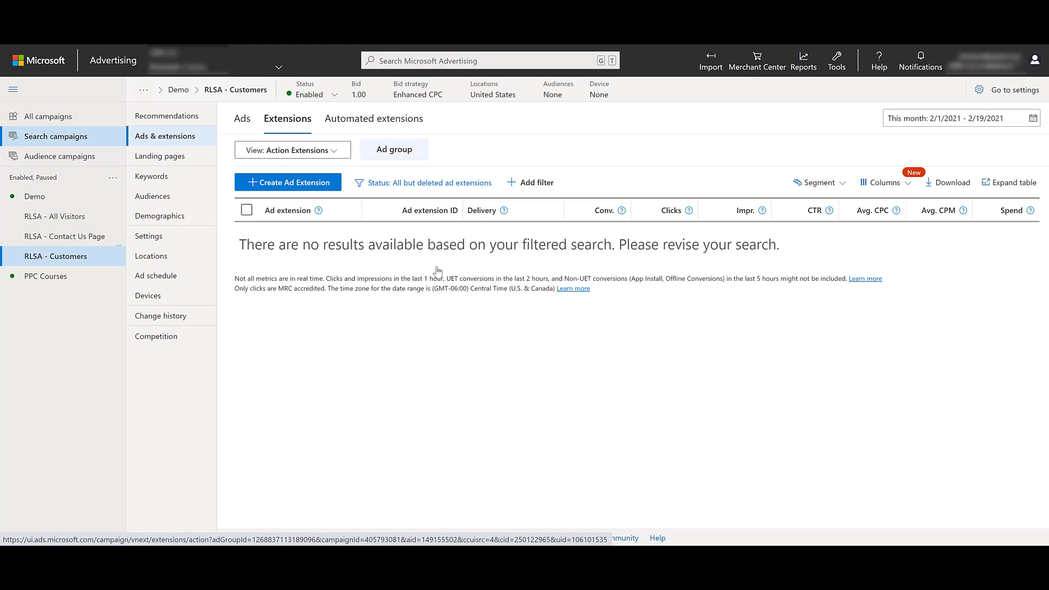
pyautogui.moveTo(328, 204)
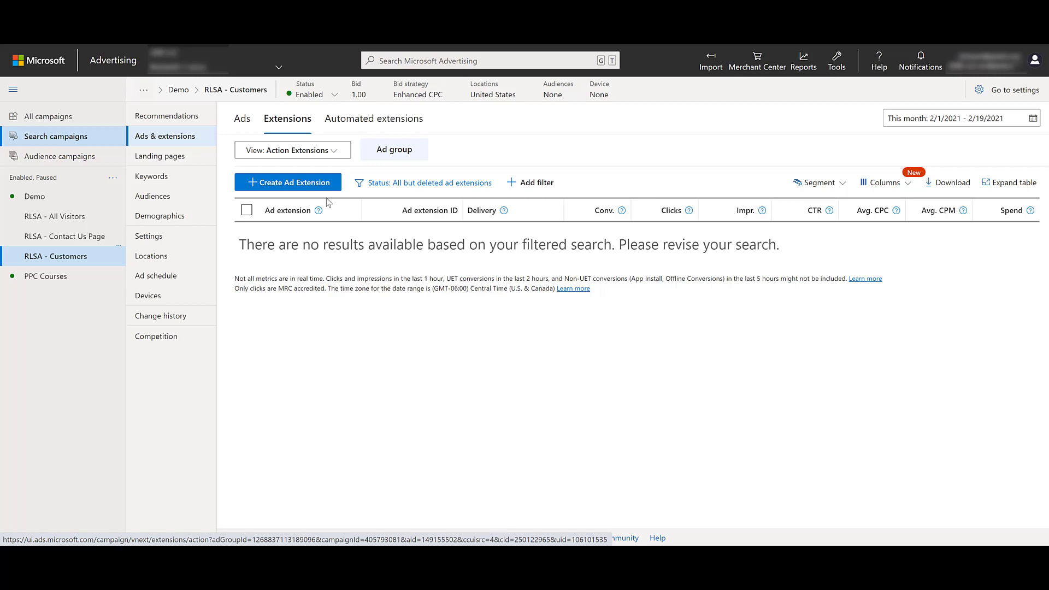
# Step: Bring up account-level action extensions creation under All campaigns
pyautogui.click(288, 183)
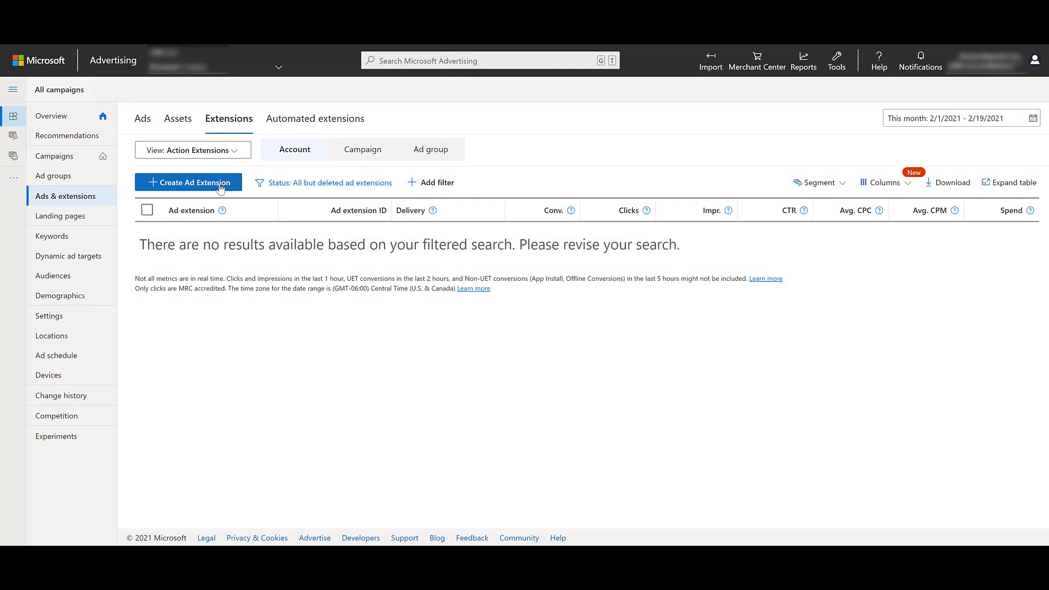
# Step: Start a new account-level extension with action text Get Offer and final URL website.com
pyautogui.click(188, 183)
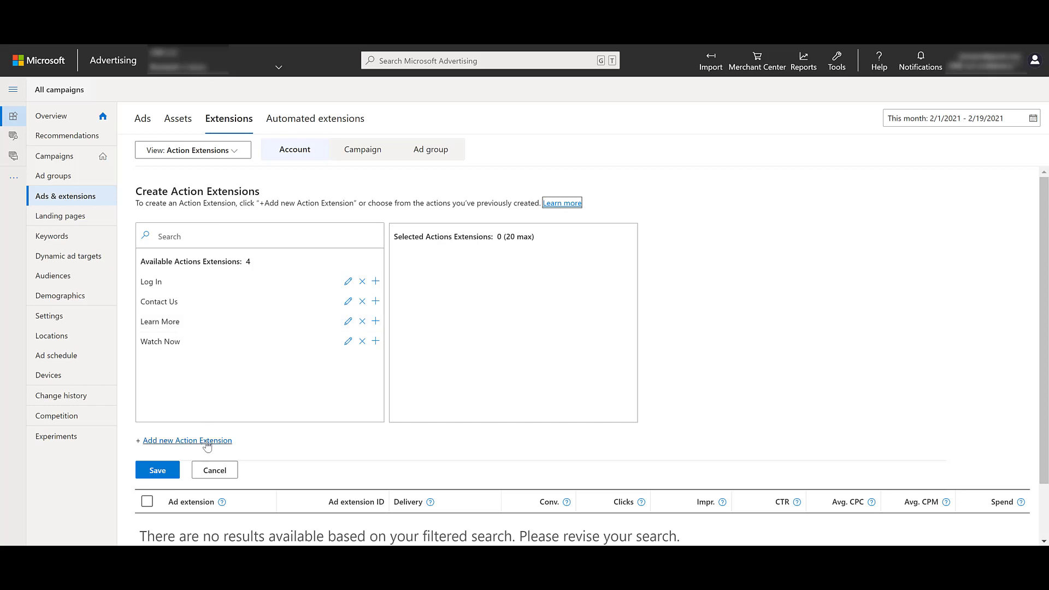
pyautogui.click(187, 440)
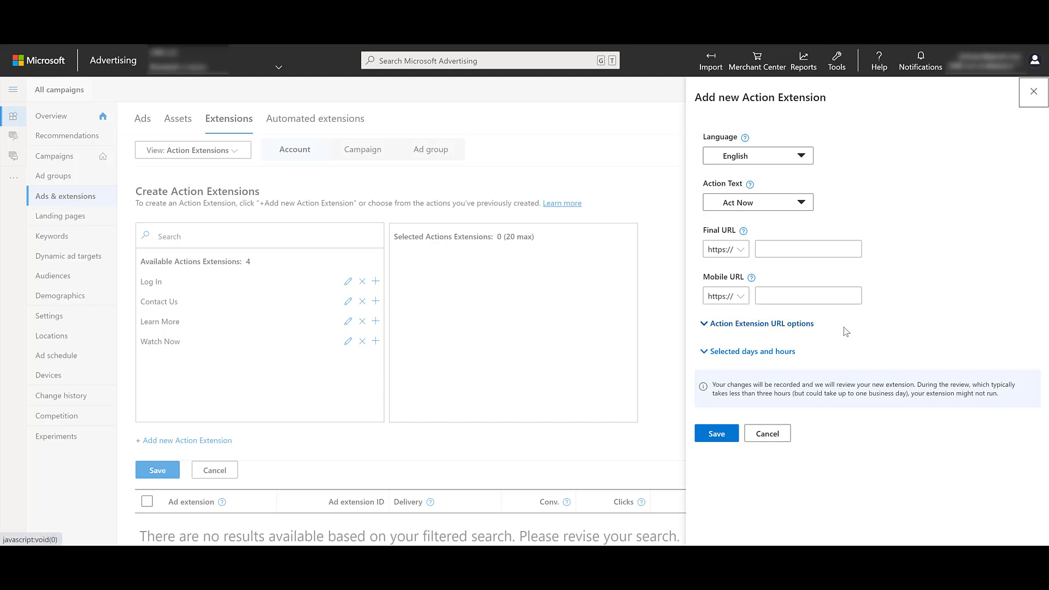
pyautogui.moveTo(850, 331)
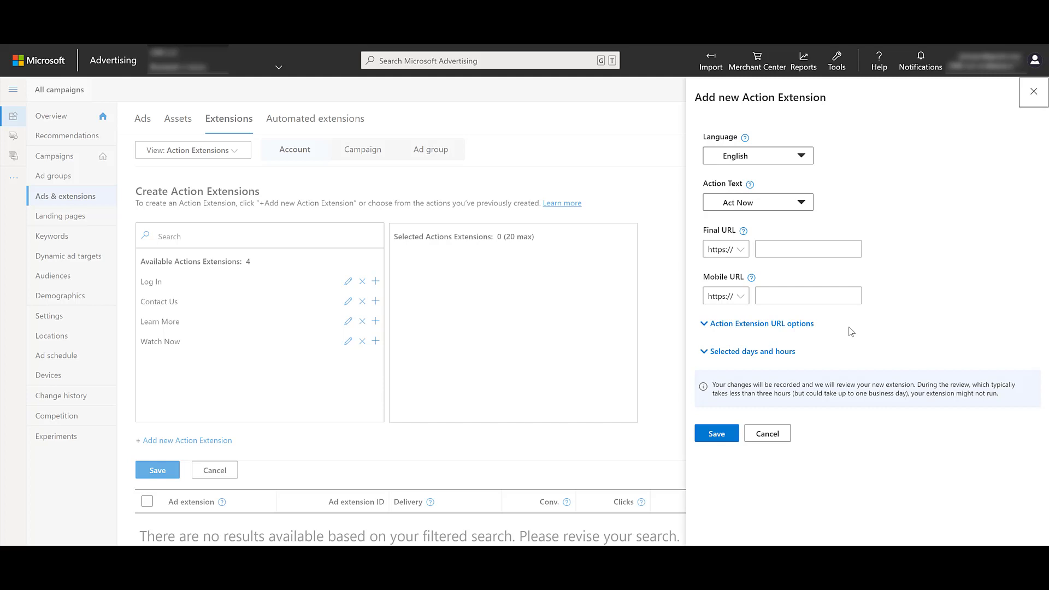
pyautogui.click(751, 351)
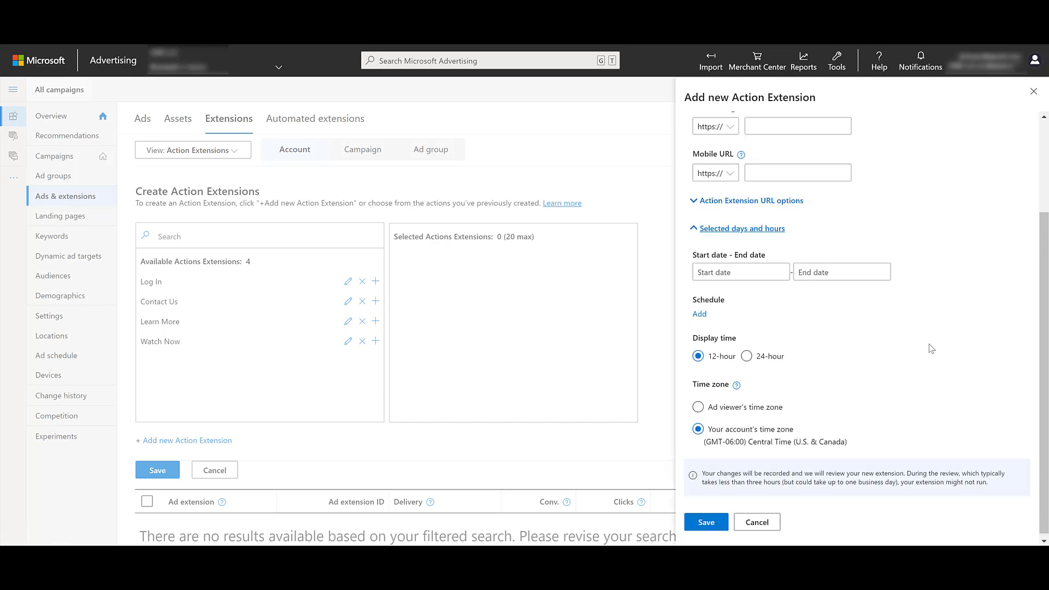
pyautogui.scroll(3)
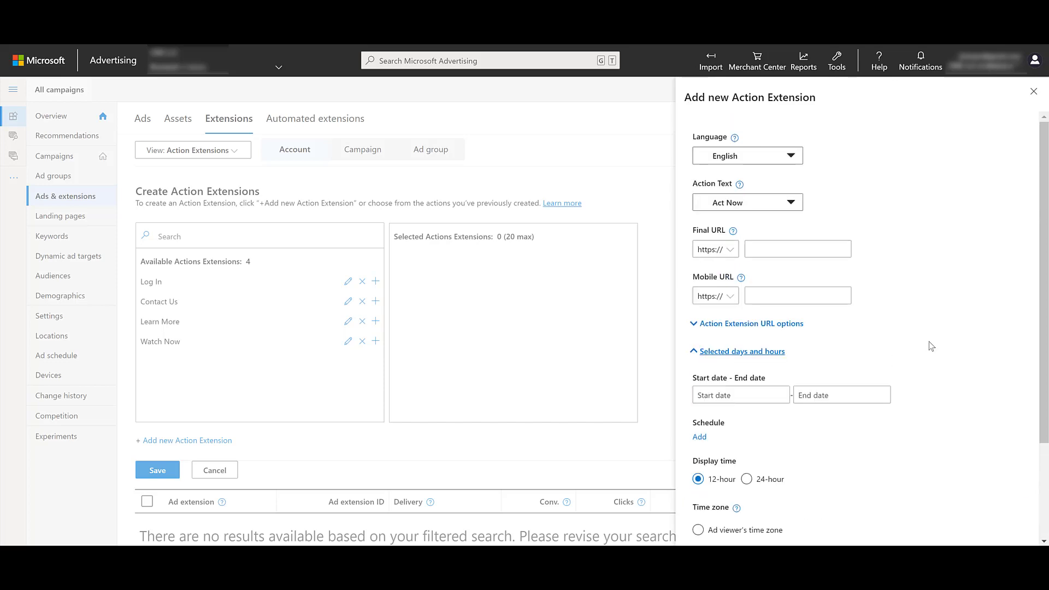
pyautogui.click(747, 202)
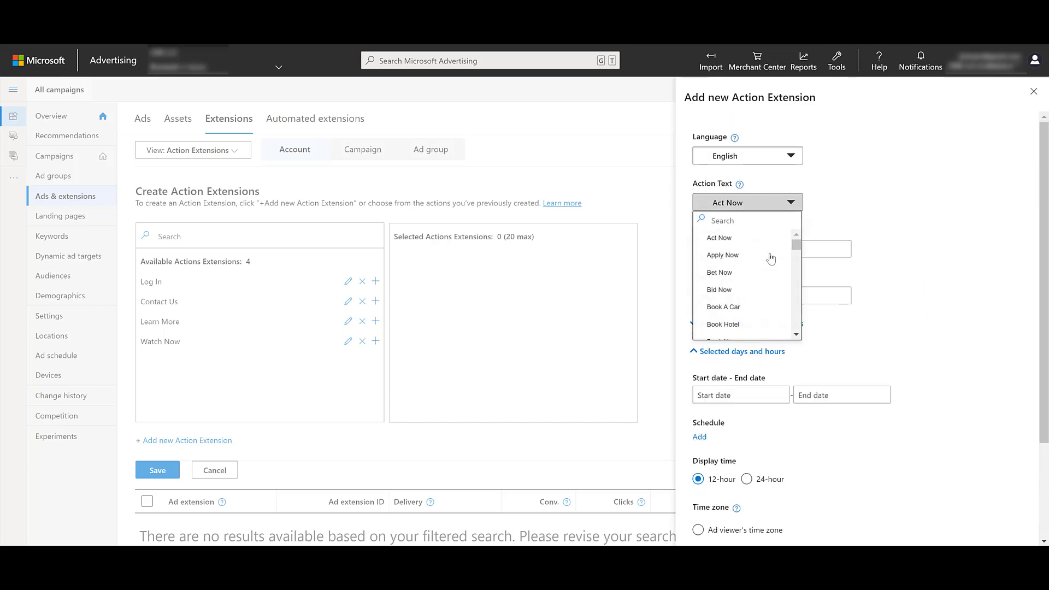
pyautogui.scroll(-3)
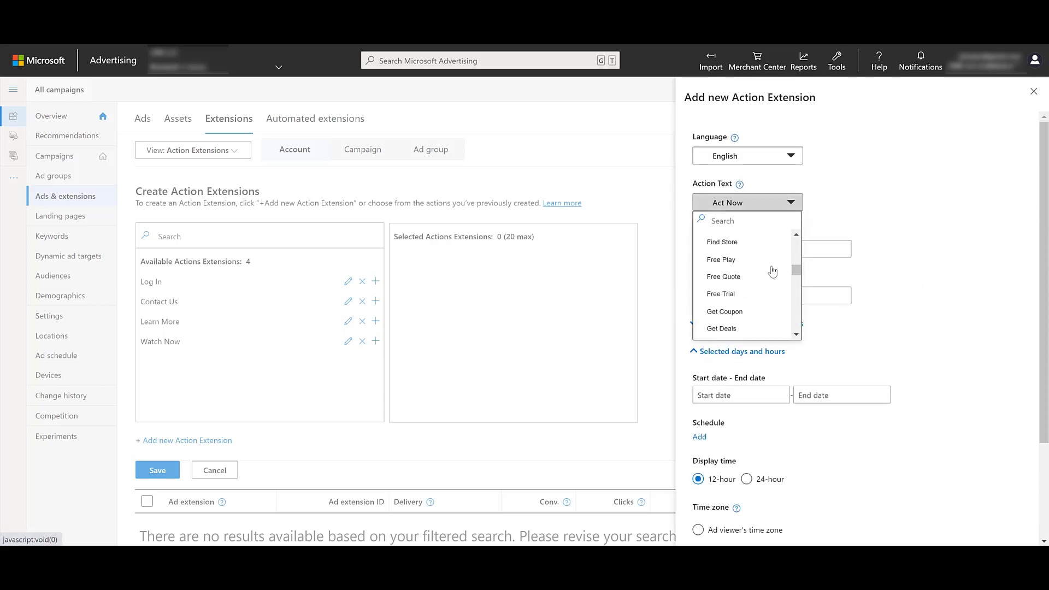
pyautogui.scroll(-3)
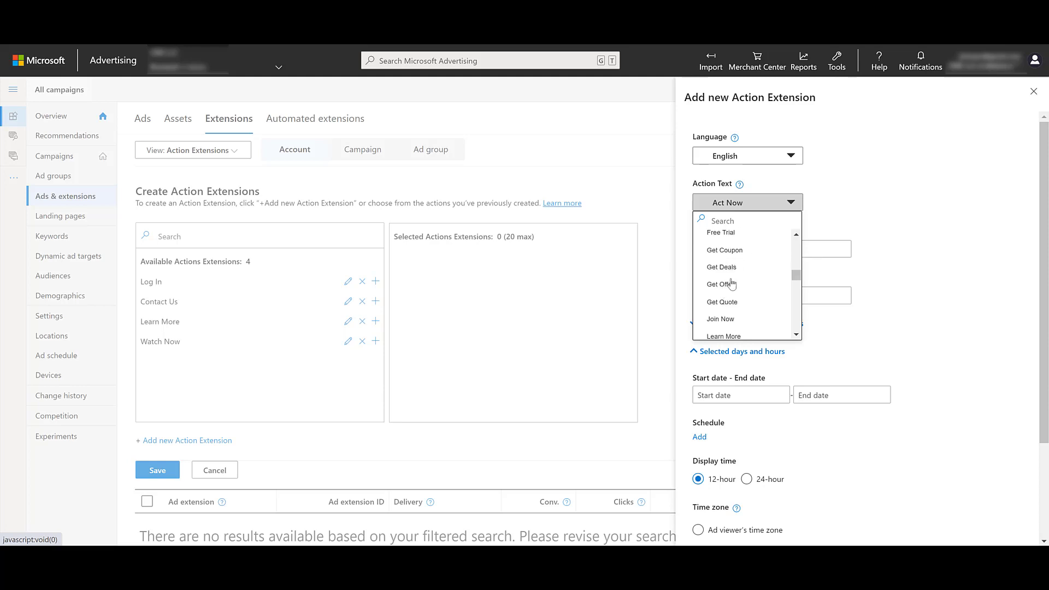
pyautogui.moveTo(730, 288)
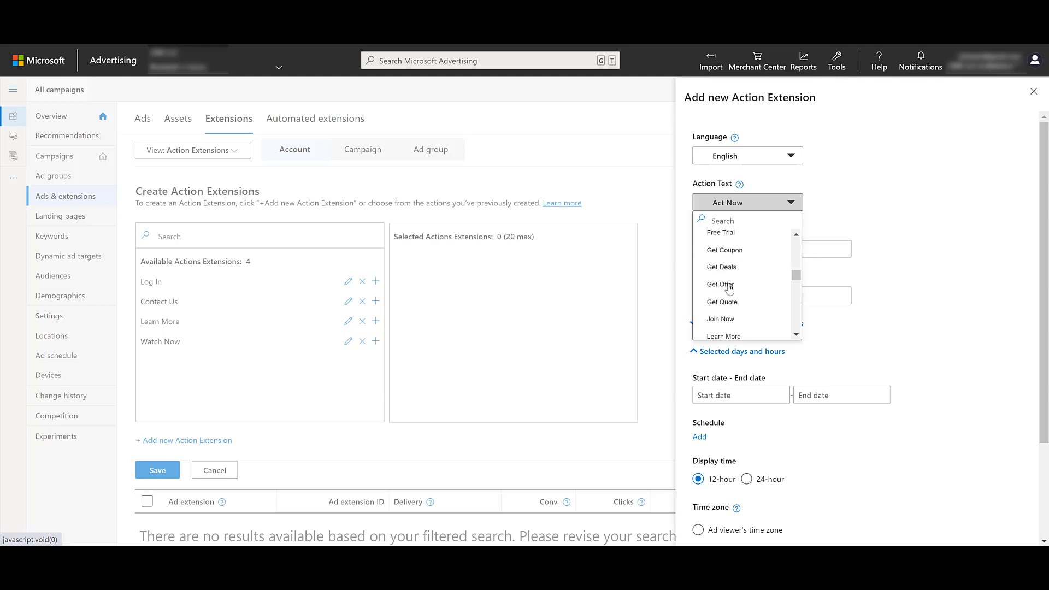
pyautogui.click(721, 285)
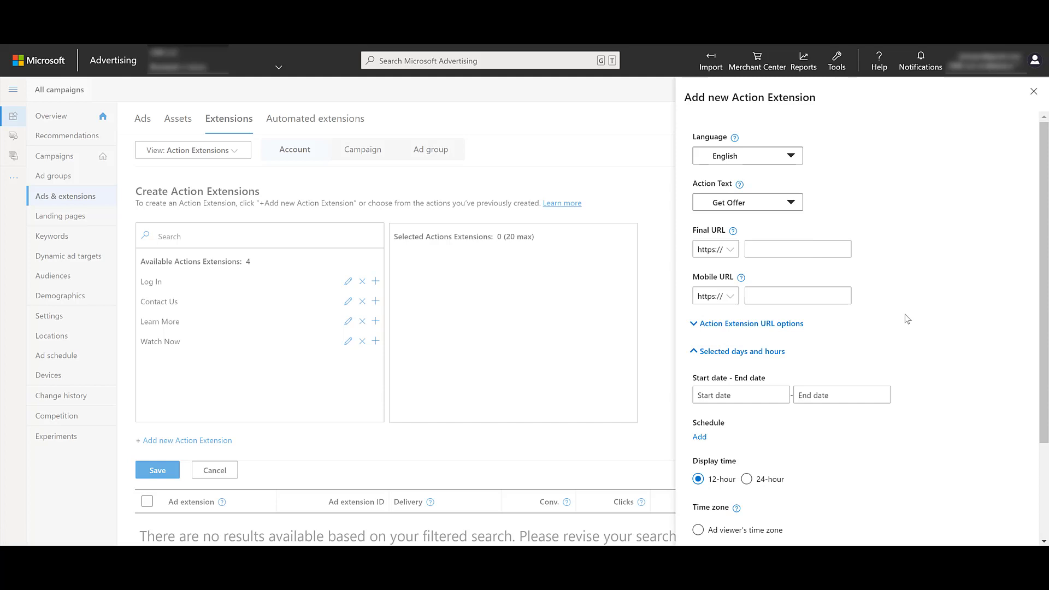
pyautogui.write('website.com')
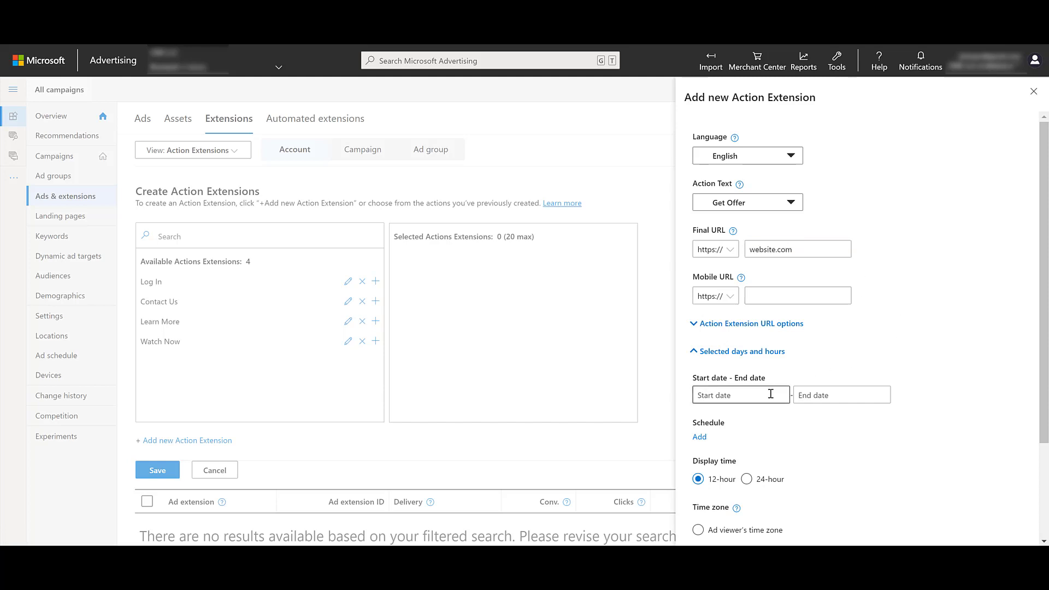
# Step: Set dates 4/1/2021 to 4/30/2021 using the ad viewer's time zone
pyautogui.write('4/1/2021')
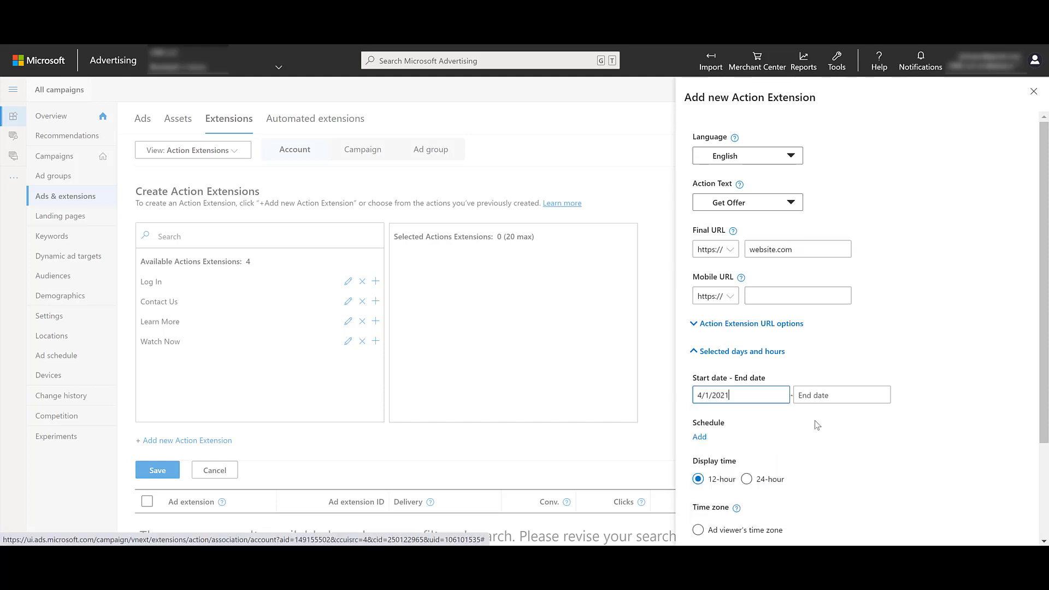
pyautogui.write('4/30/2021')
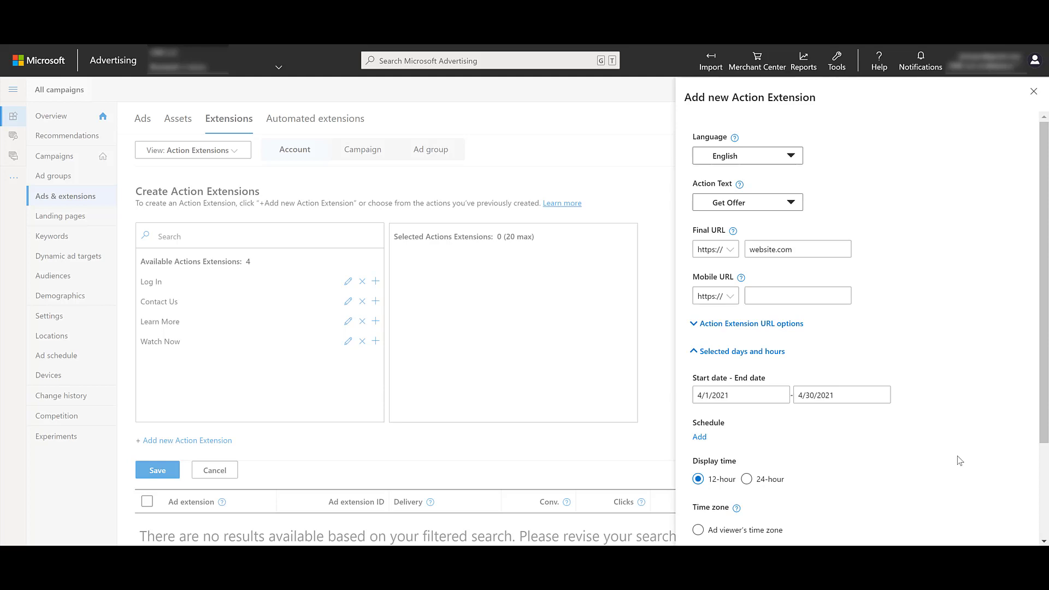
pyautogui.moveTo(963, 457)
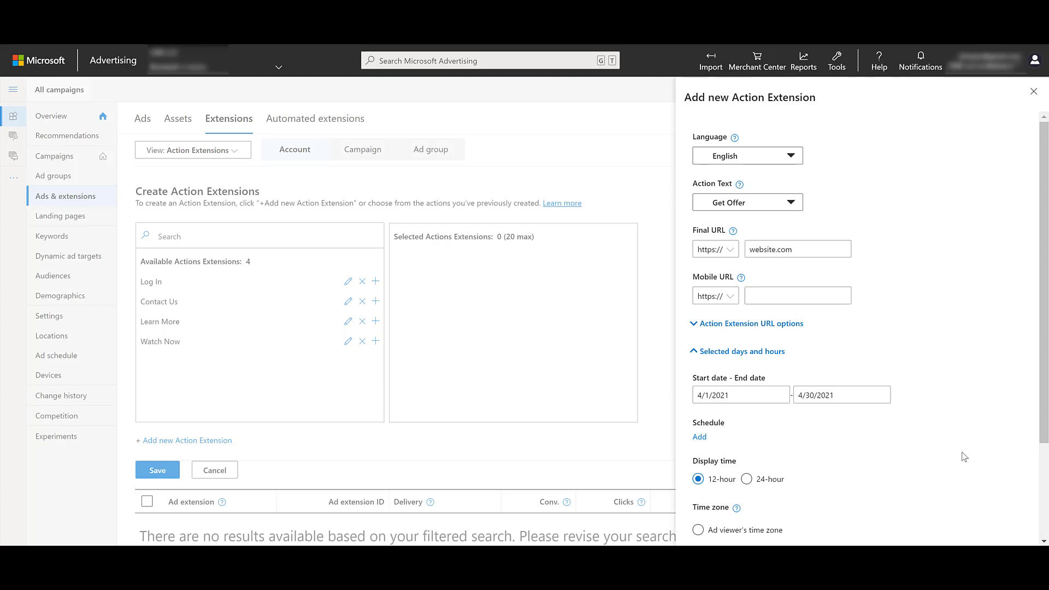
pyautogui.scroll(-3)
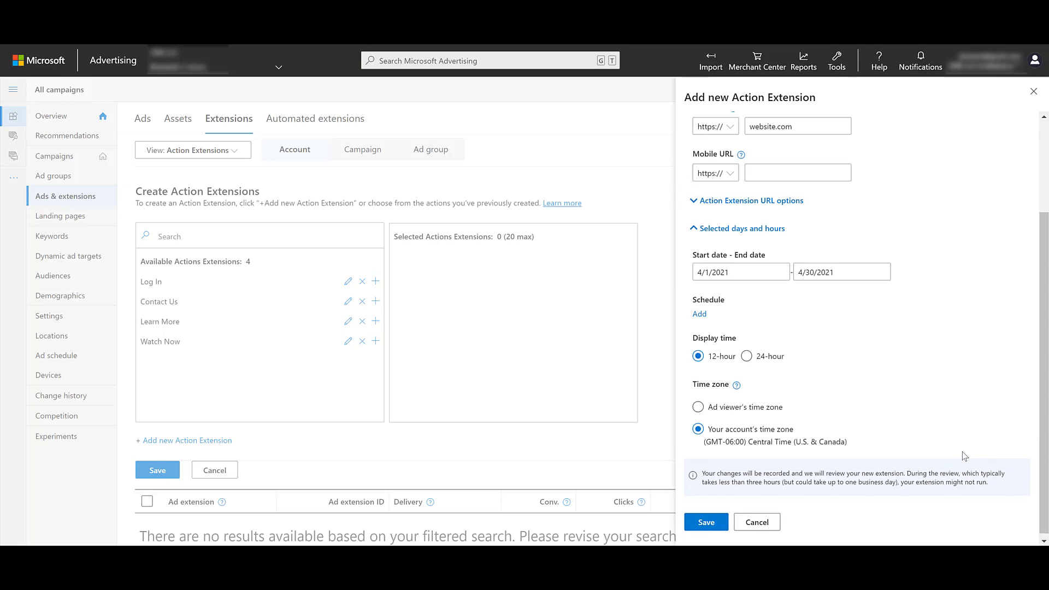
pyautogui.moveTo(964, 431)
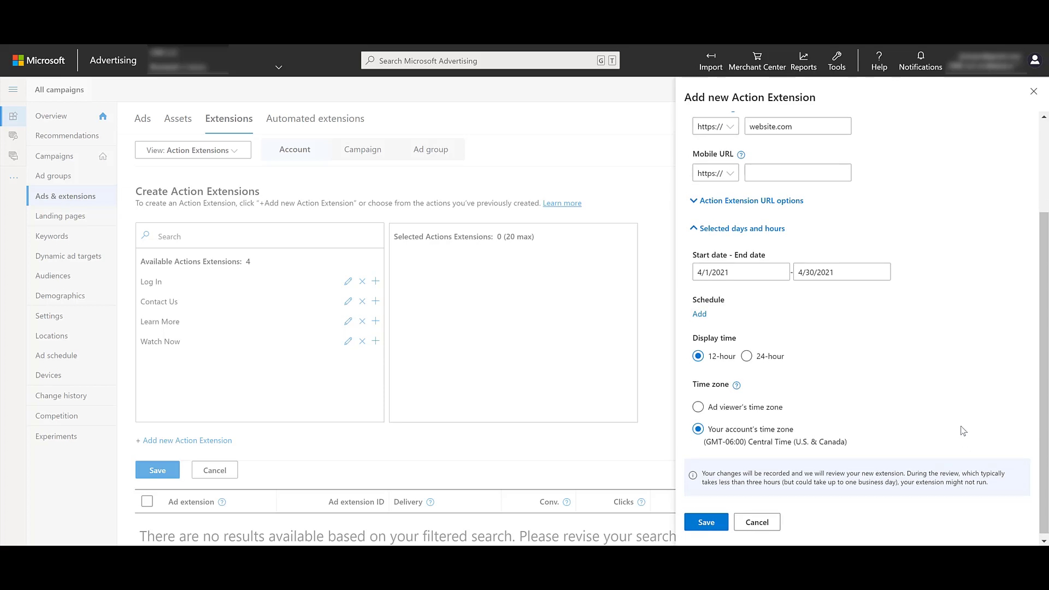
pyautogui.moveTo(851, 428)
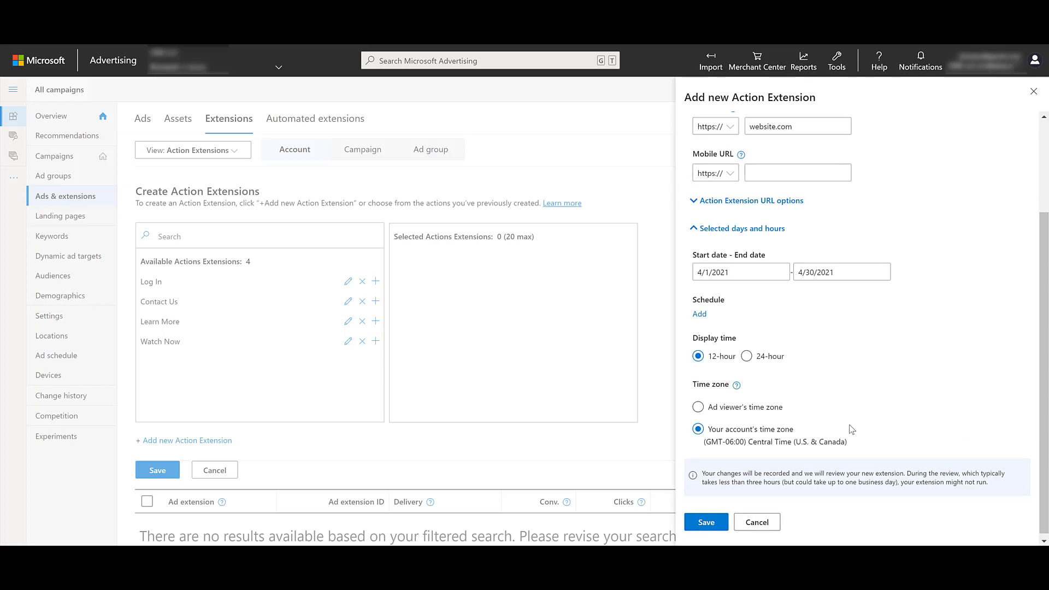
pyautogui.moveTo(842, 434)
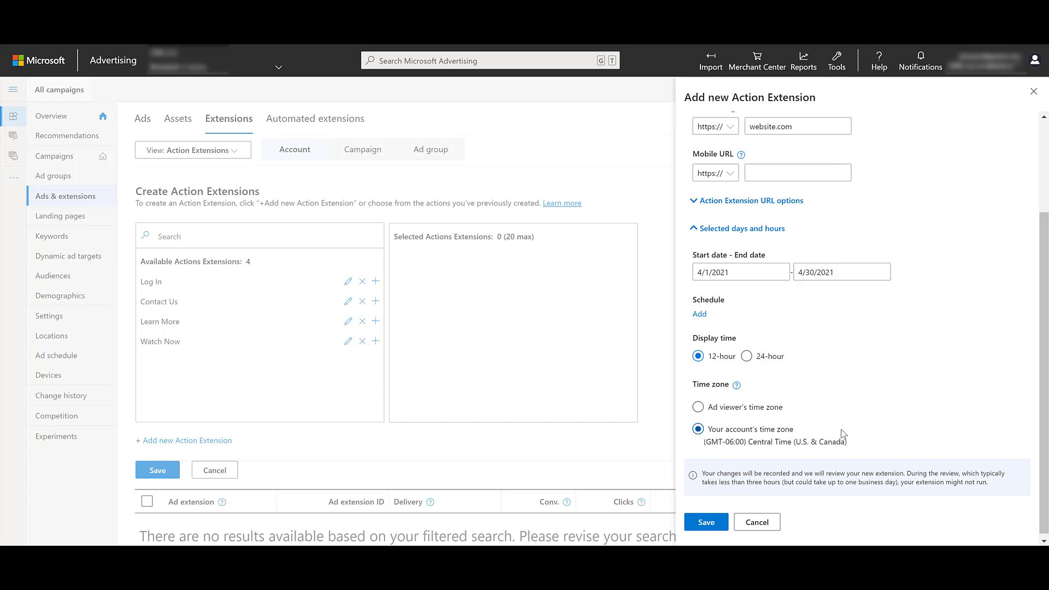
pyautogui.click(699, 407)
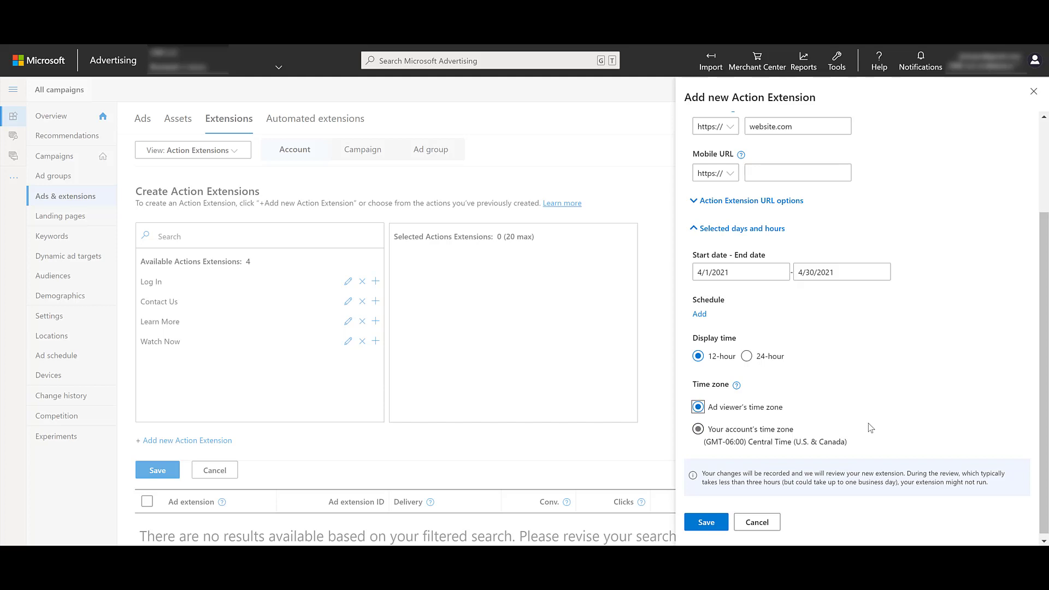
pyautogui.click(698, 407)
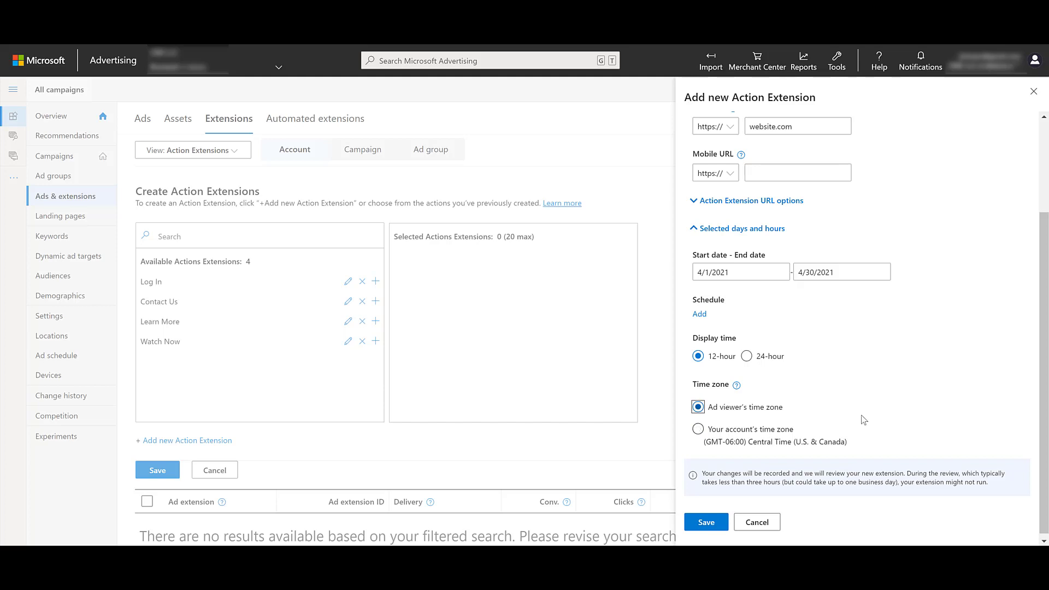
pyautogui.scroll(3)
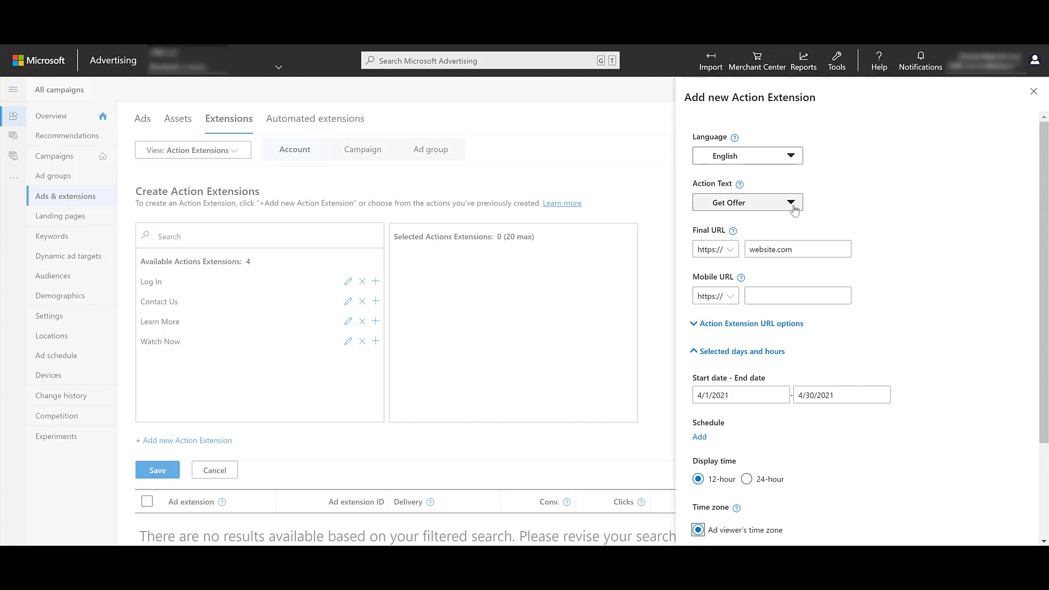
# Step: Choose Order Now as action text and clear the start and end dates
pyautogui.click(795, 202)
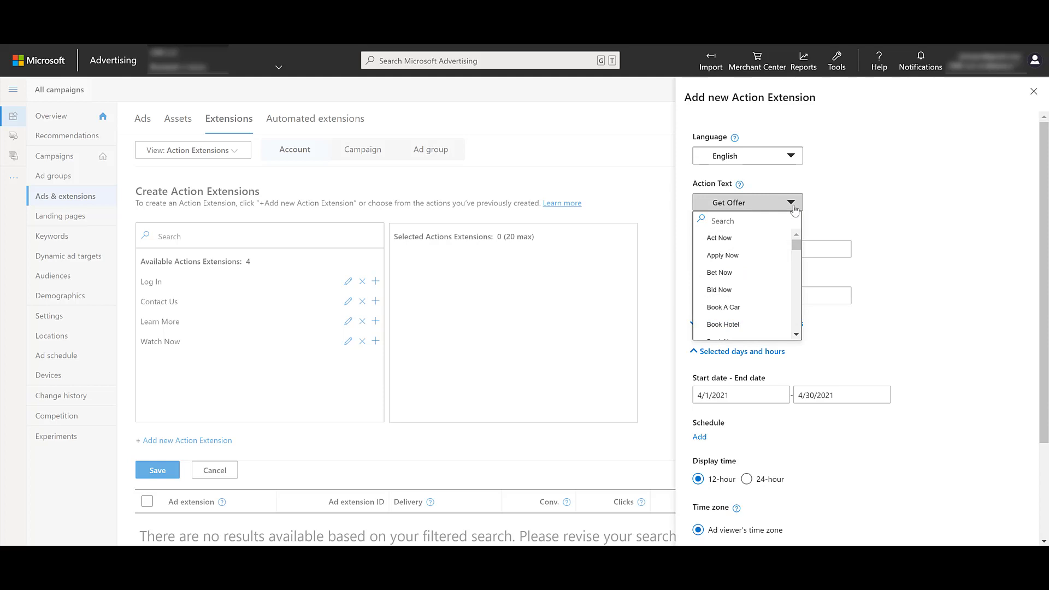
pyautogui.scroll(-3)
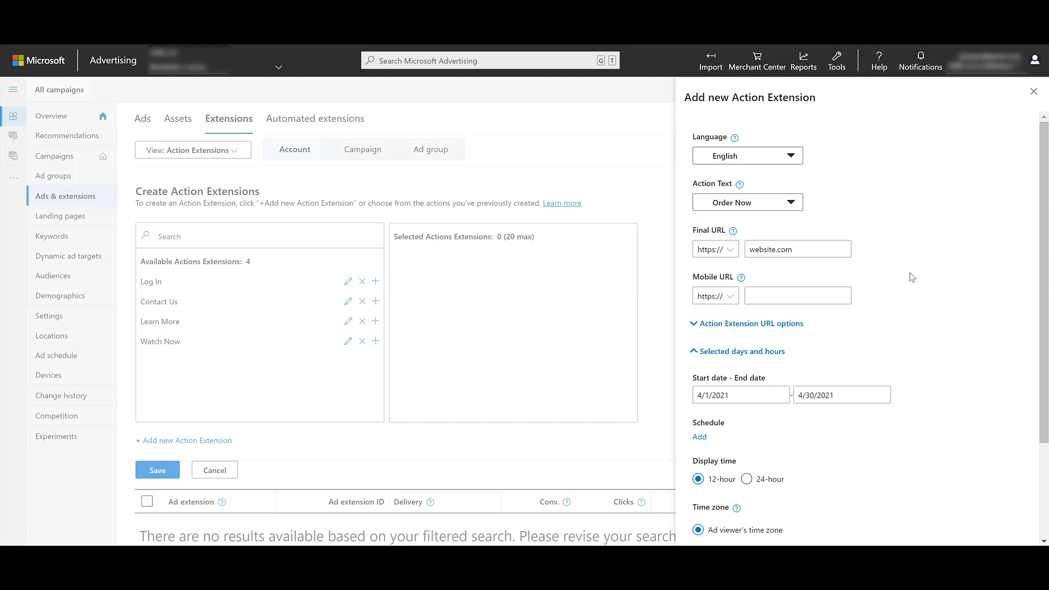
pyautogui.click(841, 395)
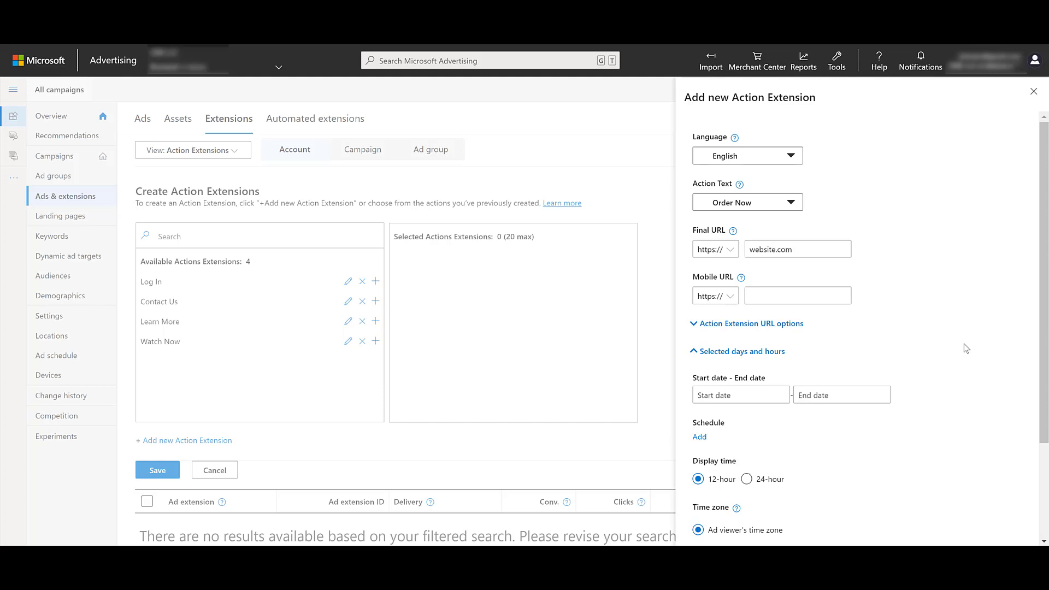
# Step: Add an all-days schedule slot with 11 AM start and end hour
pyautogui.scroll(-3)
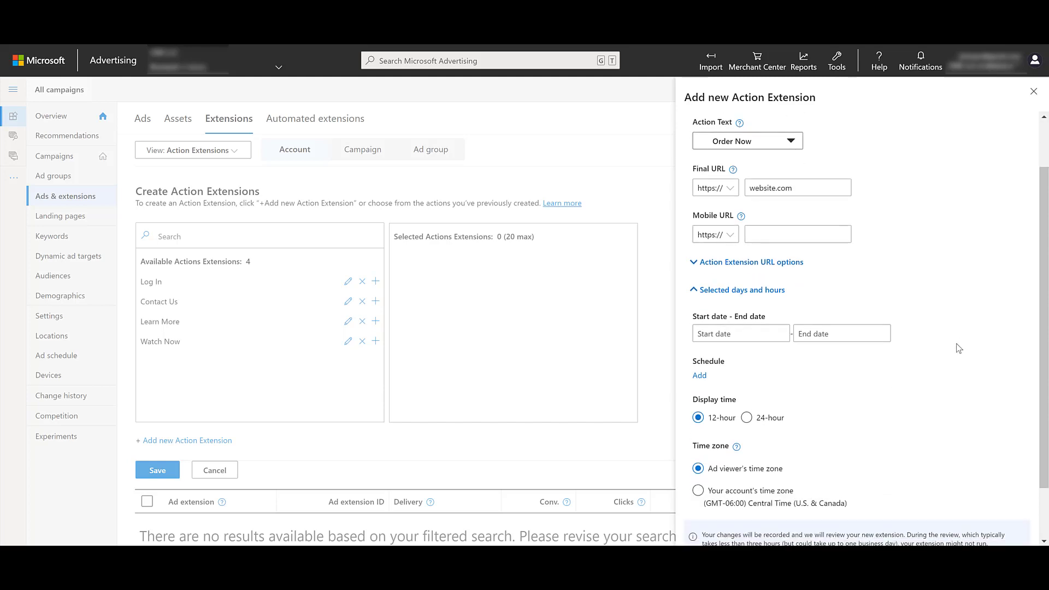
pyautogui.moveTo(800, 386)
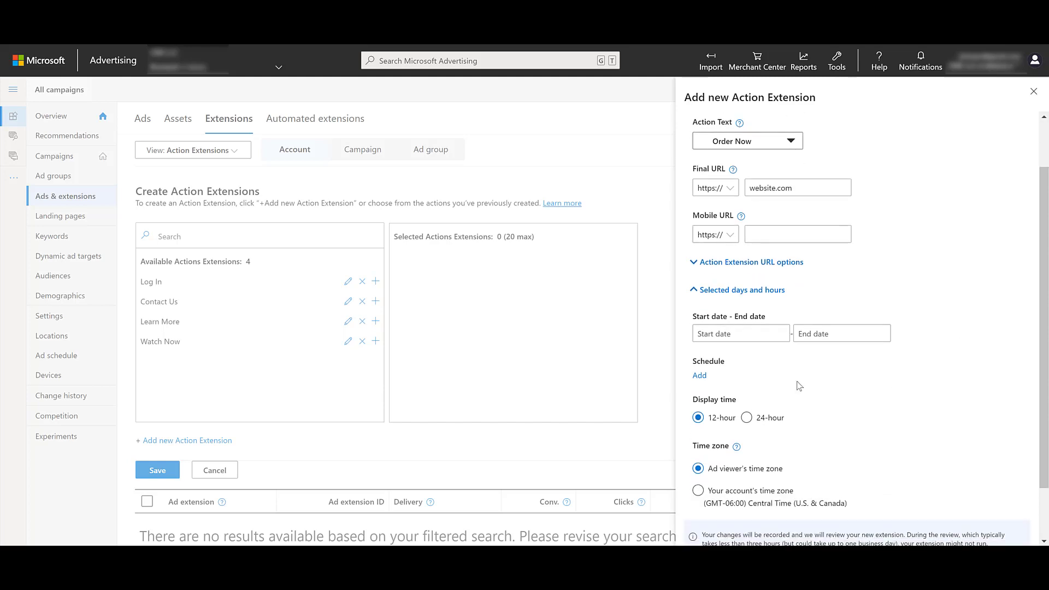
pyautogui.click(700, 375)
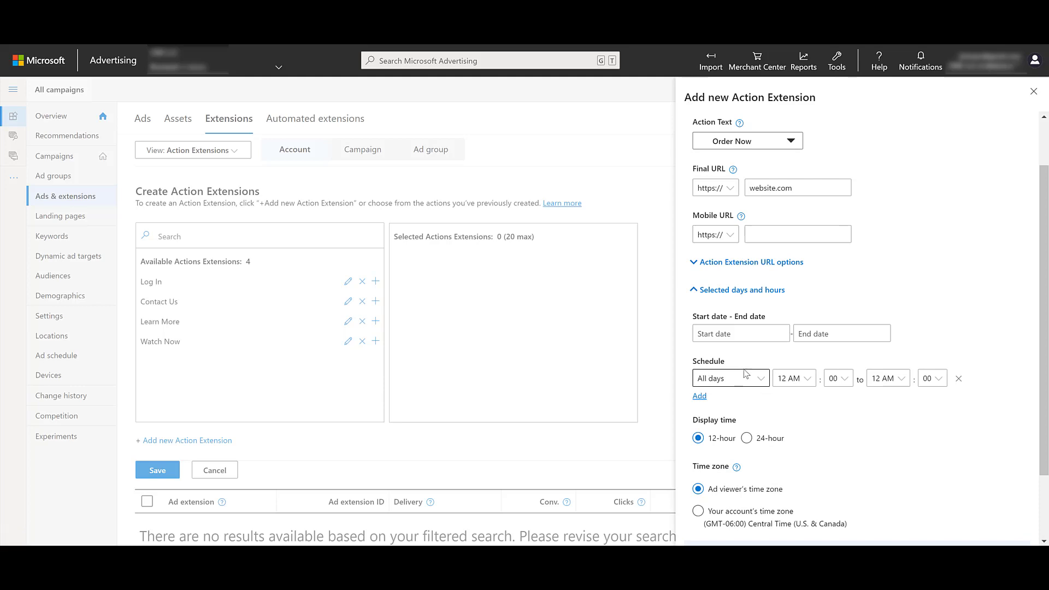
pyautogui.click(794, 378)
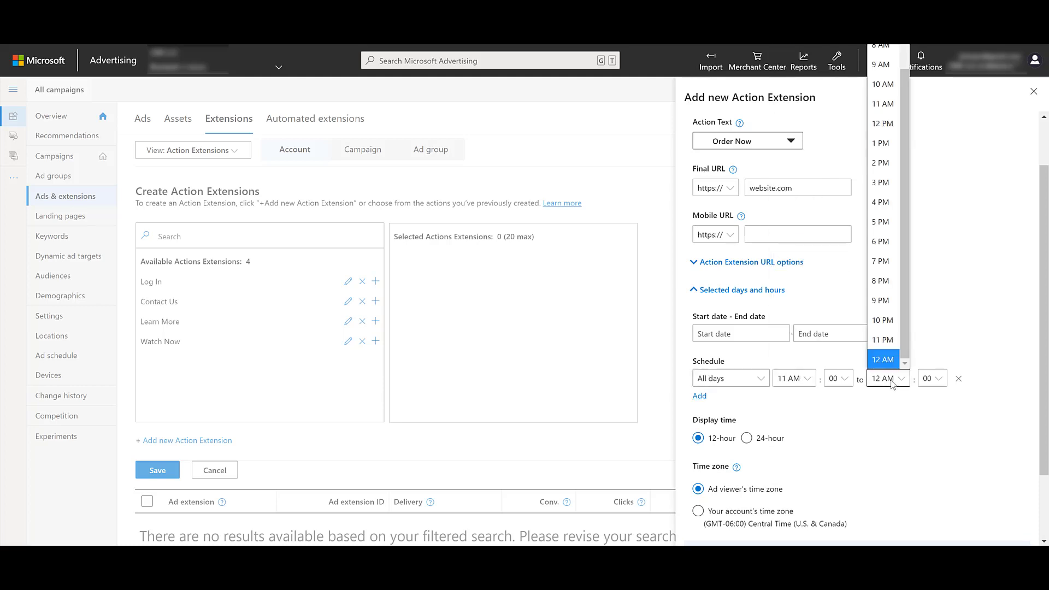
pyautogui.click(882, 281)
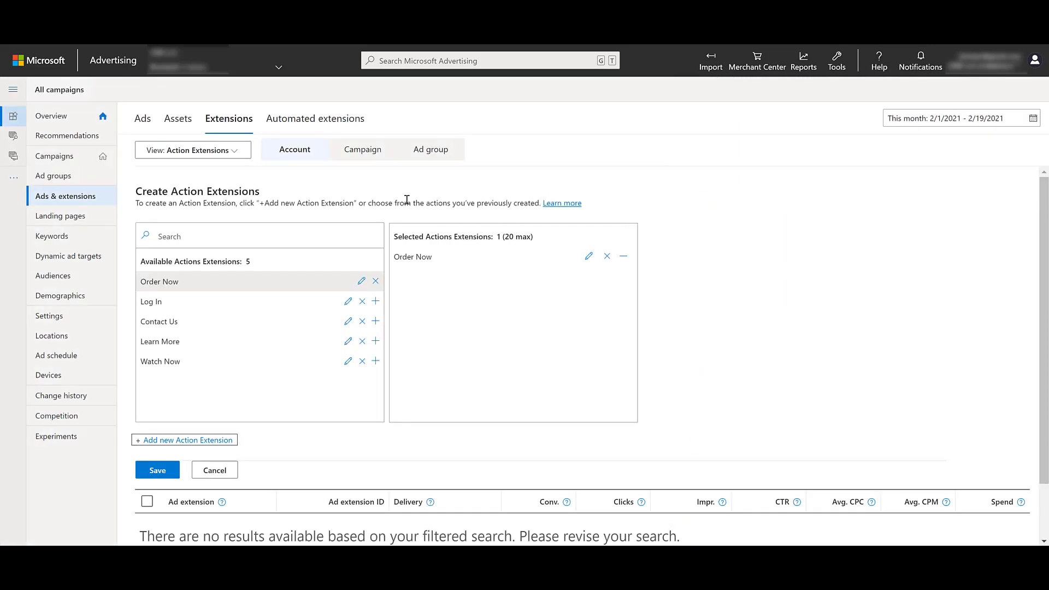
pyautogui.moveTo(183, 440)
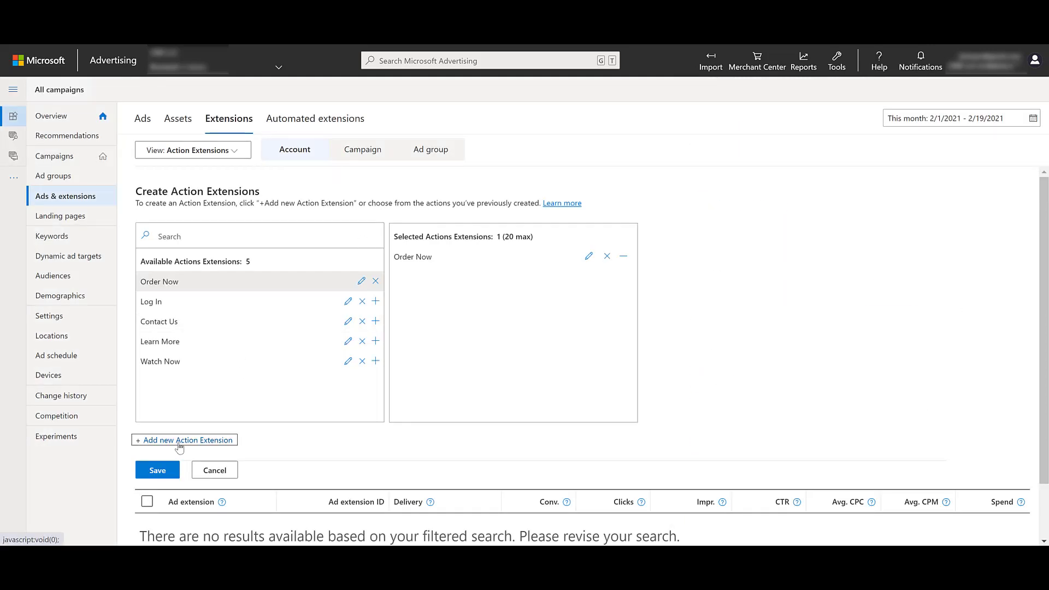
# Step: Start a new See Menu action extension and expand its Selected days and hours schedule
pyautogui.click(184, 441)
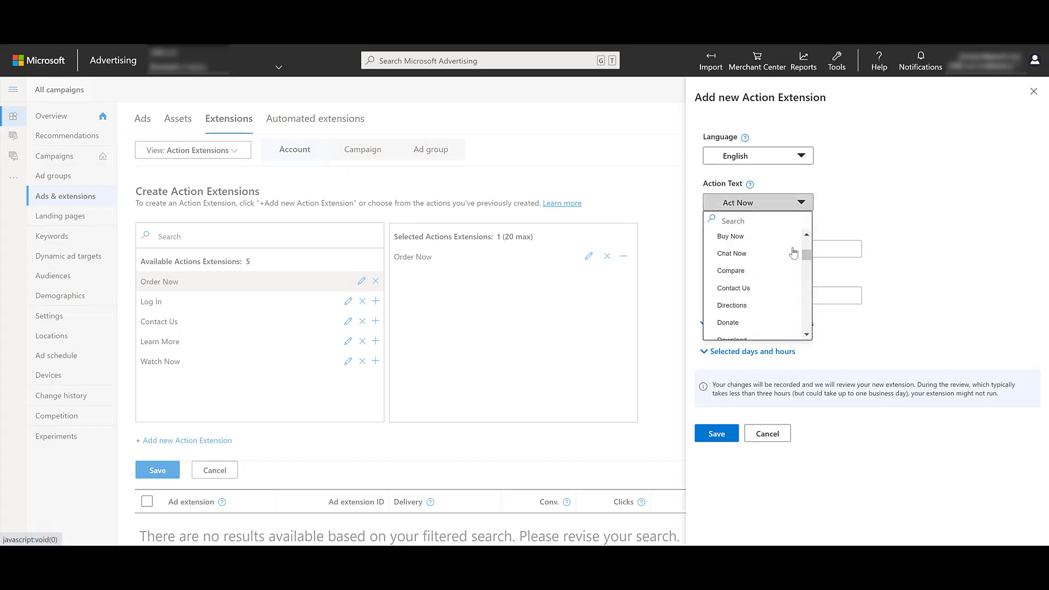
pyautogui.scroll(-3)
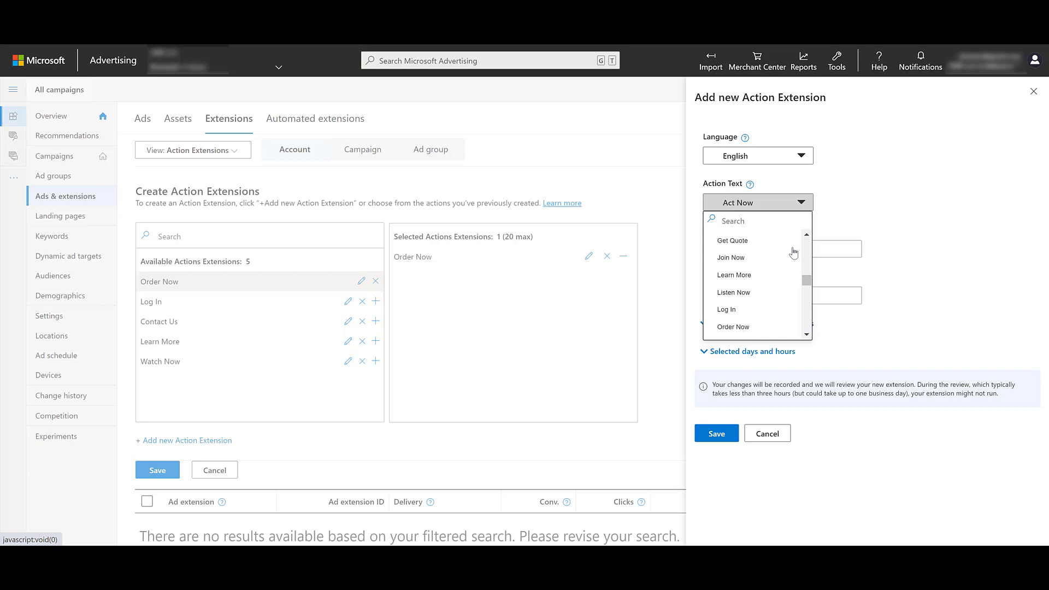
pyautogui.scroll(-3)
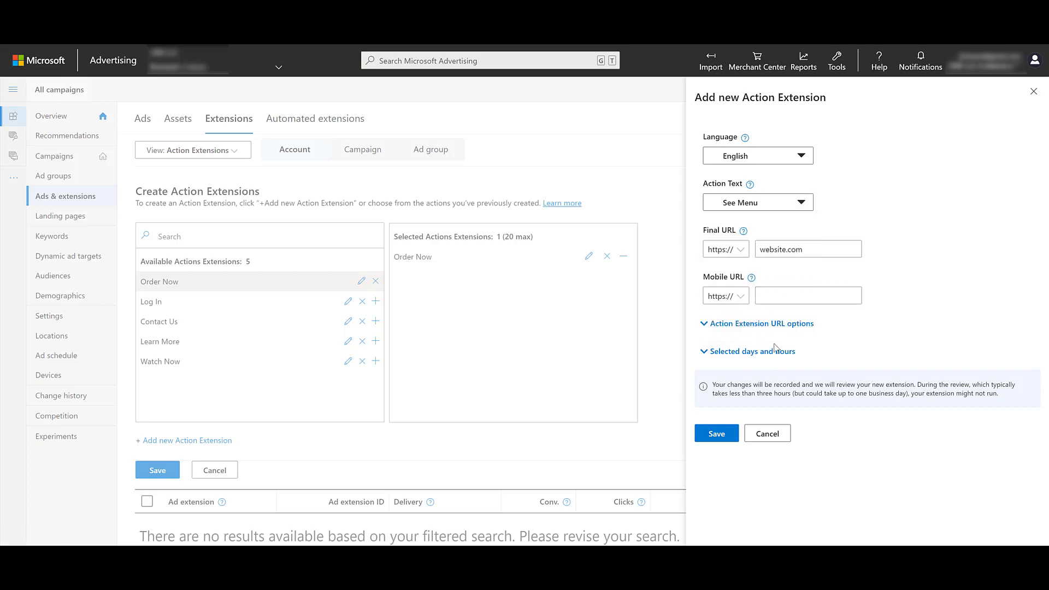
pyautogui.click(753, 351)
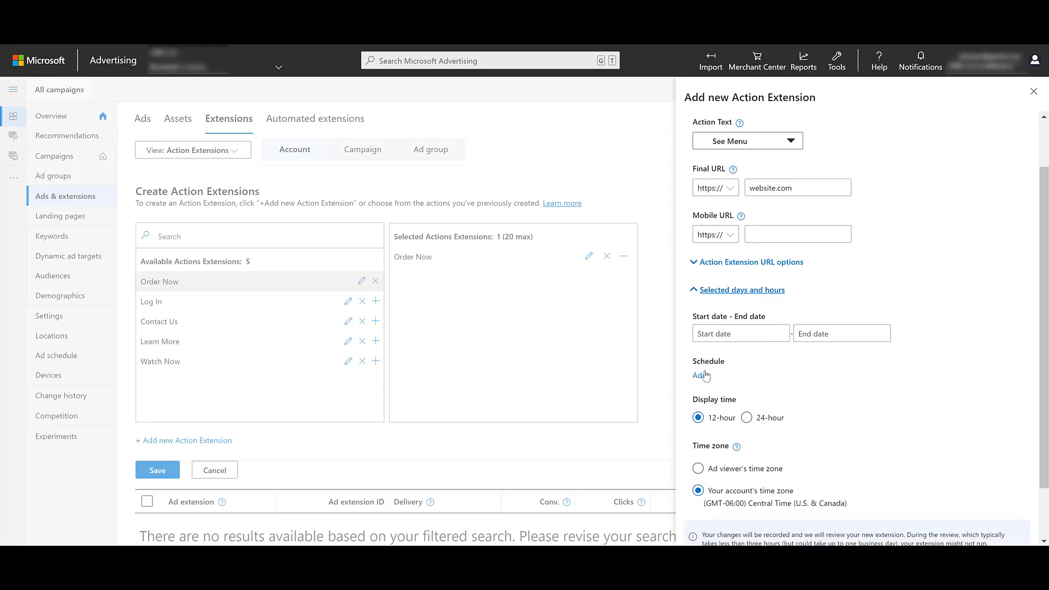
# Step: Add two all-days schedule rows, 12 AM–11 AM and 8 PM–12 AM, in the account time zone
pyautogui.click(700, 375)
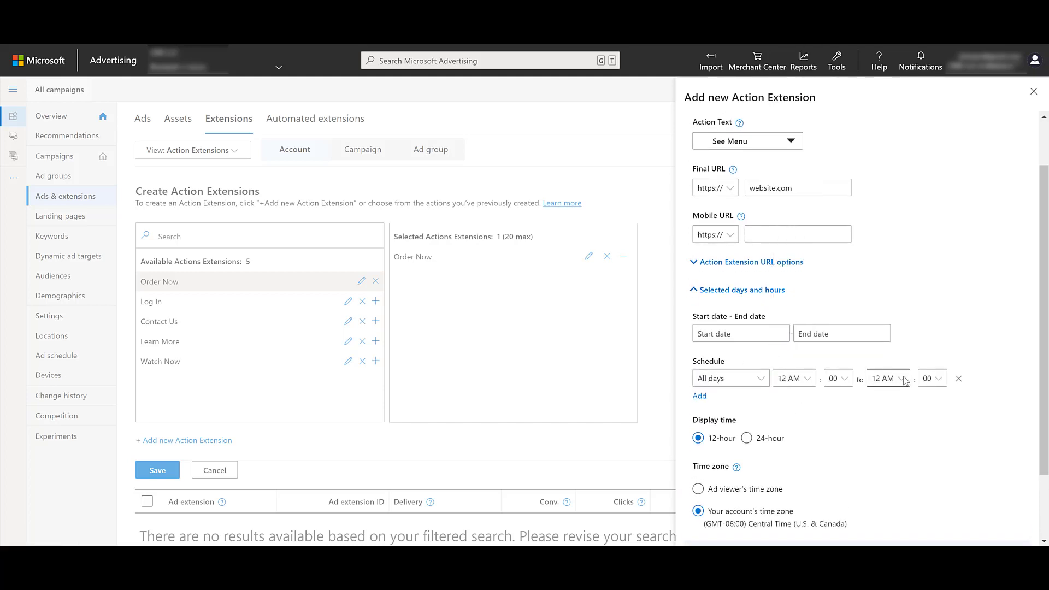
pyautogui.click(888, 378)
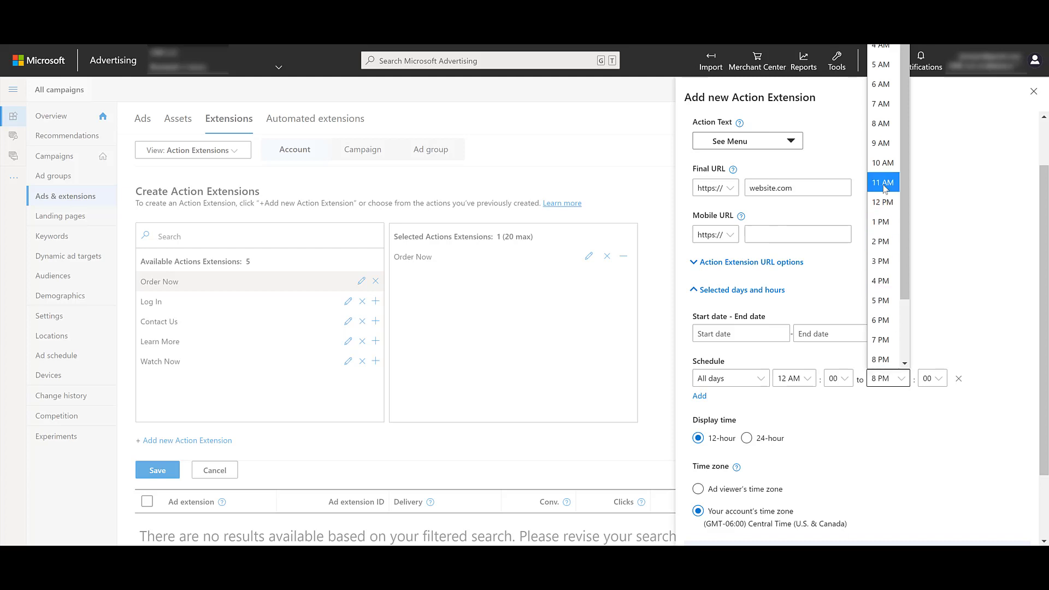
pyautogui.click(883, 183)
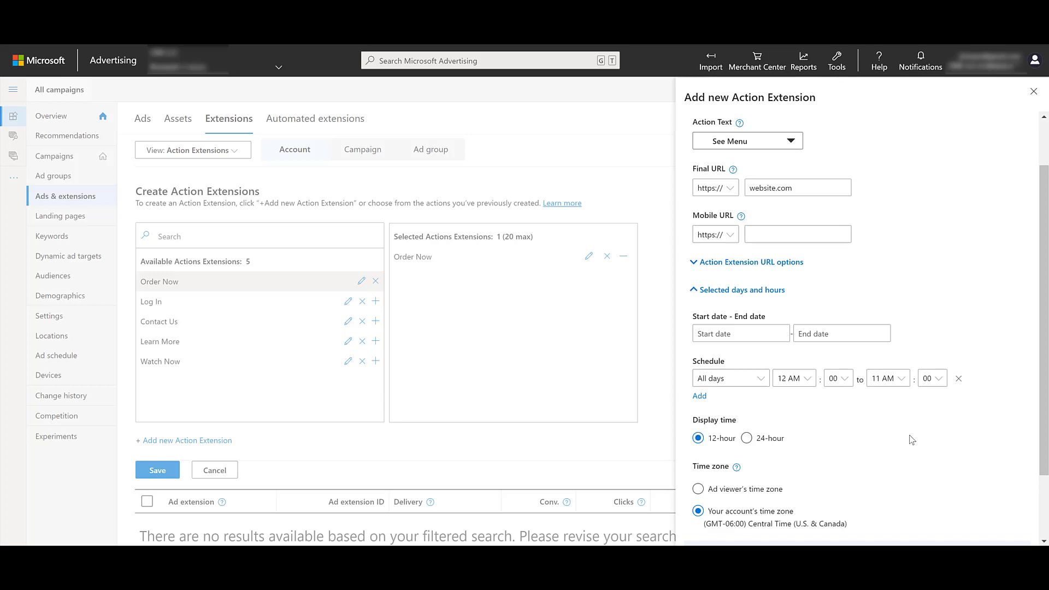
pyautogui.moveTo(870, 416)
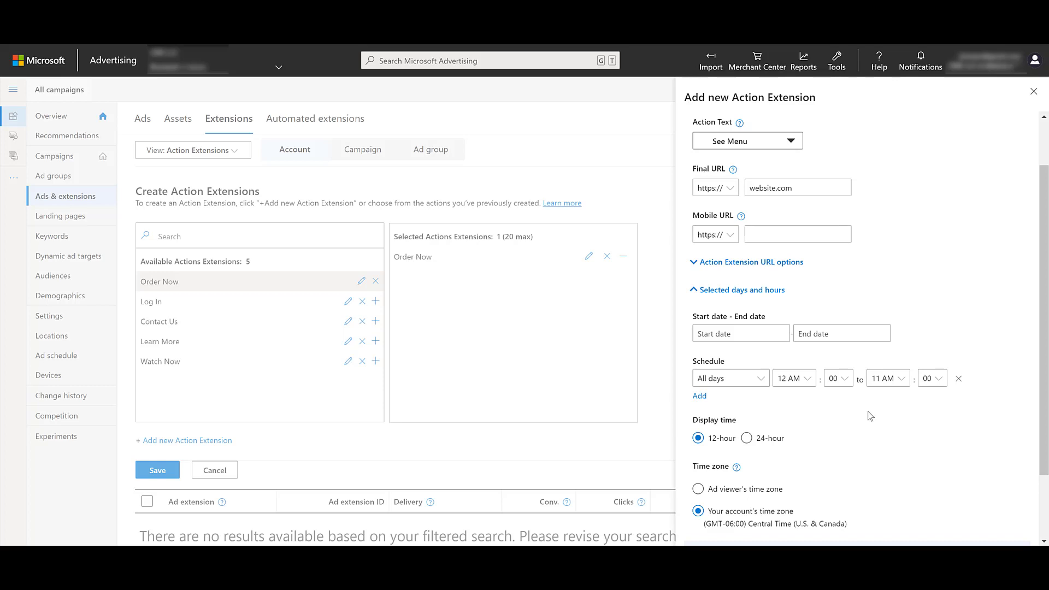
pyautogui.click(700, 396)
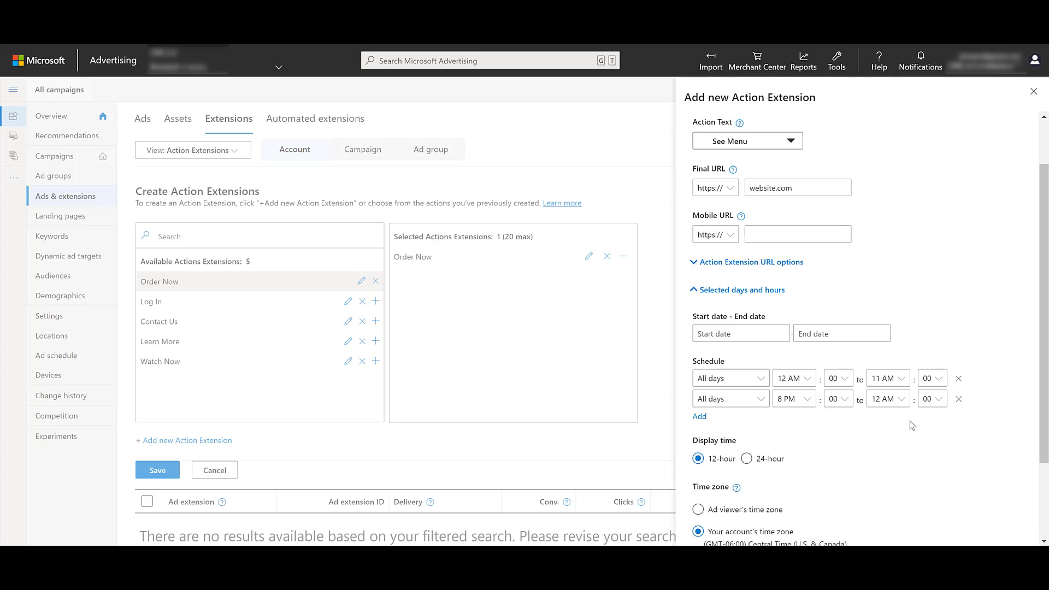
pyautogui.scroll(-3)
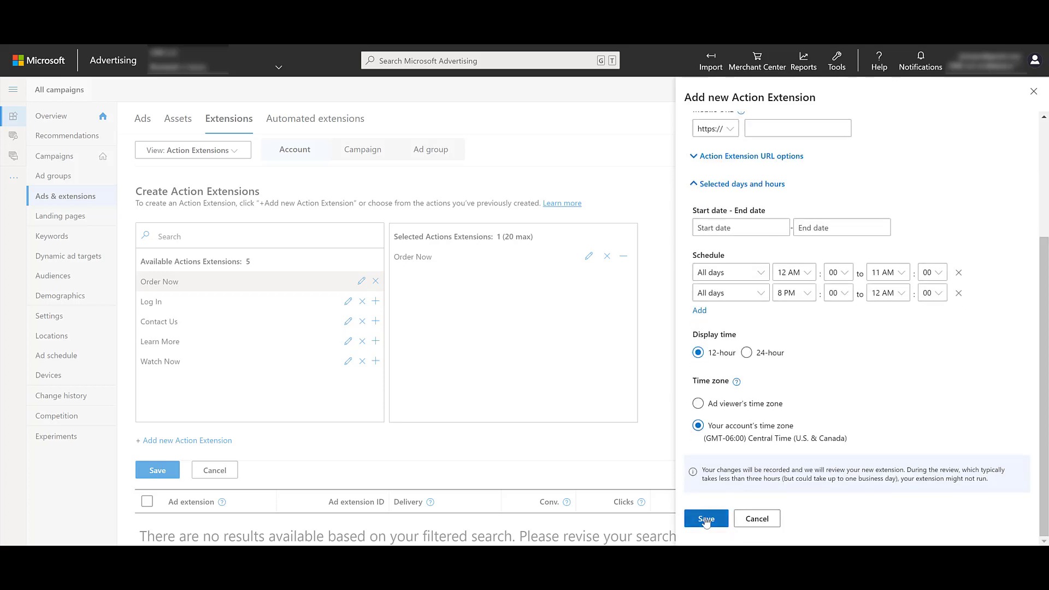
# Step: Save the See Menu extension and the selection so Order Now and See Menu list as account-level extensions
pyautogui.click(705, 519)
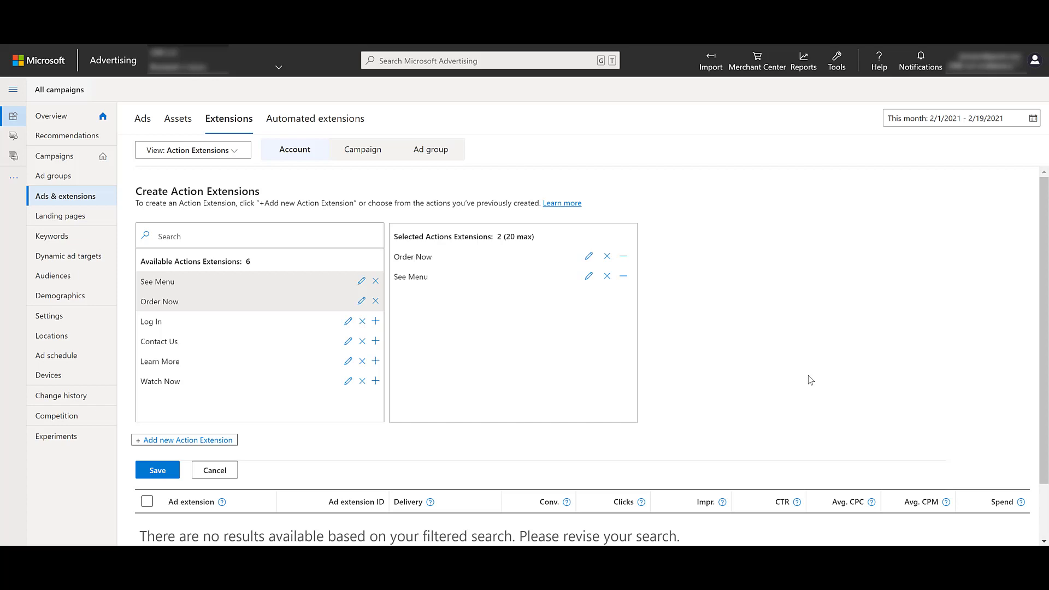
pyautogui.click(158, 470)
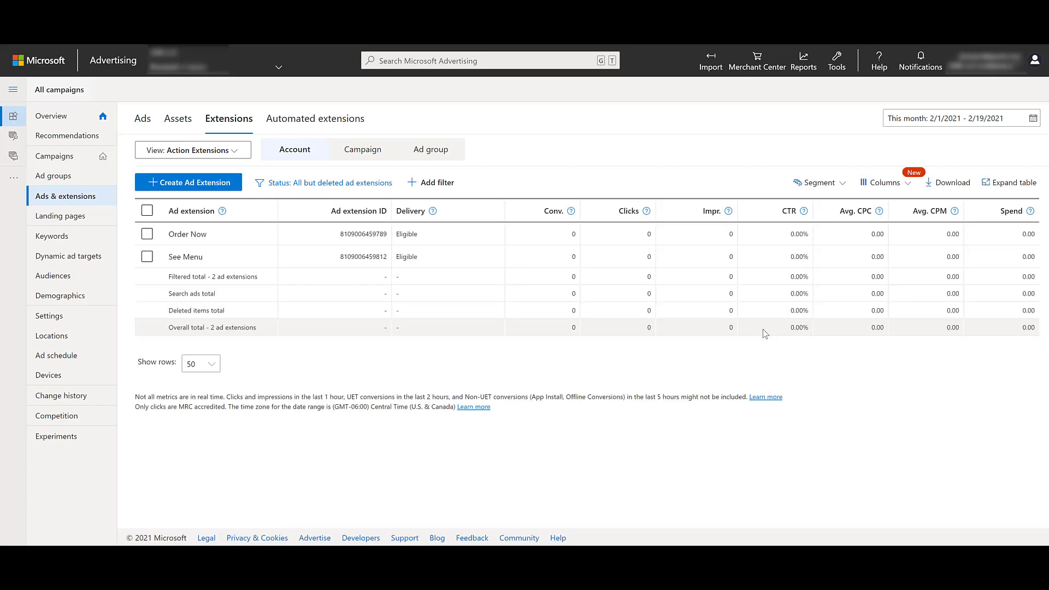
pyautogui.moveTo(772, 334)
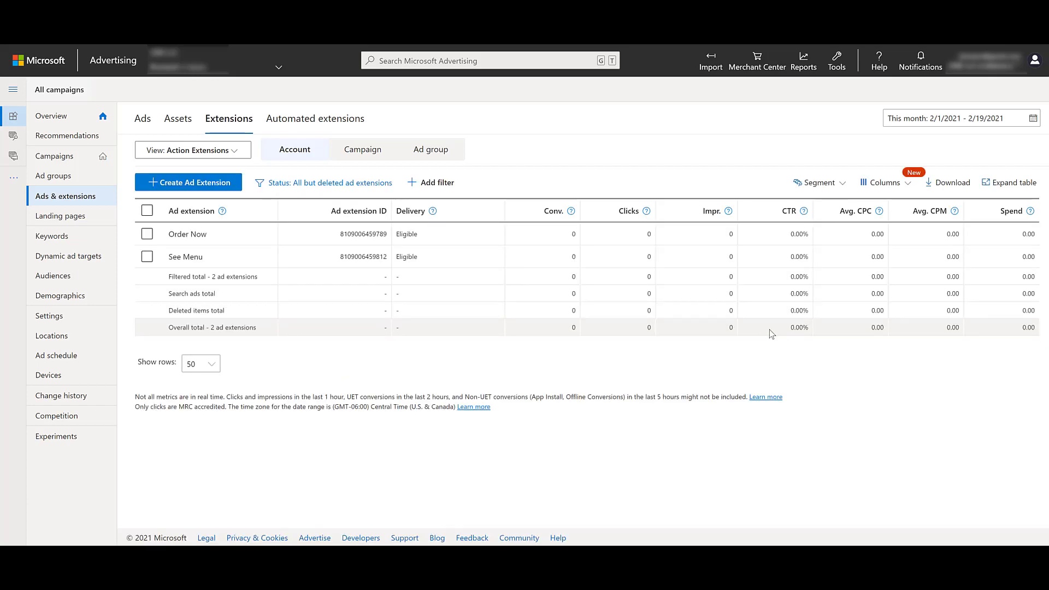
# Step: Review Order Now's 11 AM–8 PM daily schedule, then bring up its Delete association and Edit choices
pyautogui.click(146, 234)
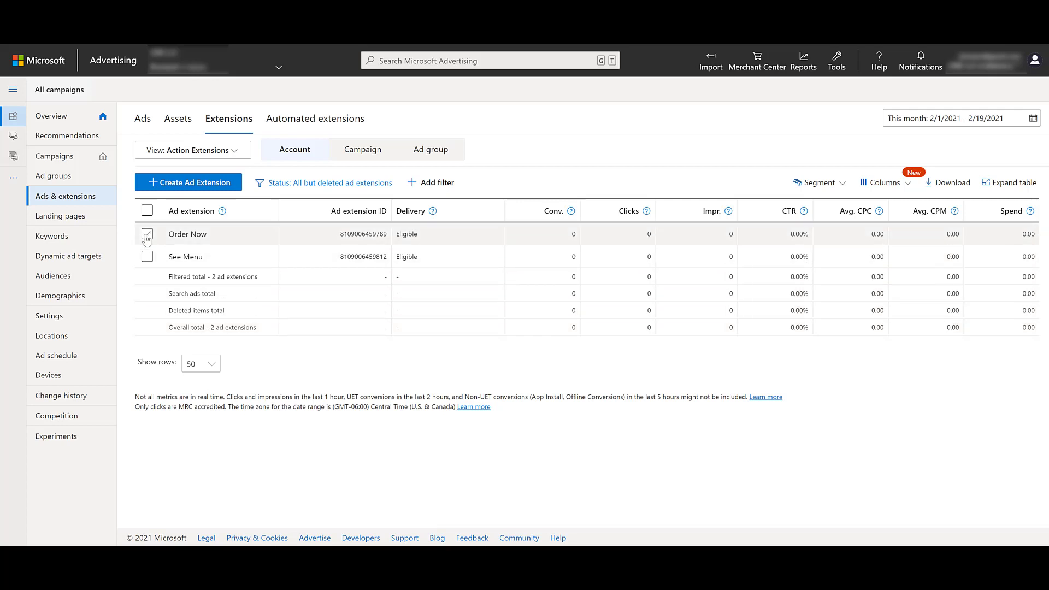
pyautogui.click(146, 234)
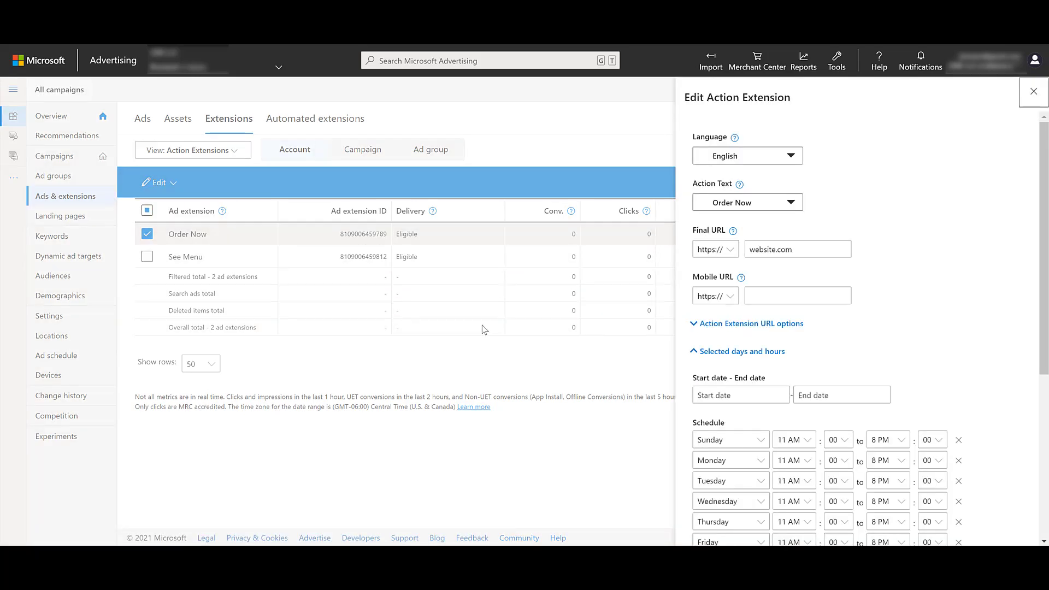
pyautogui.moveTo(992, 264)
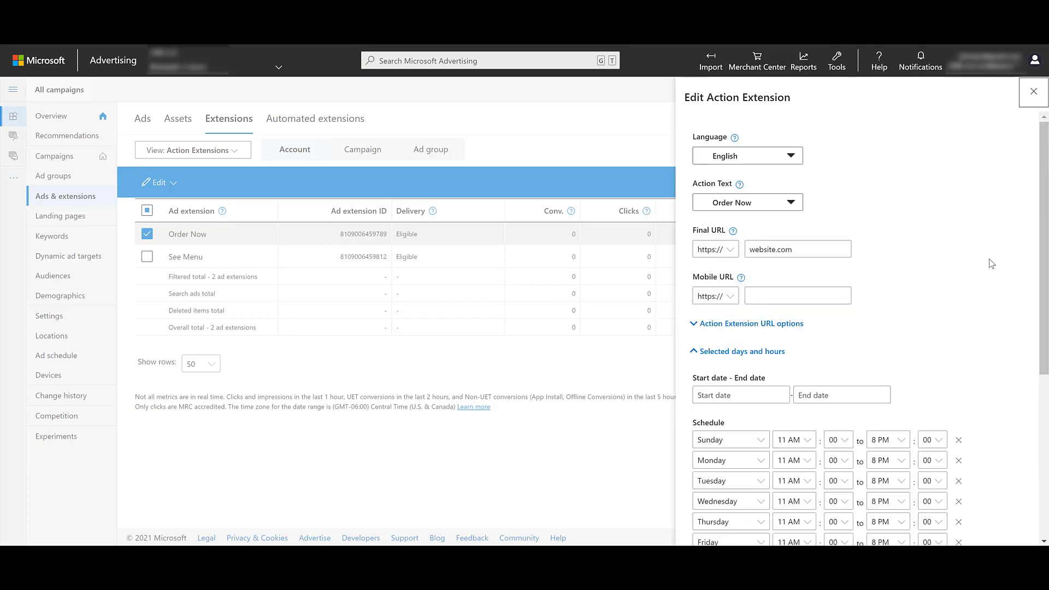
pyautogui.click(1033, 92)
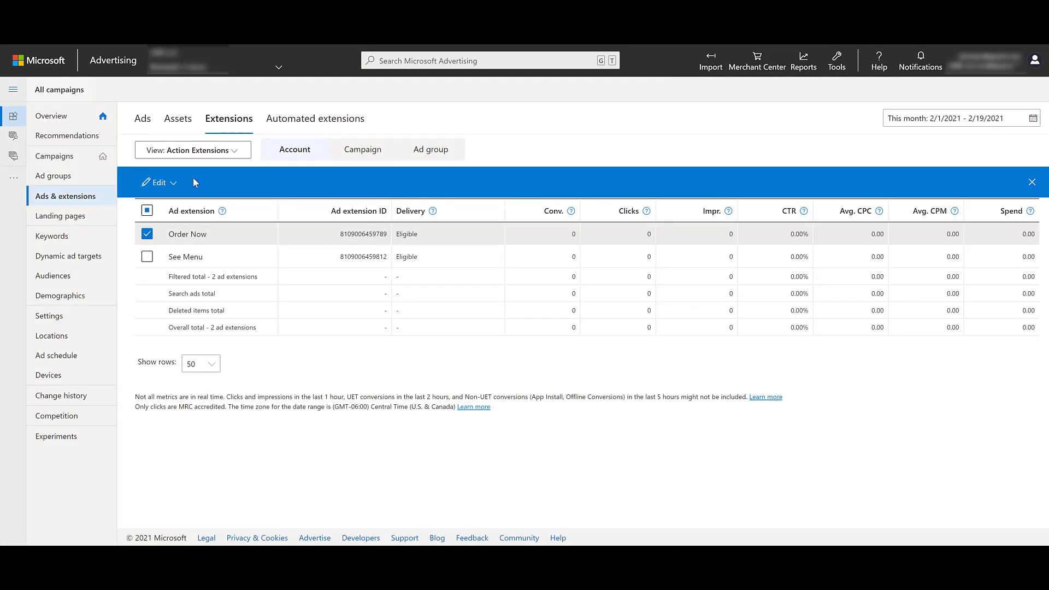
pyautogui.click(158, 183)
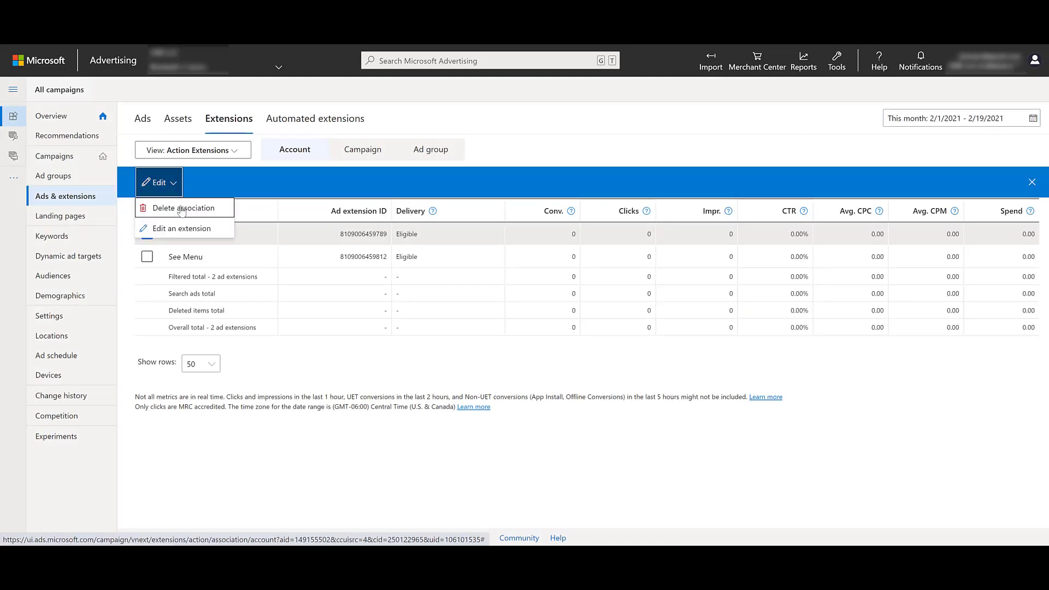